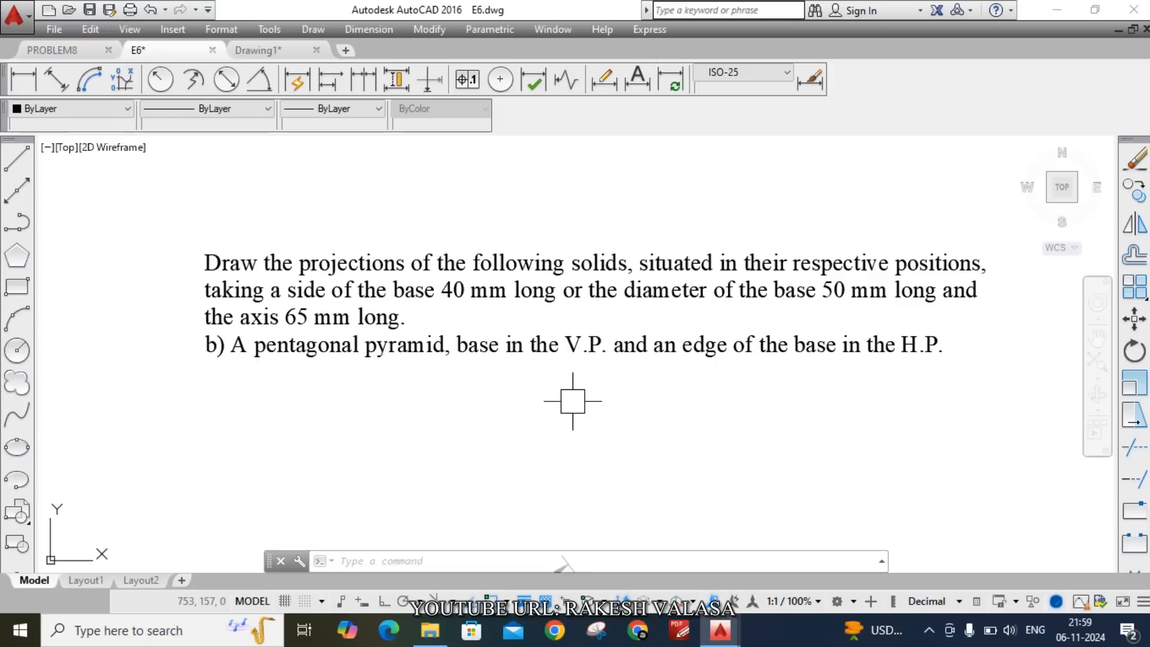
mouse_move(444, 489)
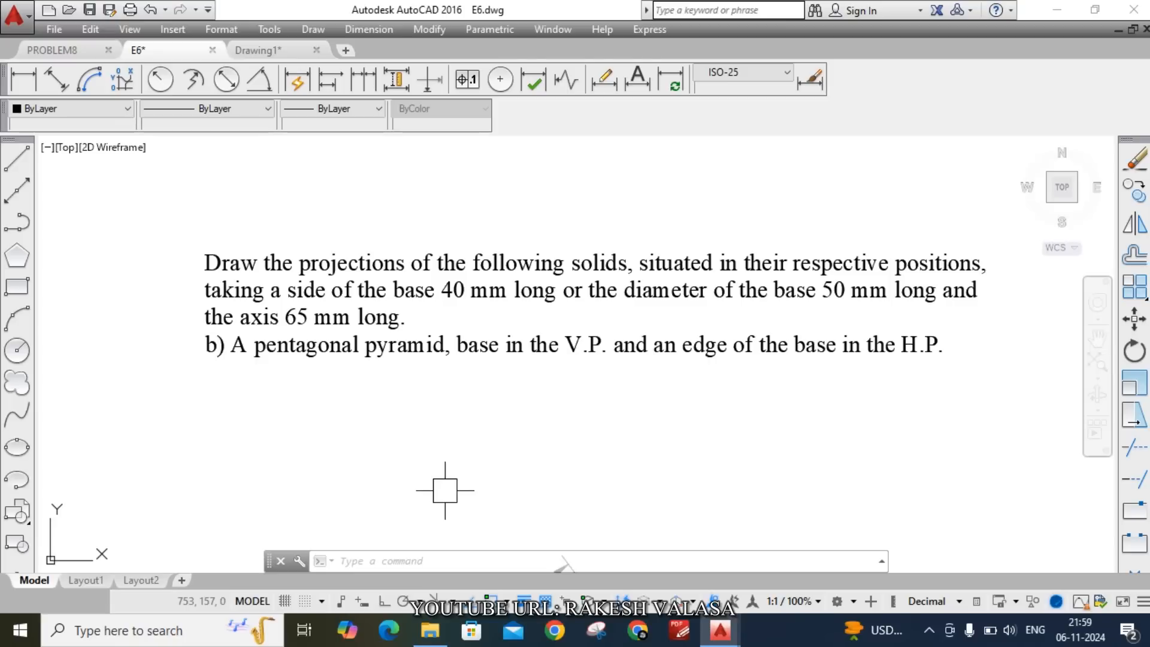
mouse_move(509, 413)
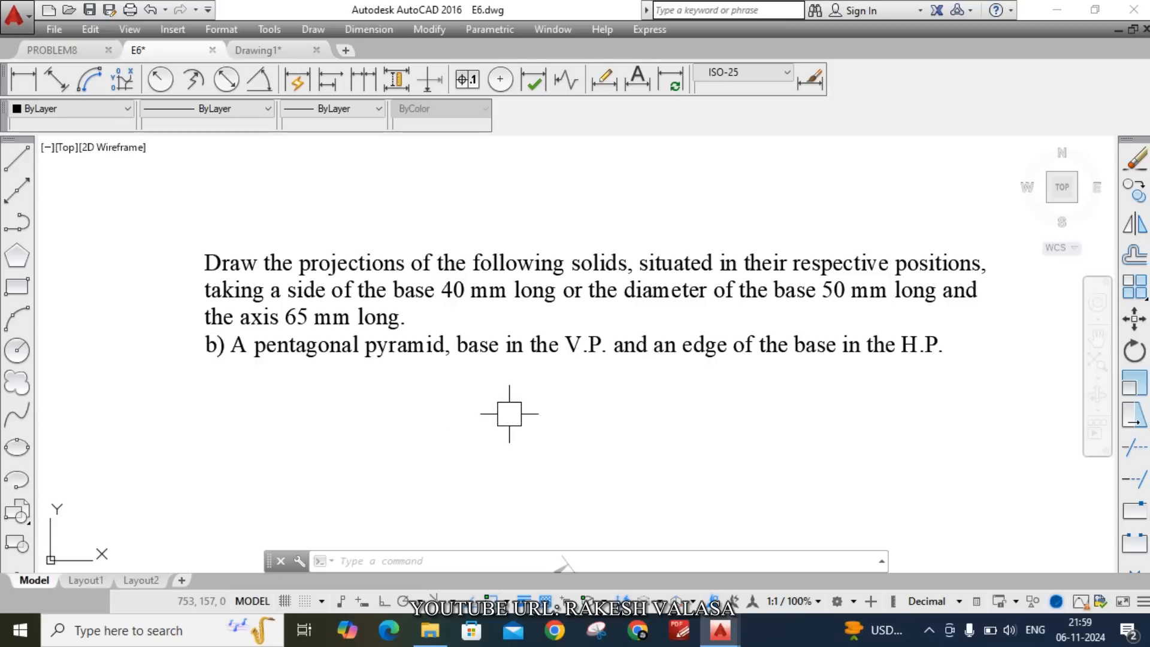
mouse_move(483, 352)
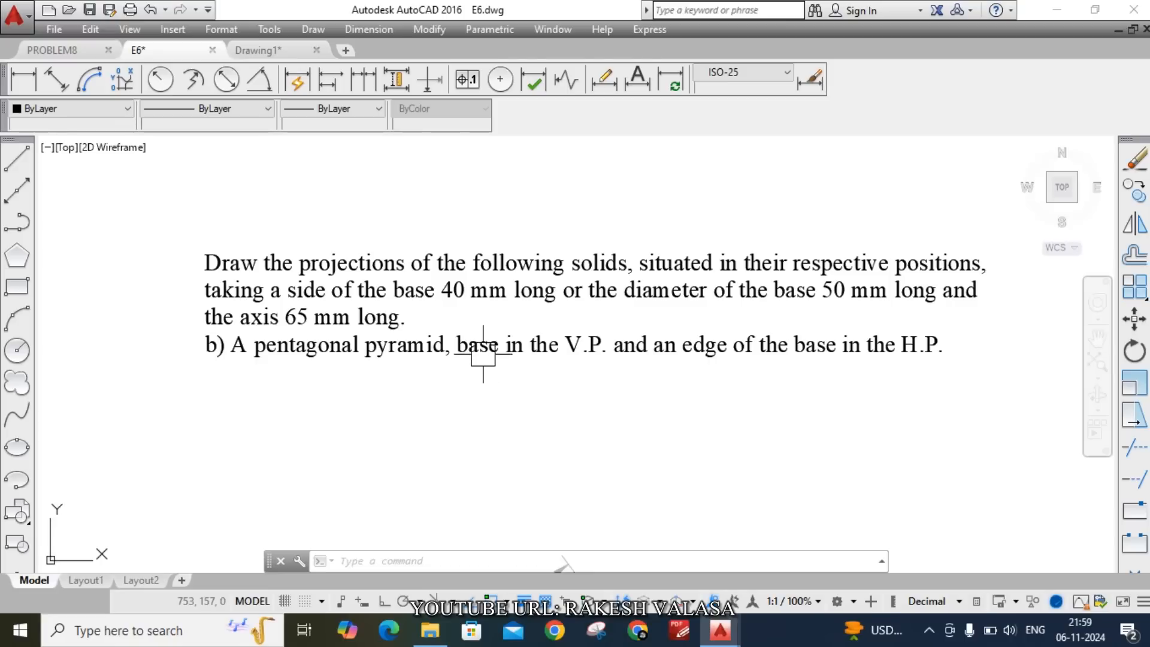
mouse_move(552, 314)
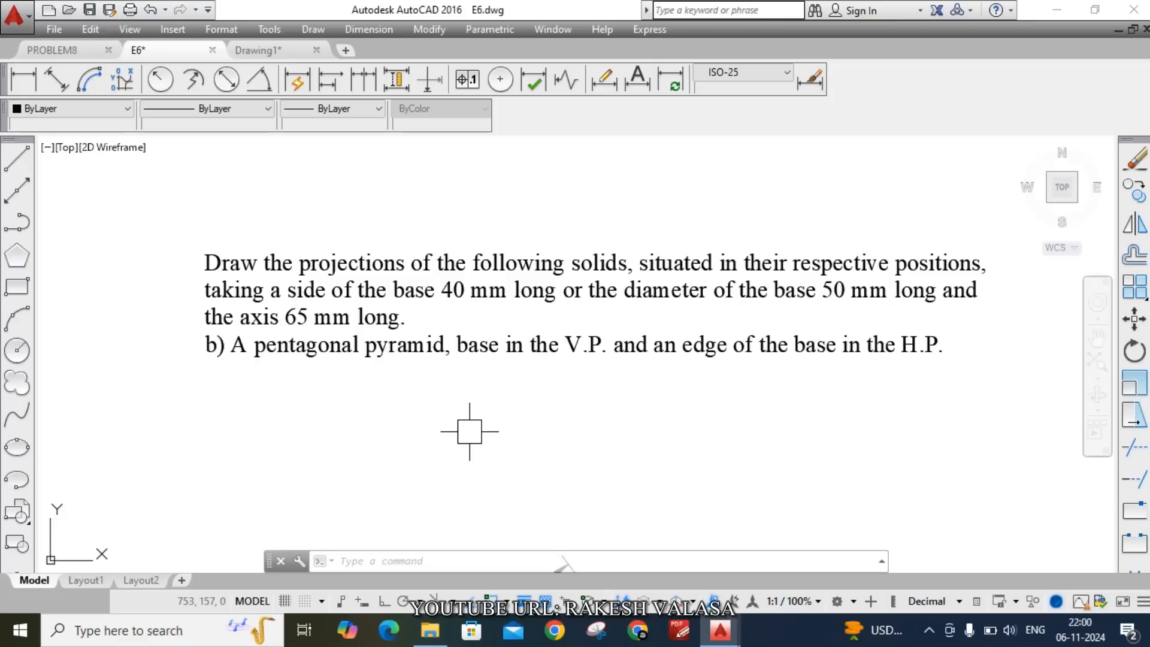
mouse_move(575, 343)
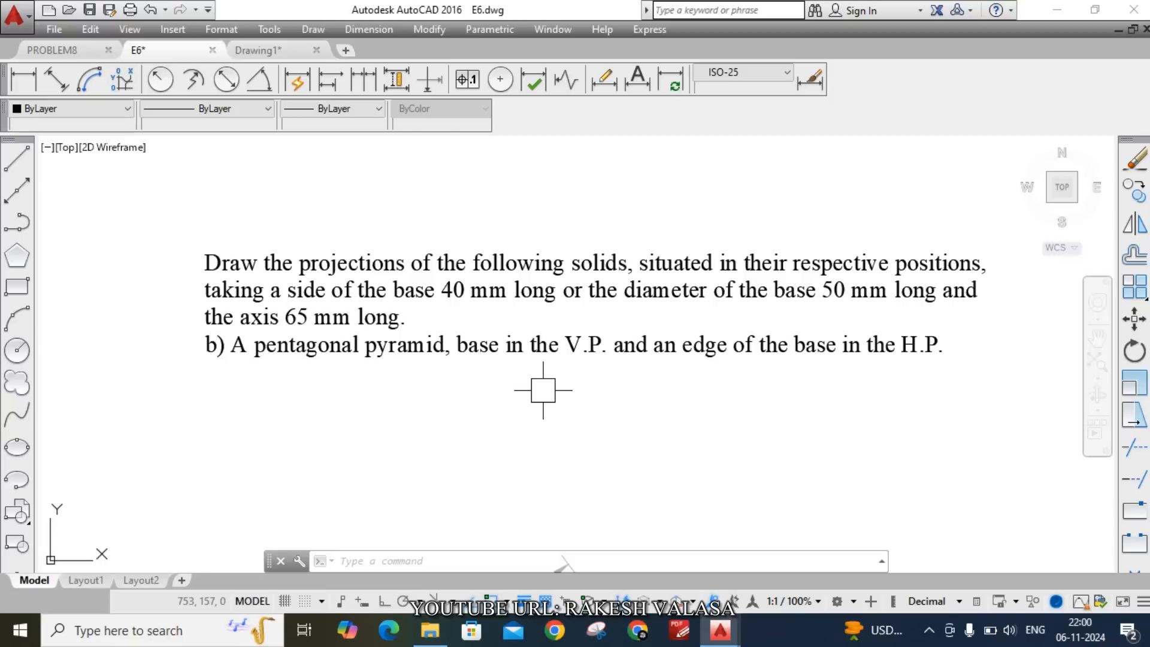
mouse_move(742, 389)
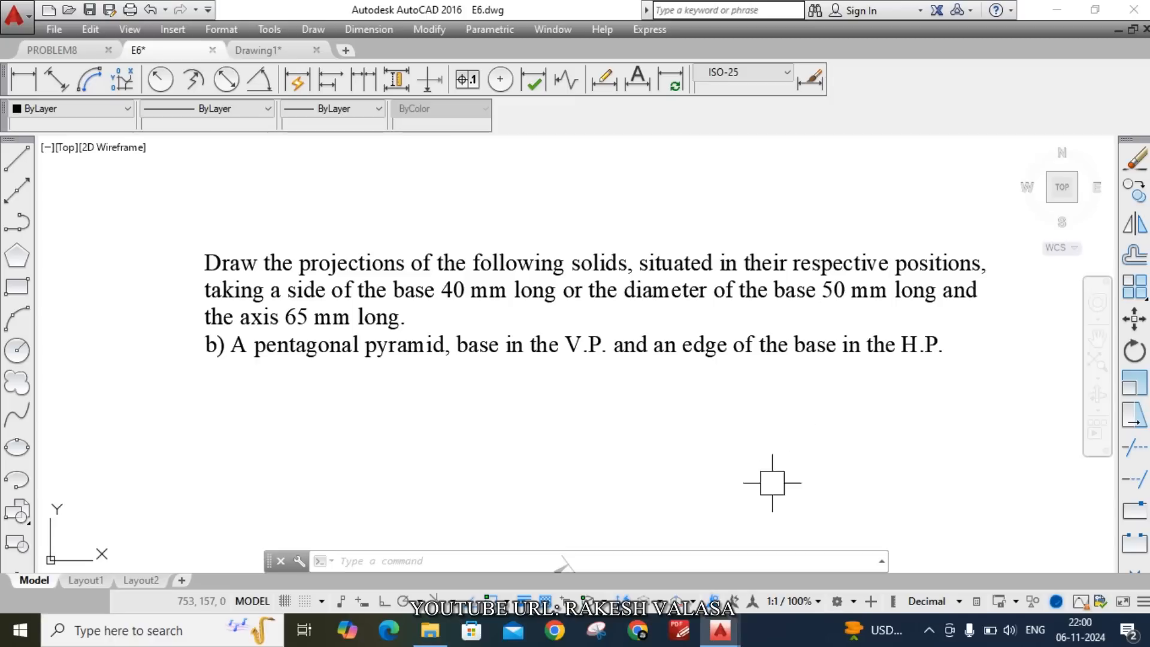
mouse_move(742, 473)
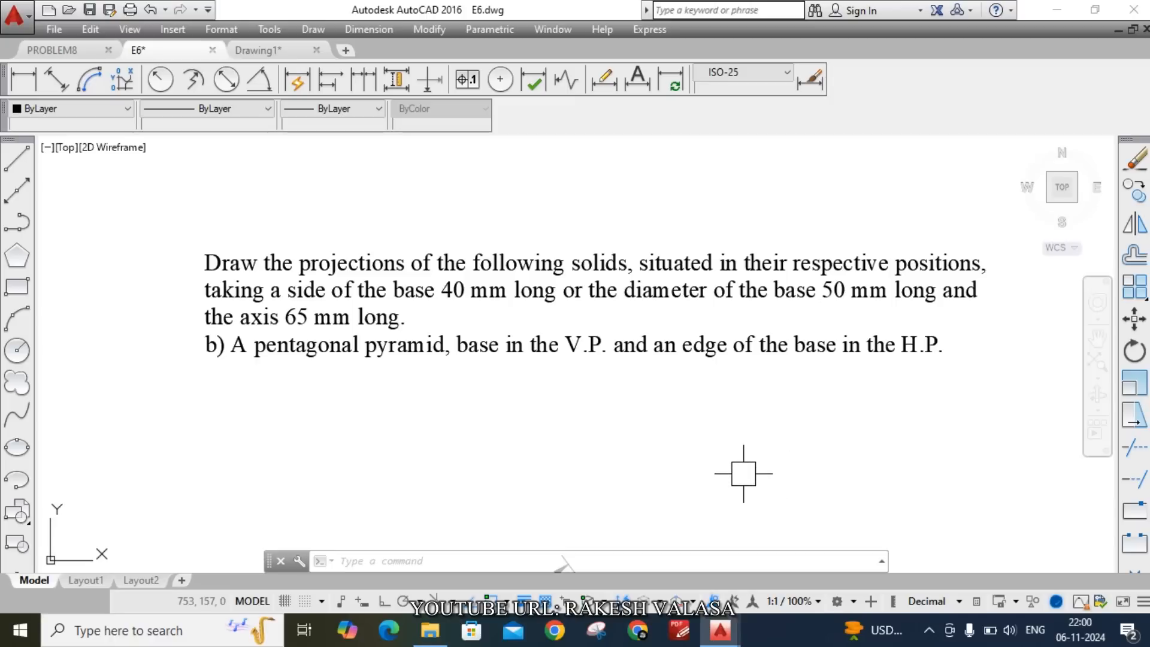
mouse_move(167, 160)
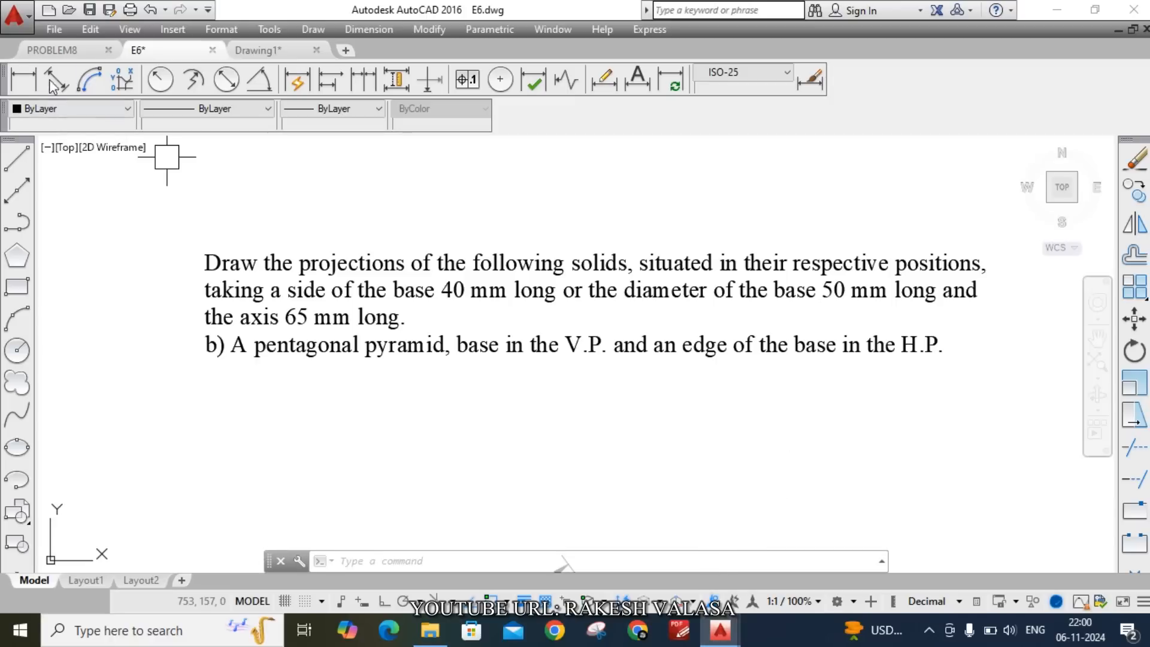
- Switch to PROBLEM8 and orbit the pyramid to front, top and angled apex views
left_click(52, 50)
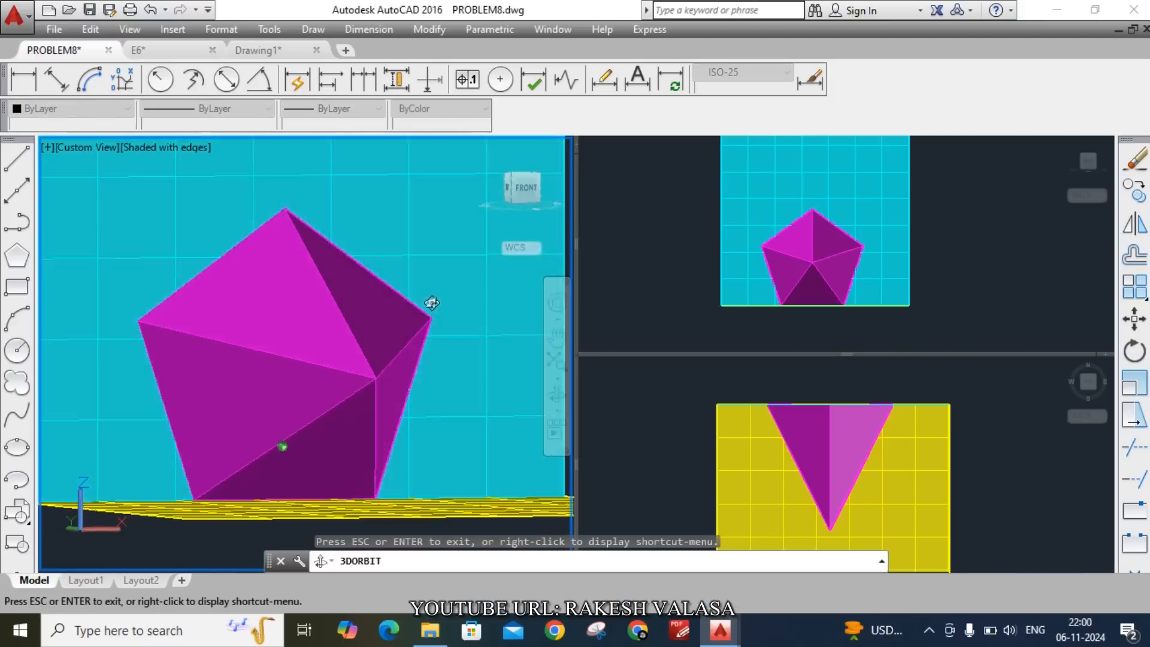
left_click_drag(431, 303, 403, 320)
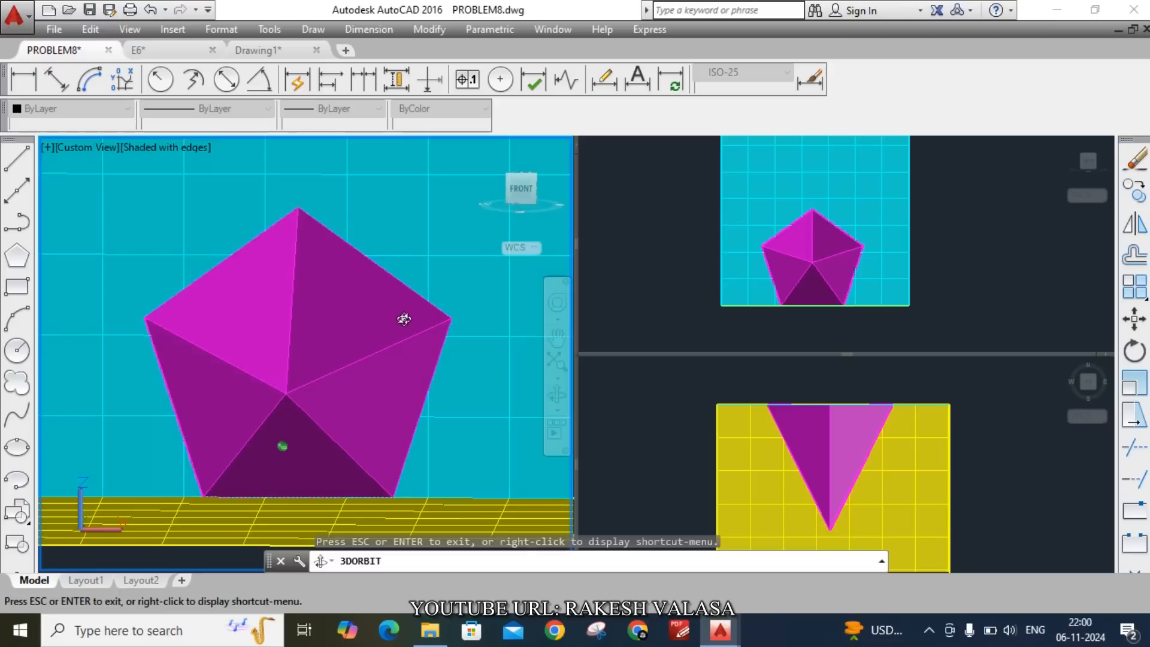
left_click_drag(404, 319, 499, 350)
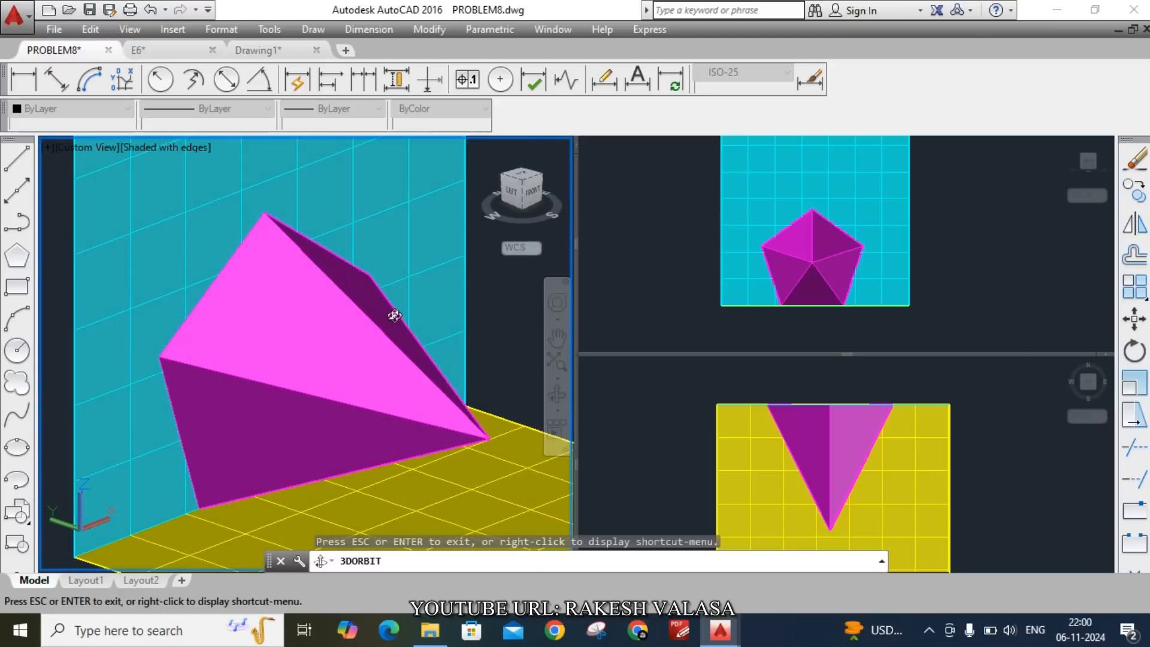
left_click_drag(395, 316, 428, 350)
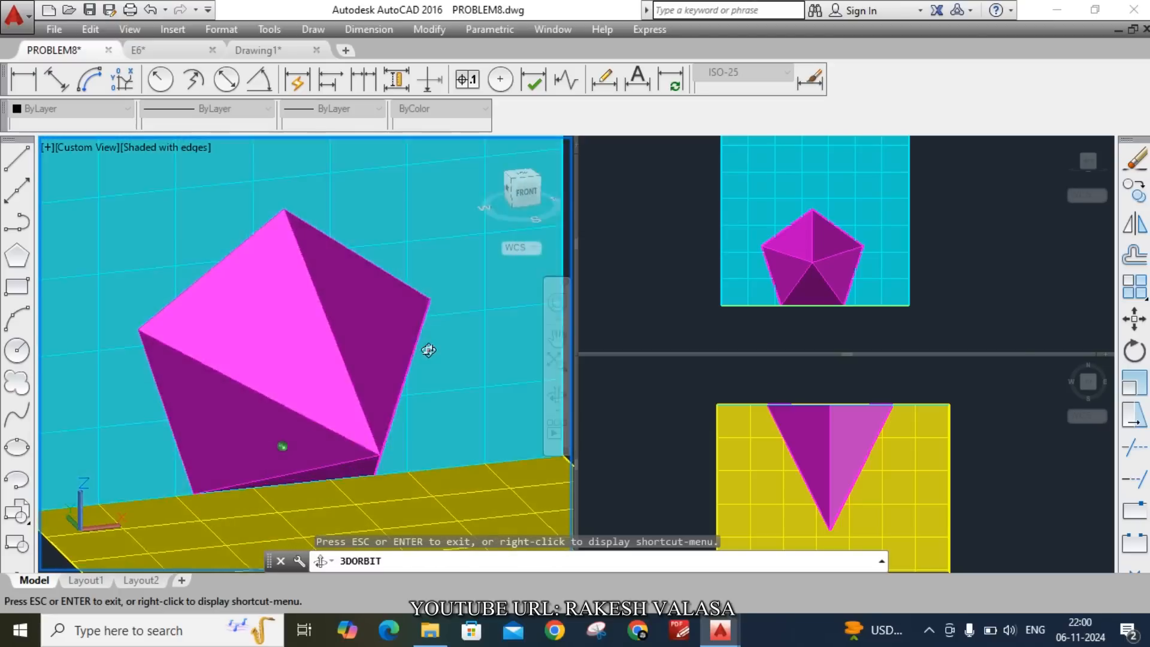
left_click_drag(429, 350, 407, 313)
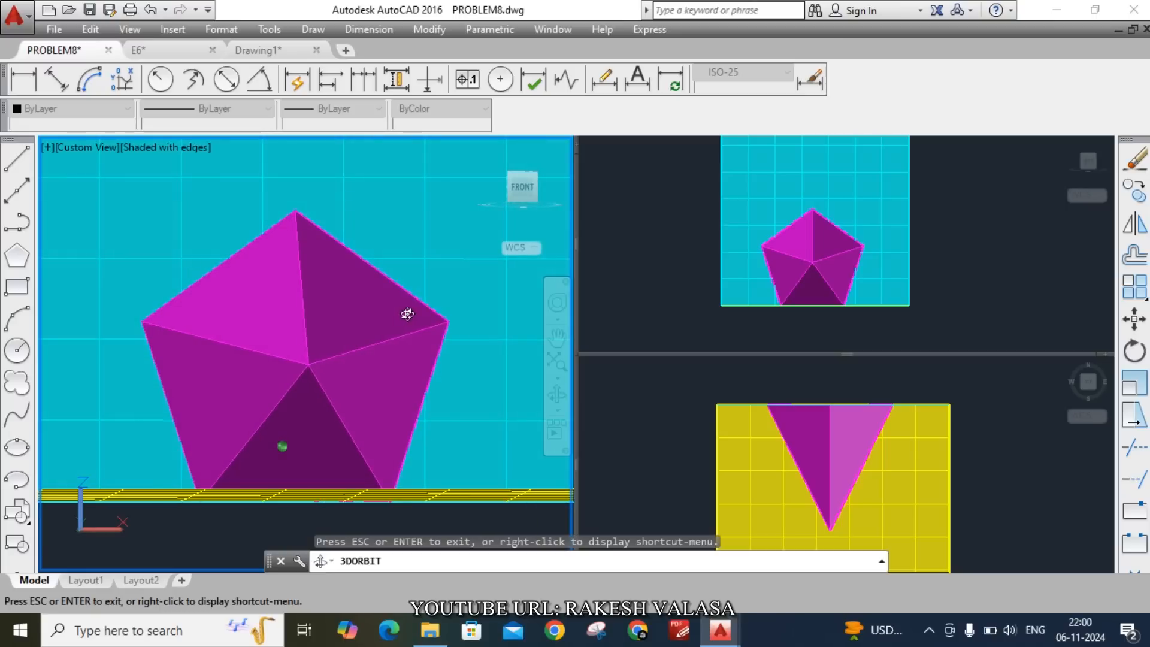
left_click_drag(407, 314, 313, 438)
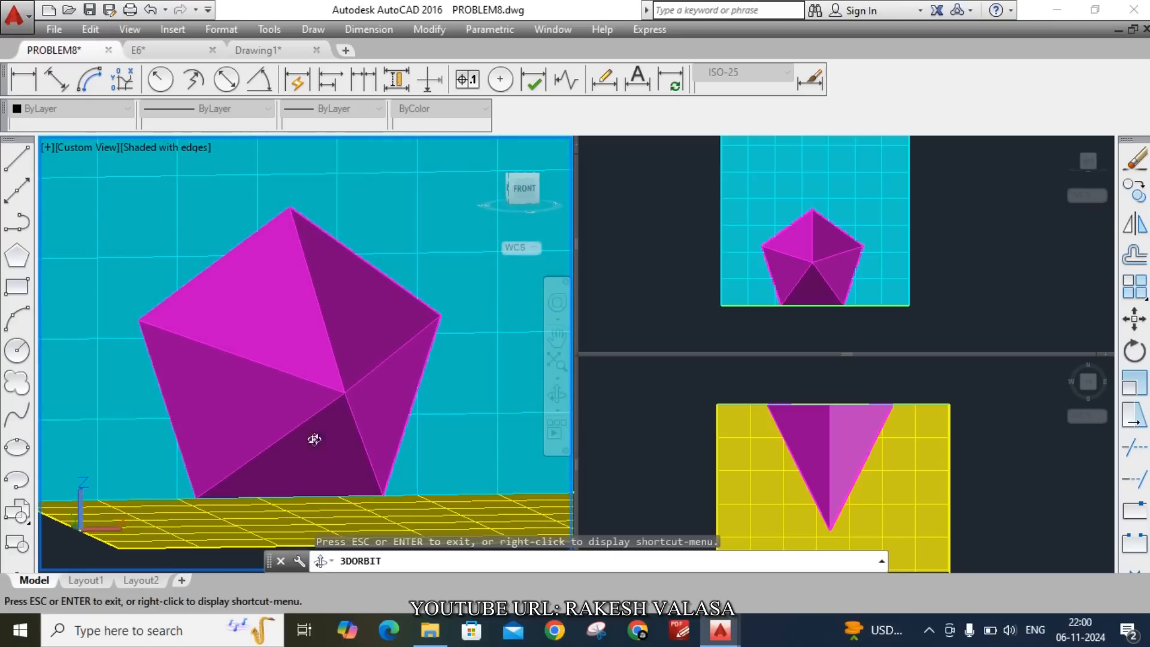
mouse_move(231, 494)
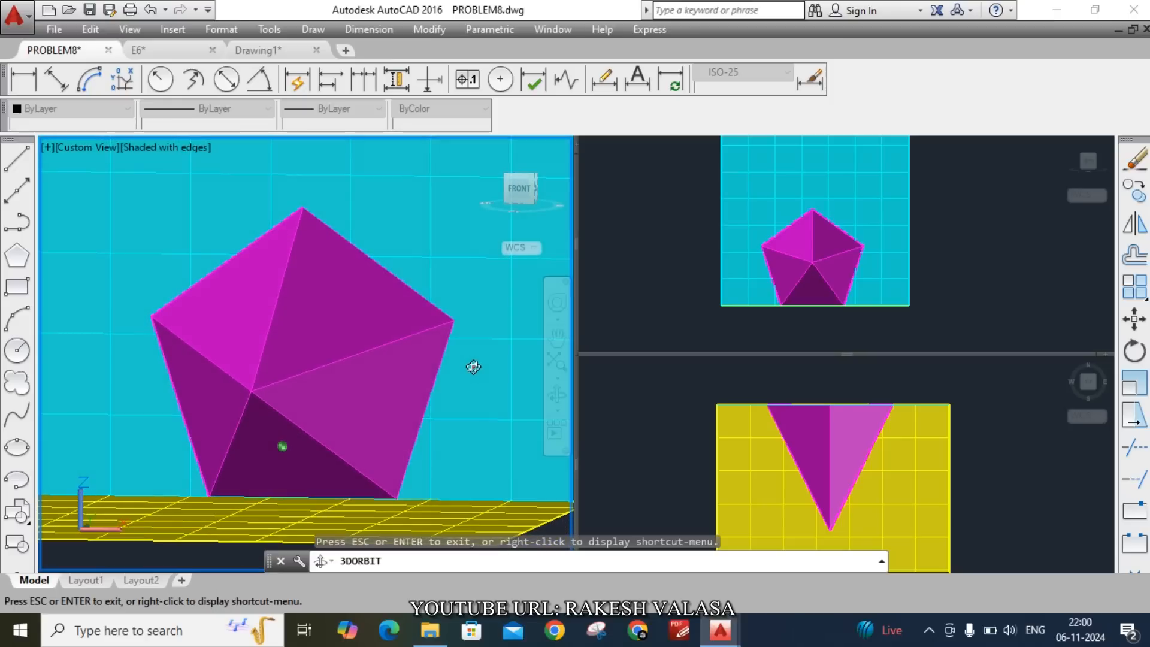
left_click_drag(474, 367, 482, 359)
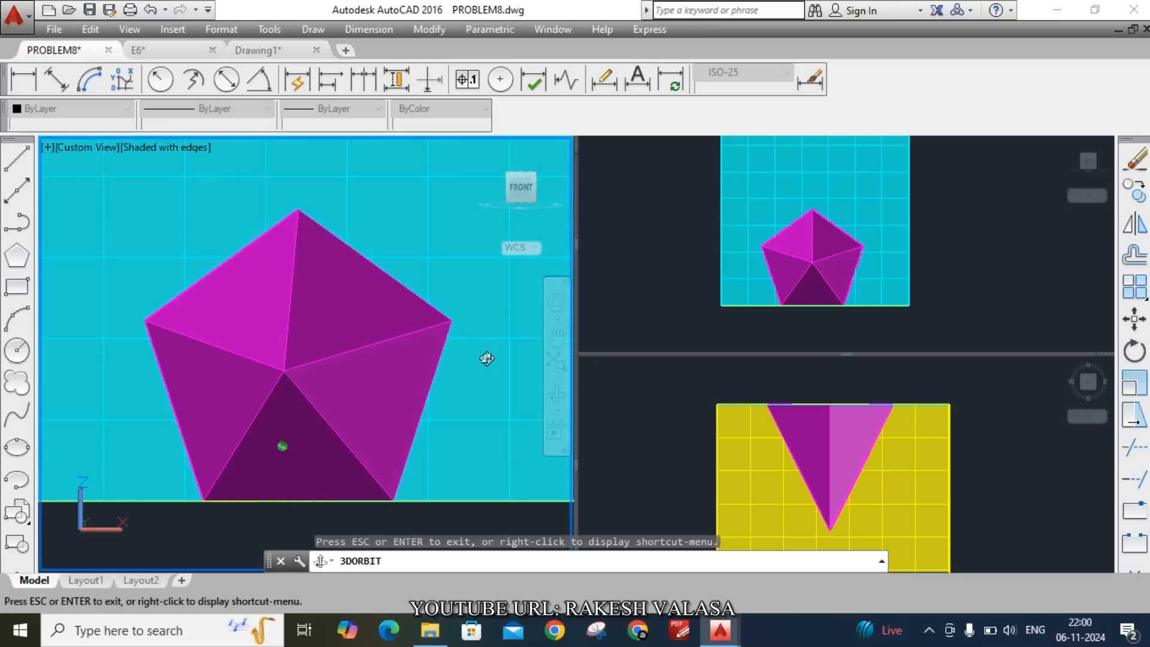
left_click_drag(487, 359, 487, 420)
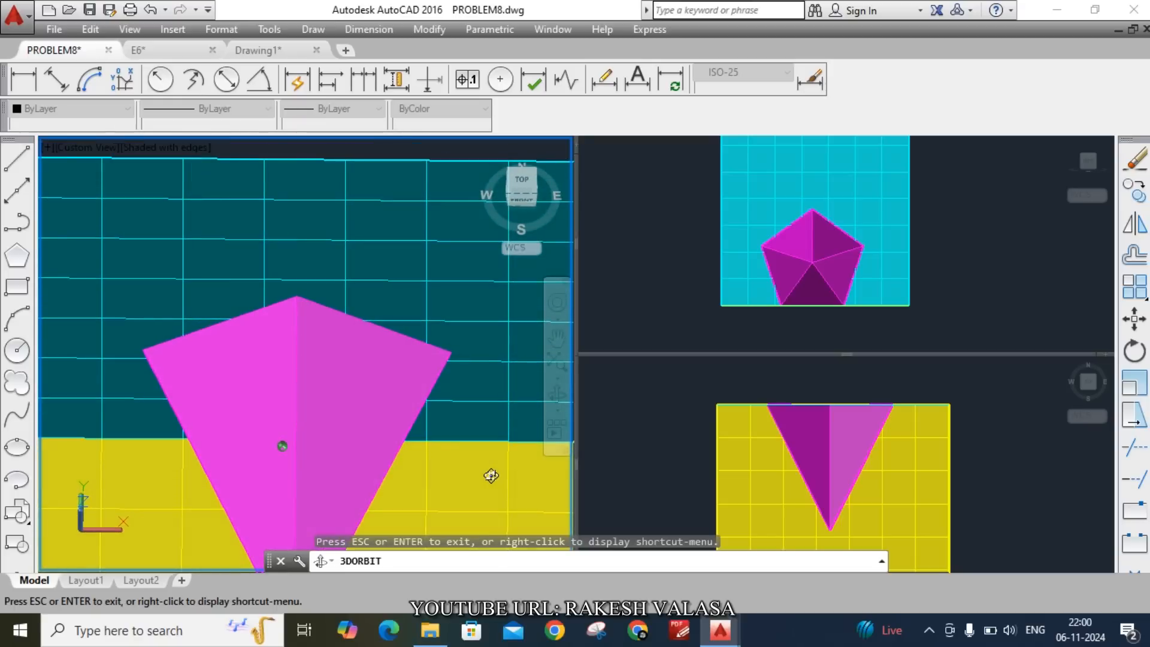
left_click_drag(490, 475, 499, 408)
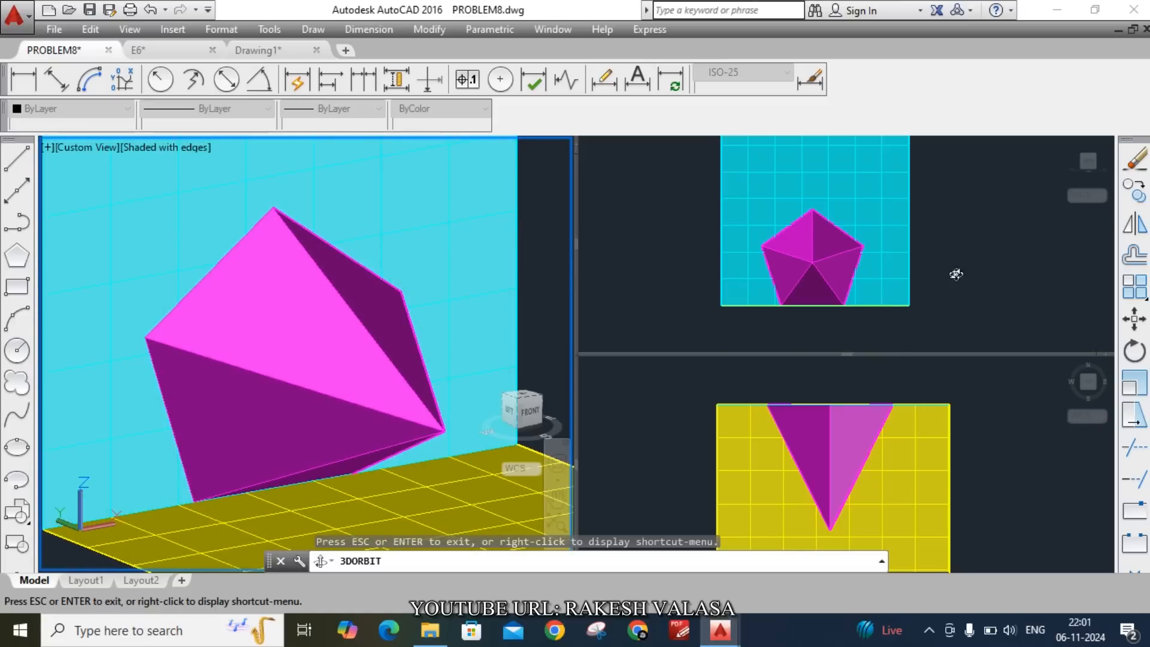
mouse_move(761, 242)
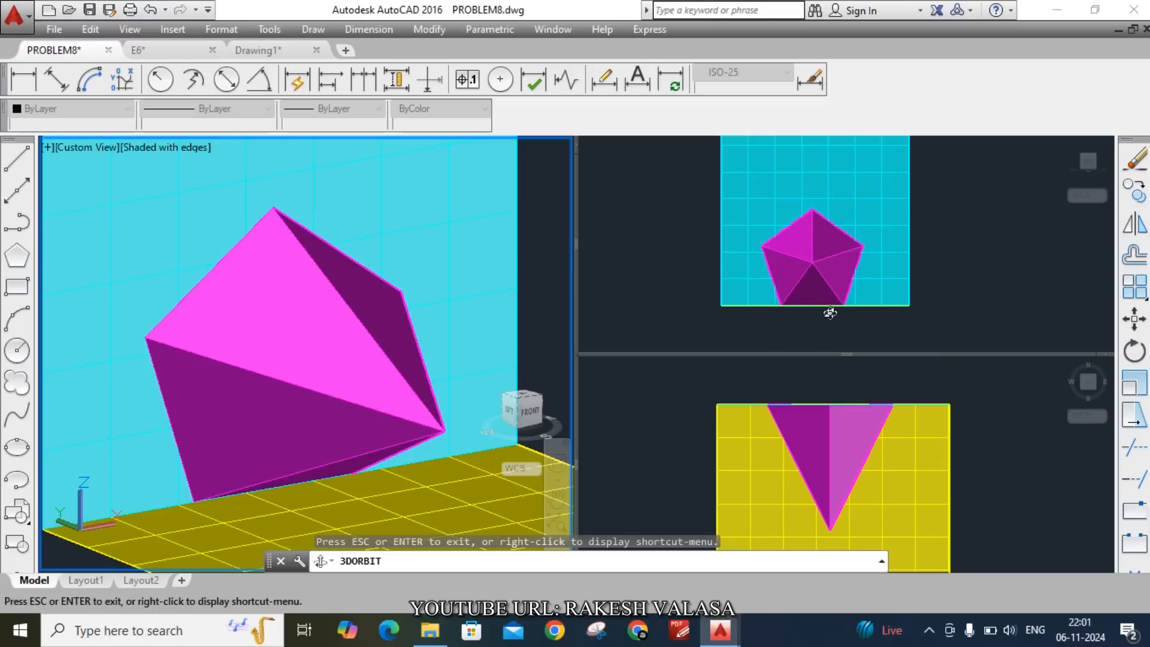
mouse_move(776, 258)
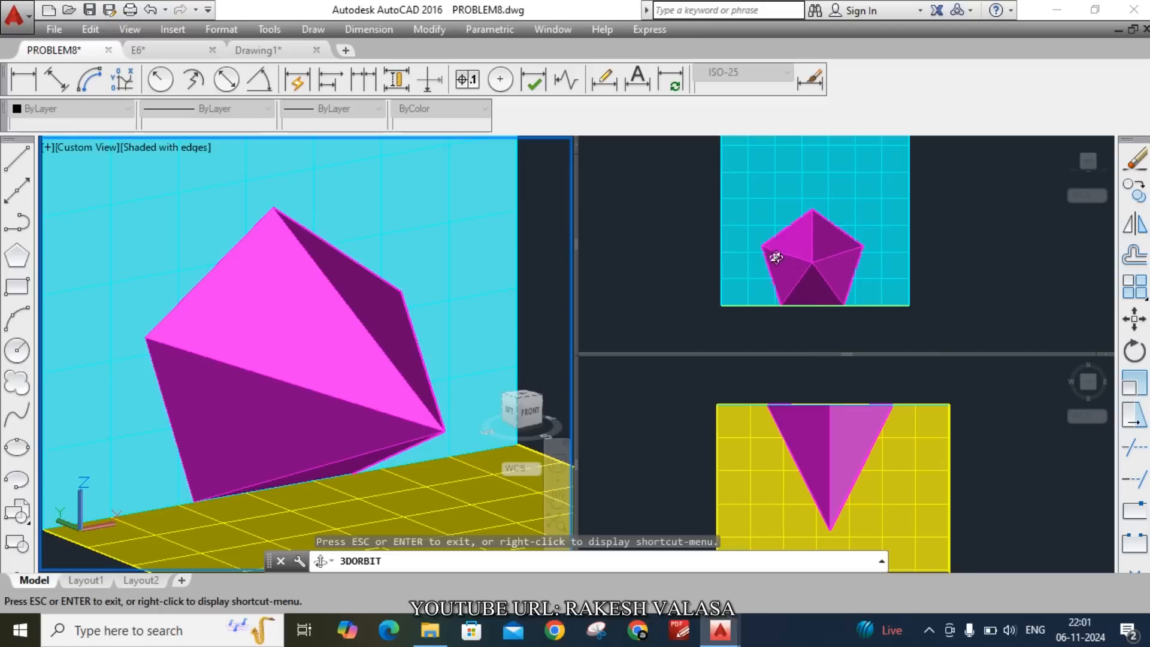
mouse_move(781, 299)
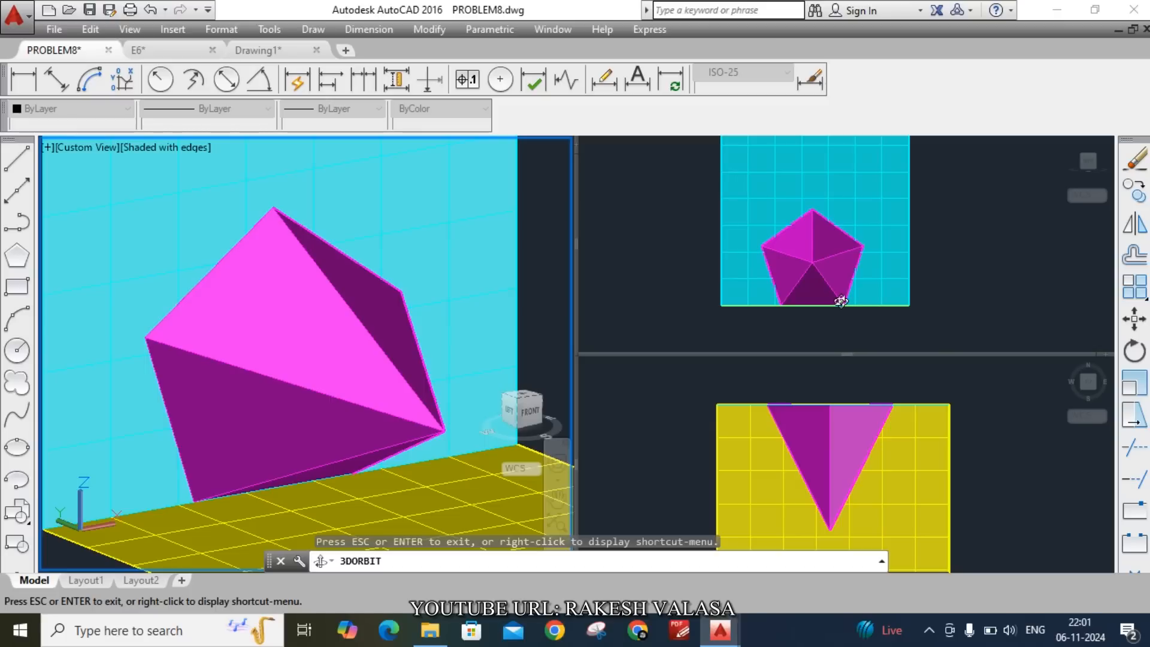
mouse_move(873, 440)
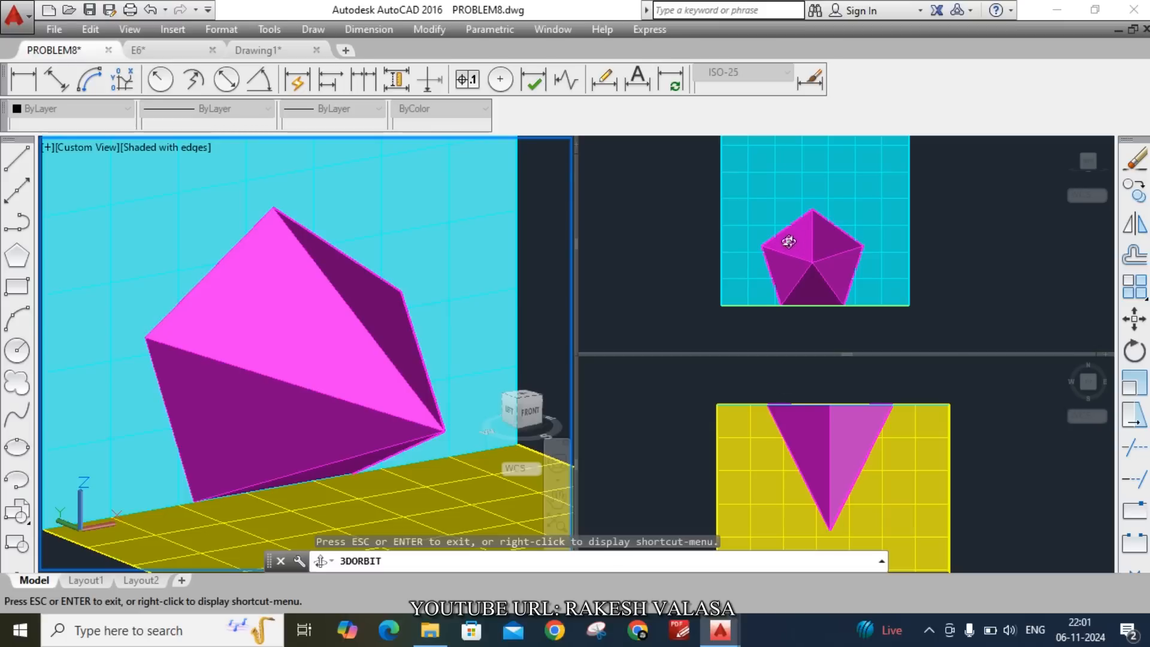
mouse_move(859, 245)
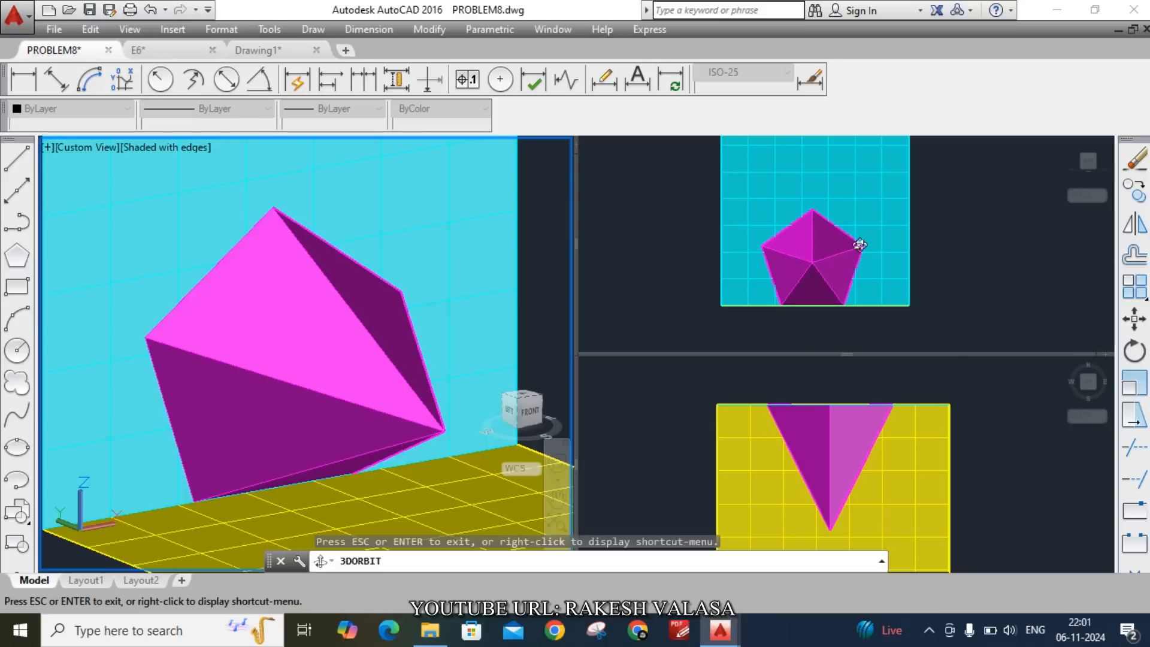
mouse_move(781, 305)
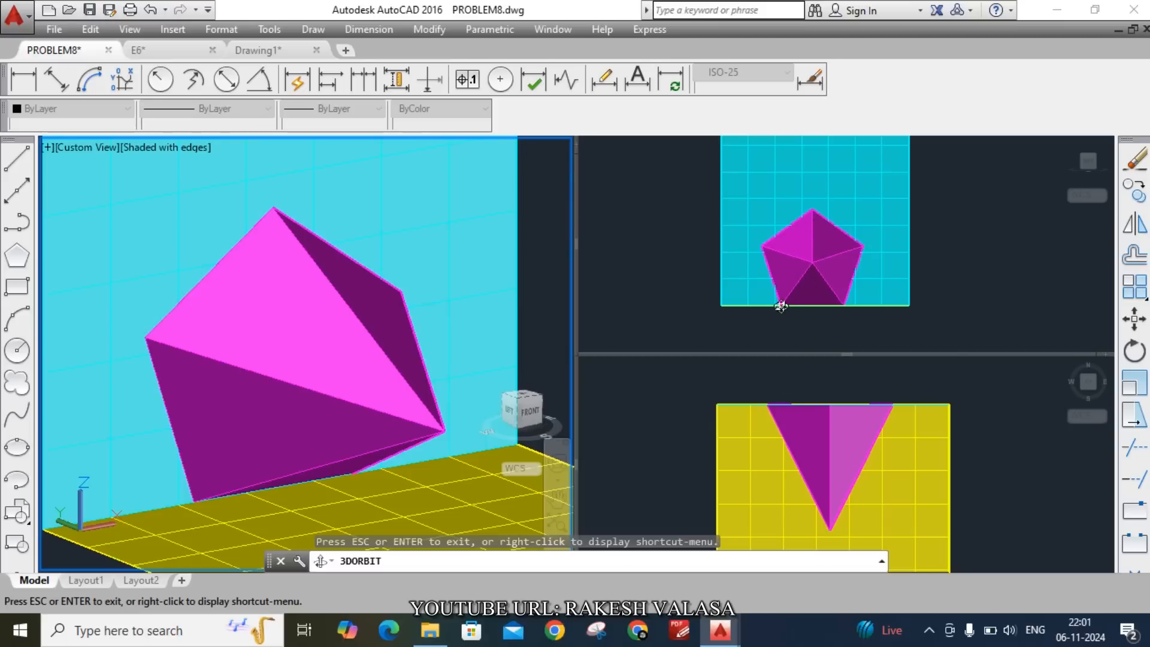
mouse_move(790, 309)
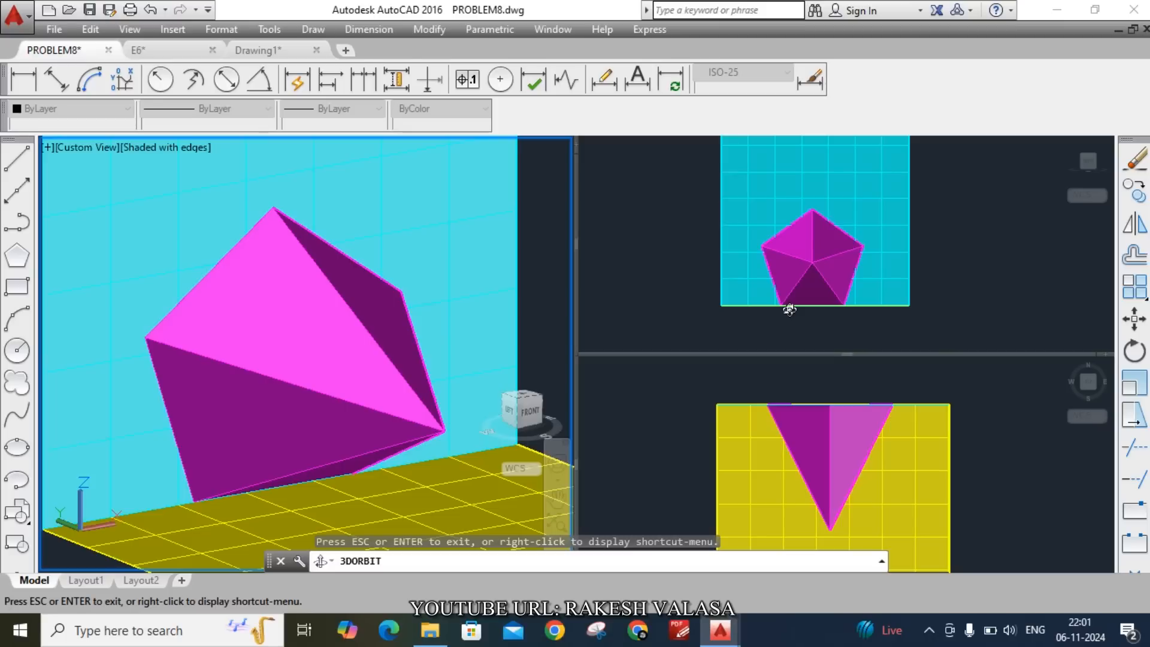
mouse_move(633, 297)
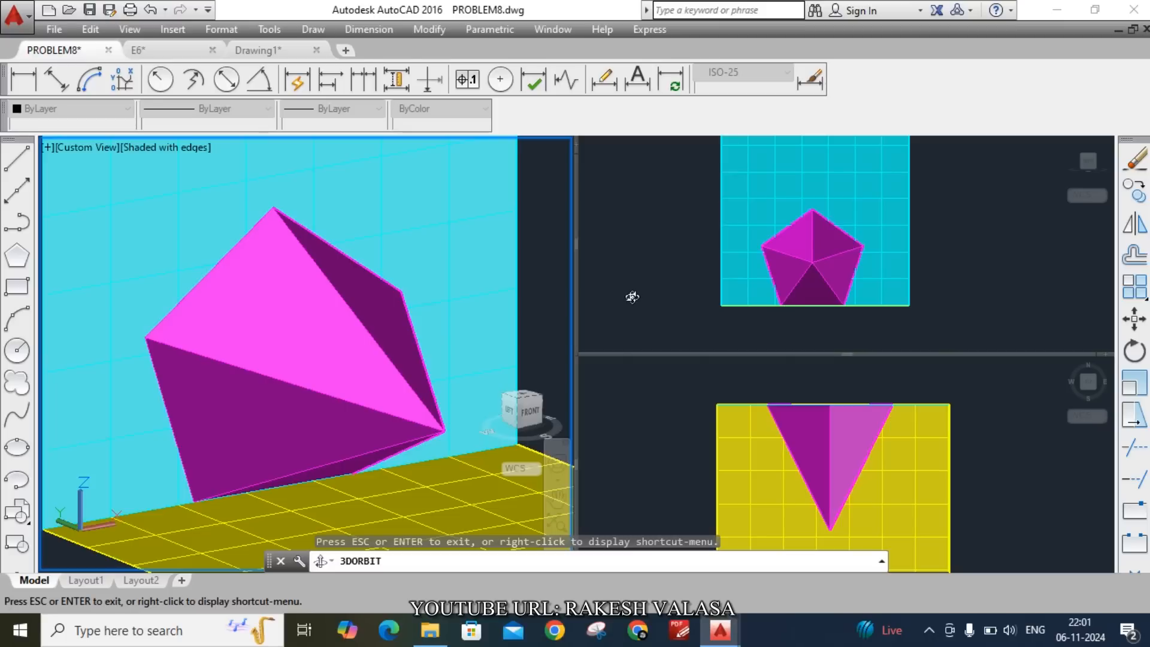
mouse_move(143, 50)
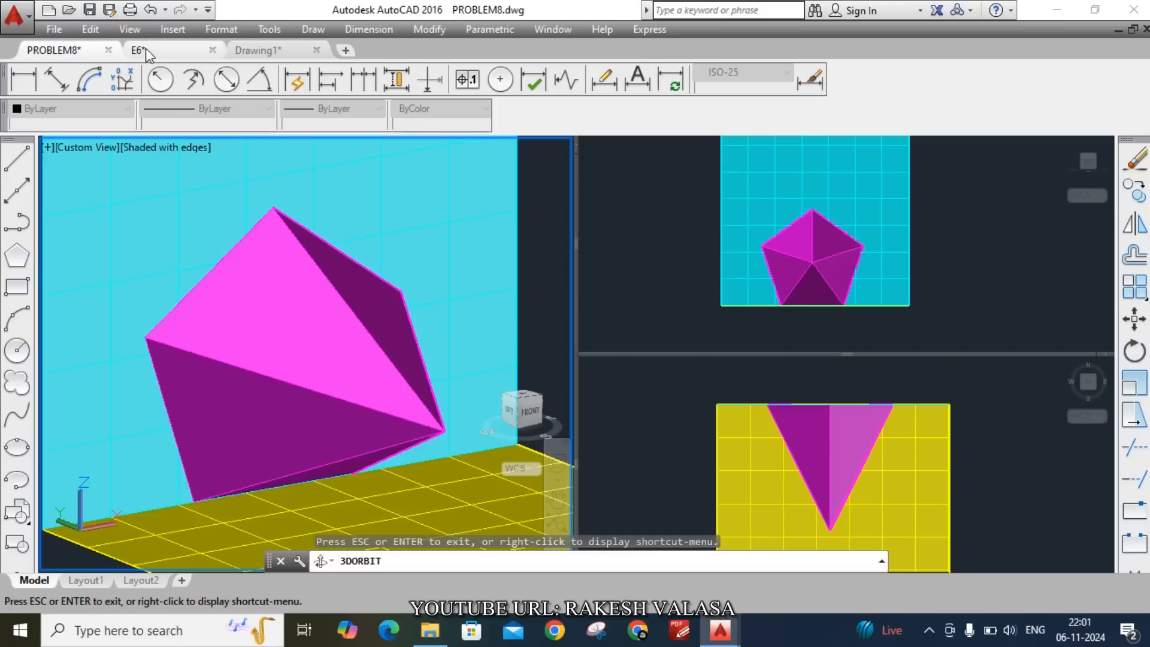
- Return to the E6 drawing and scroll to review the labelled projections
left_click(137, 50)
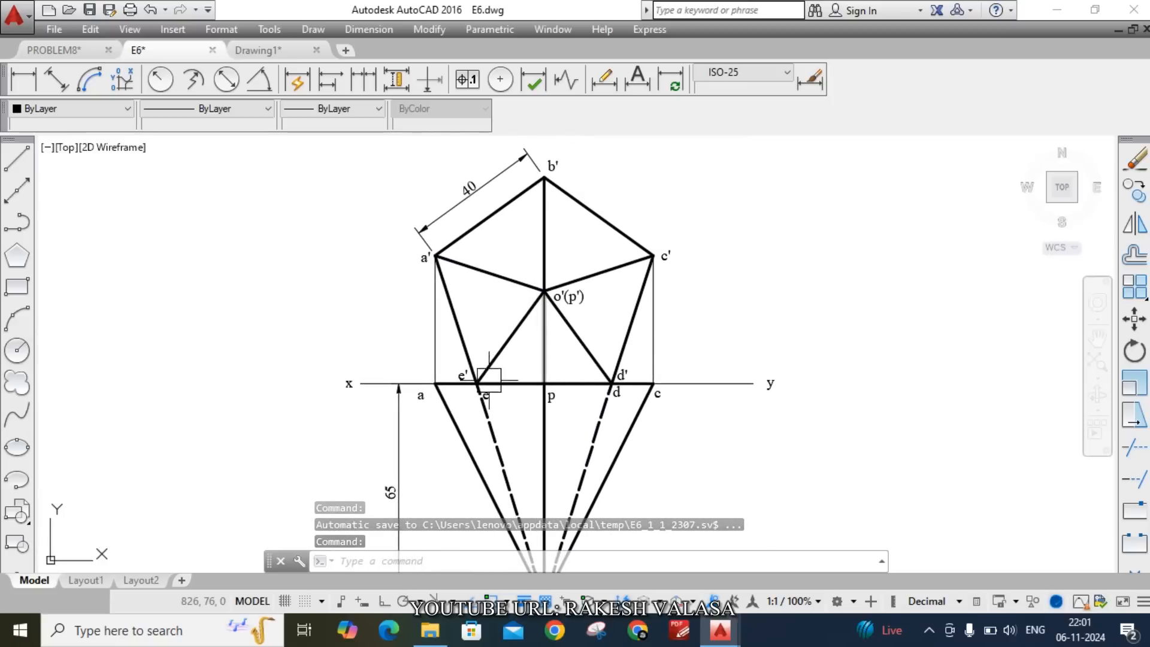
scroll("down", 3)
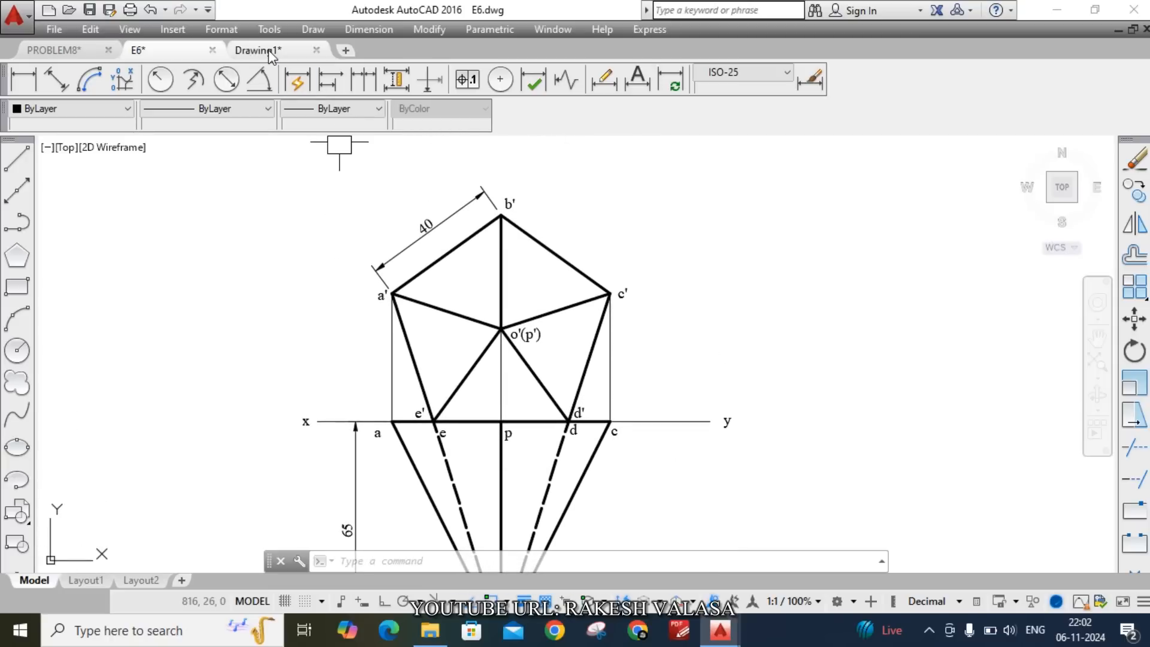
- Switch to Drawing1, which holds the problem text and the xy line
left_click(257, 50)
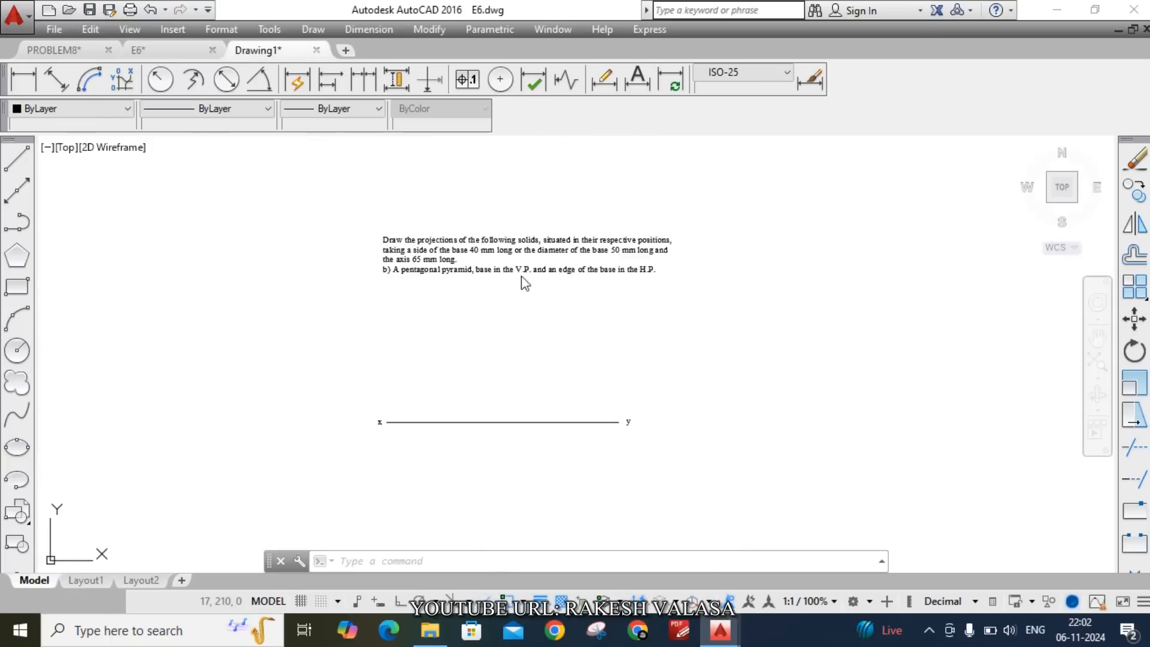
mouse_move(557, 320)
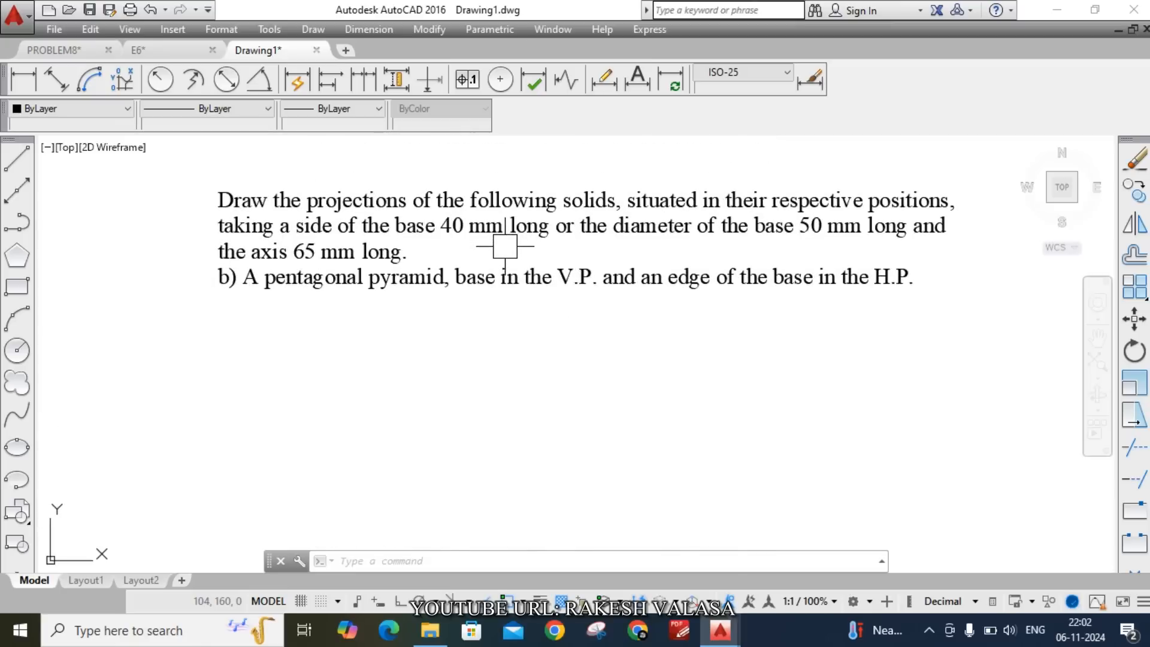
mouse_move(548, 394)
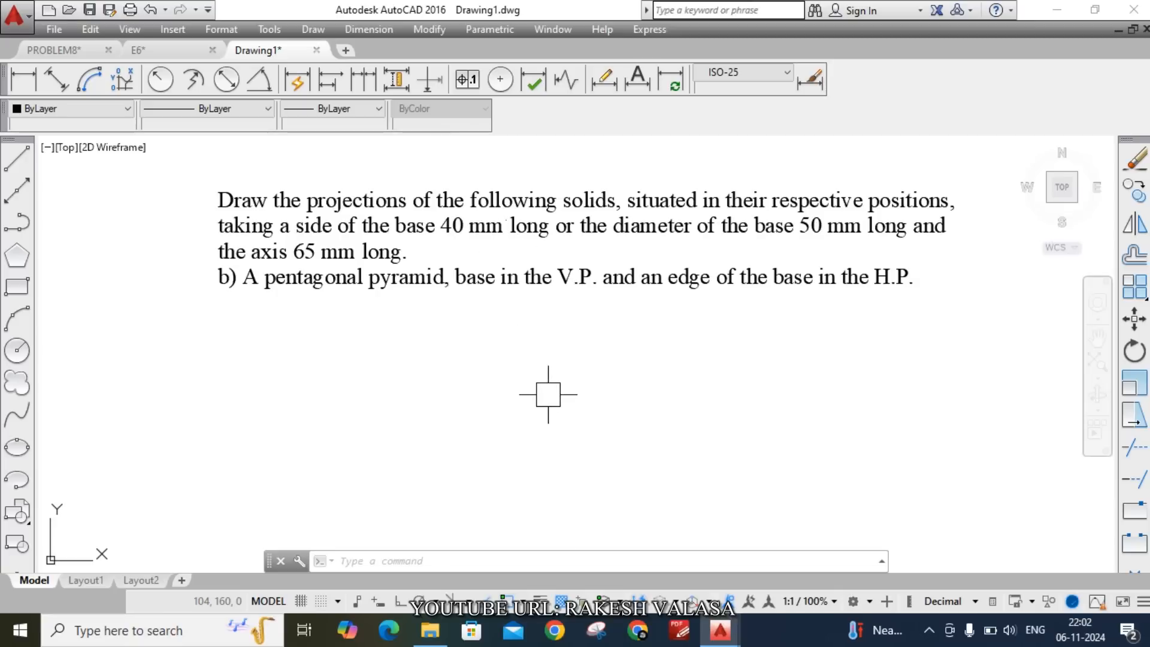
mouse_move(533, 419)
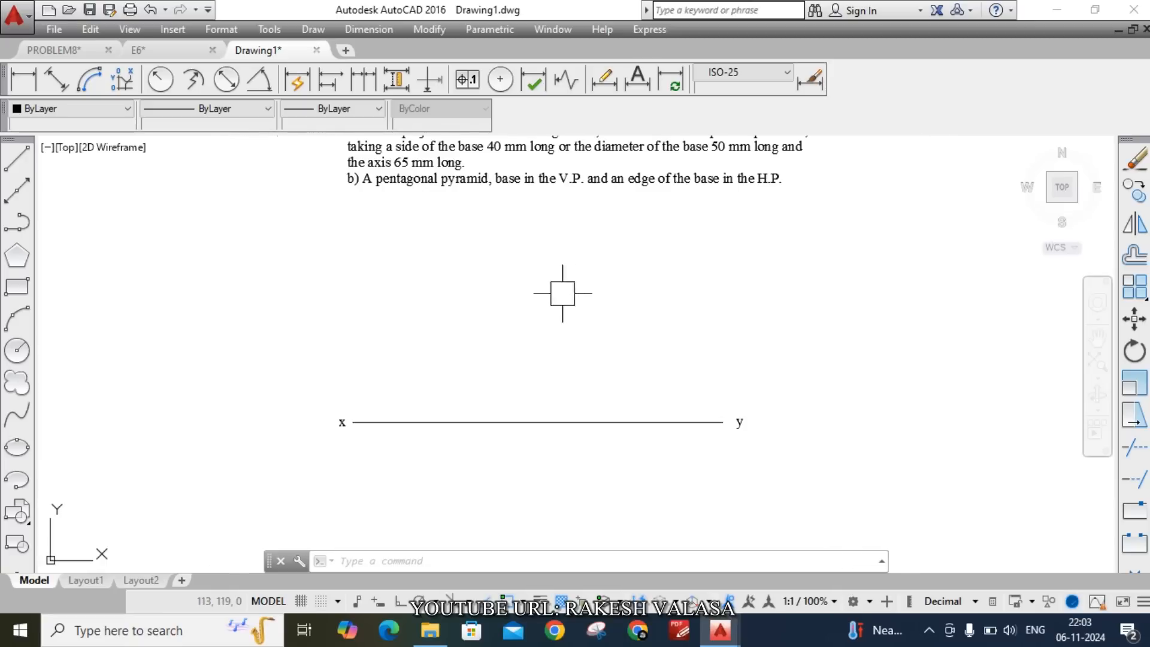
mouse_move(631, 339)
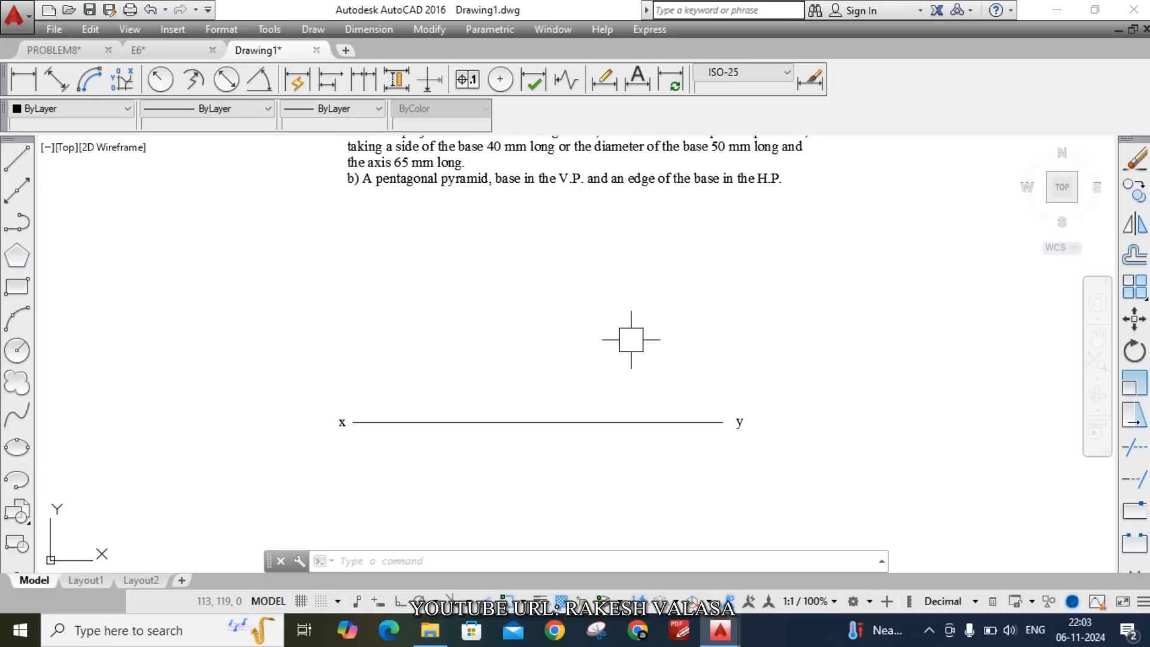
- Draw a 5-sided polygon by Edge from a point on the xy line, 40 long
left_click(16, 255)
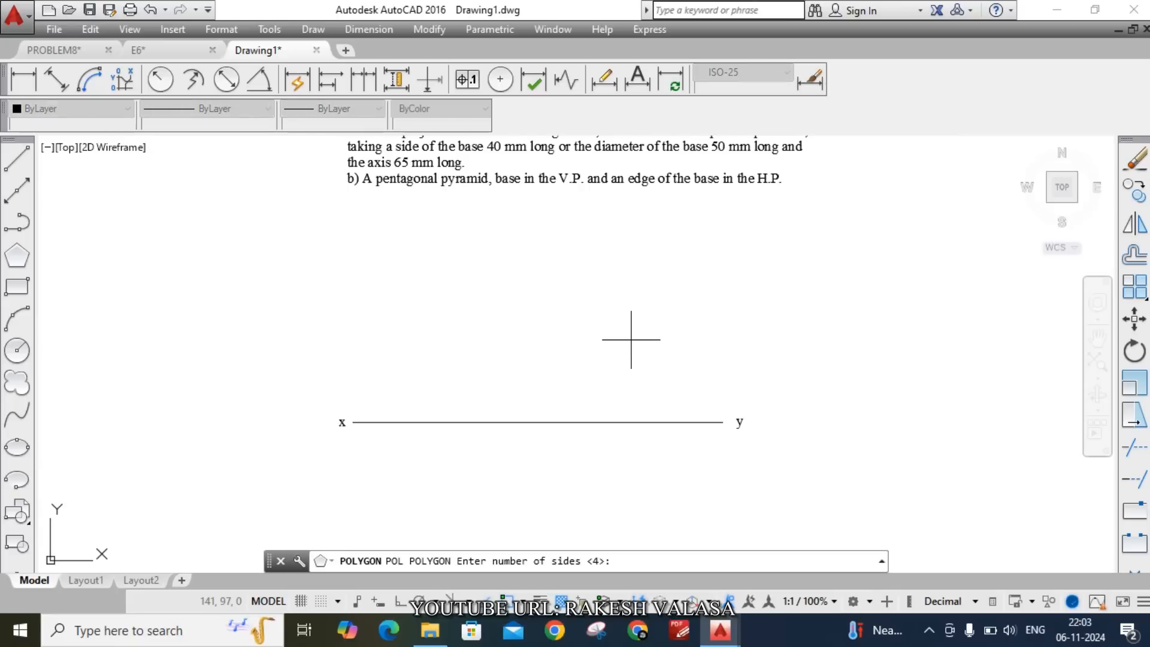
type("5")
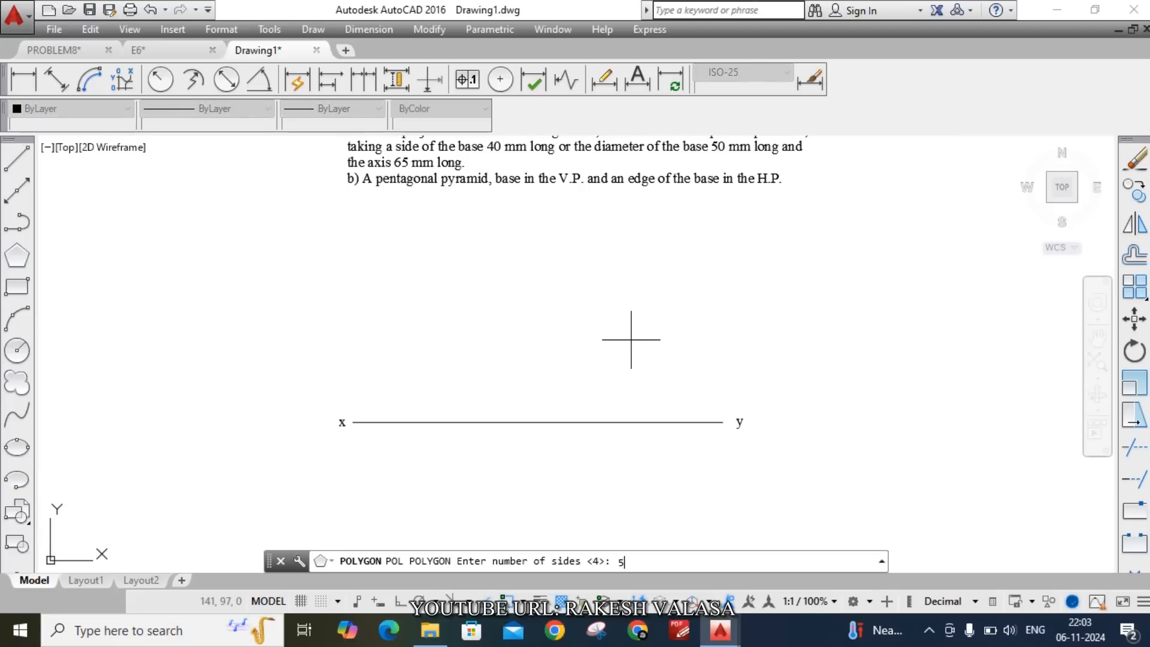
key("enter")
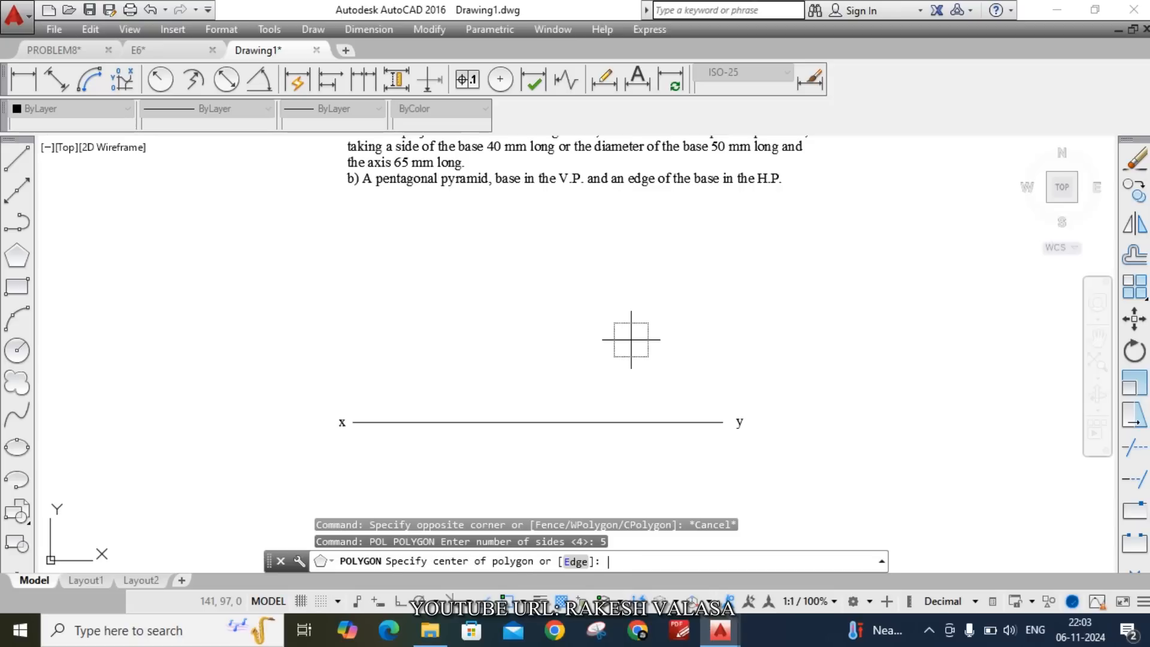
type("e")
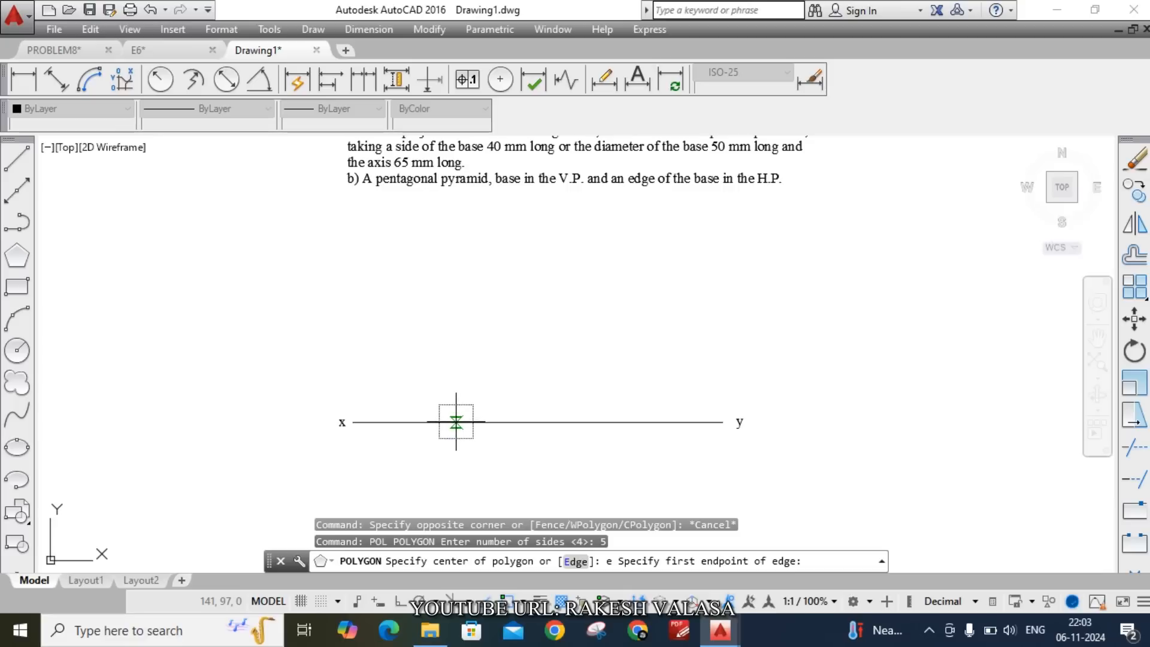
mouse_move(467, 422)
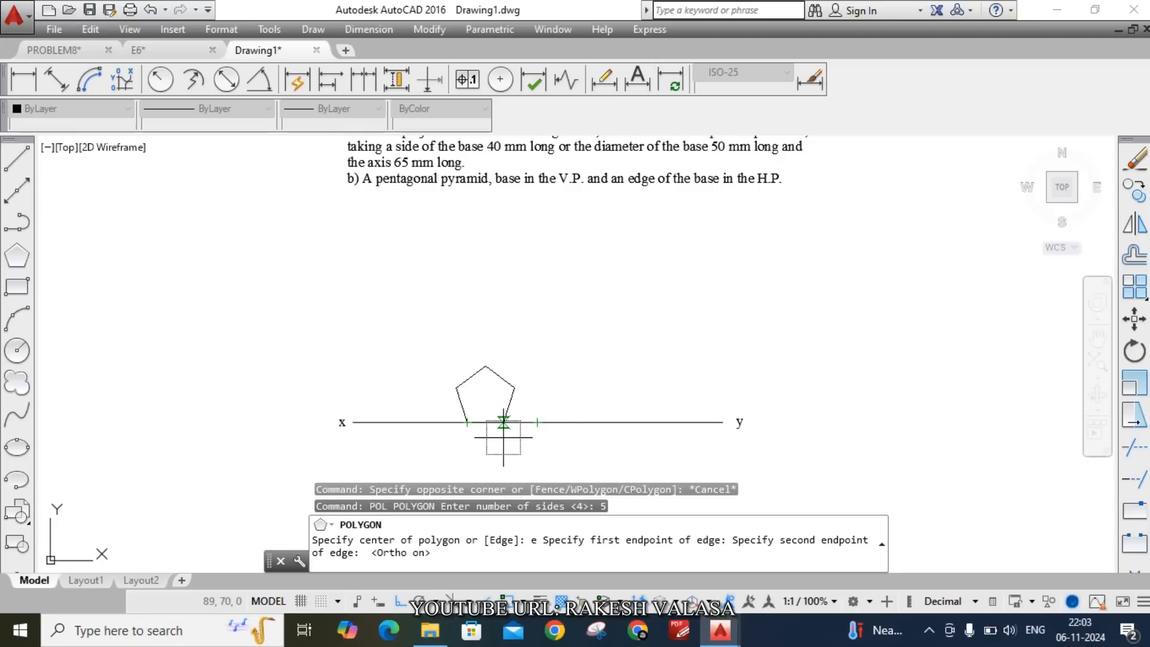
left_click(569, 424)
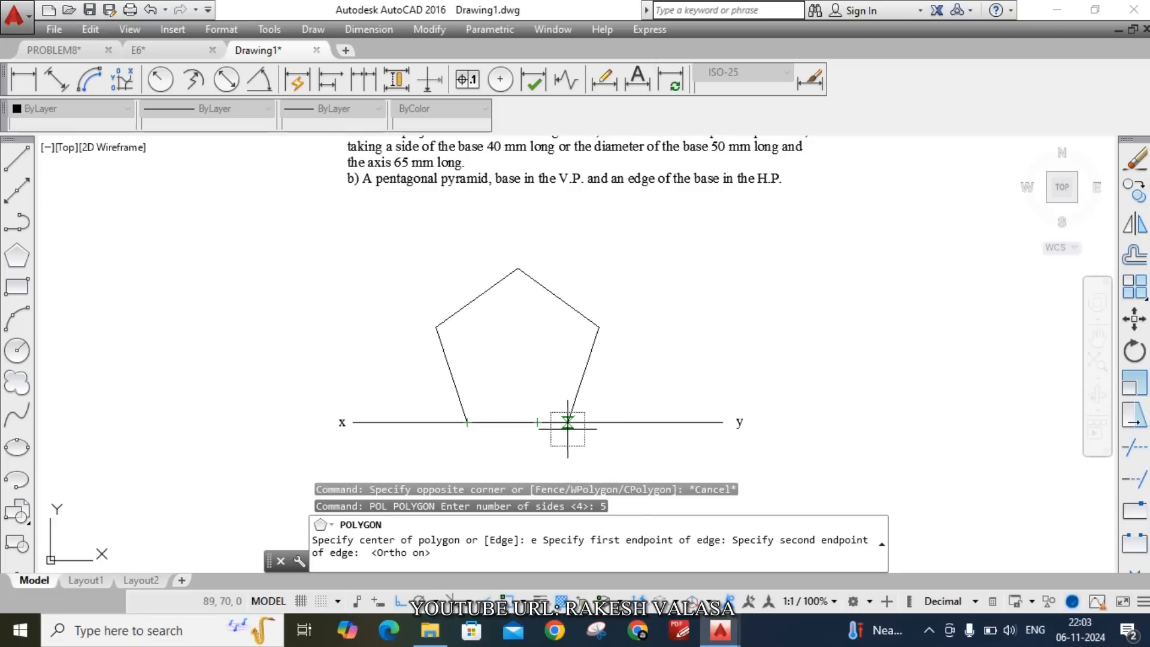
mouse_move(587, 424)
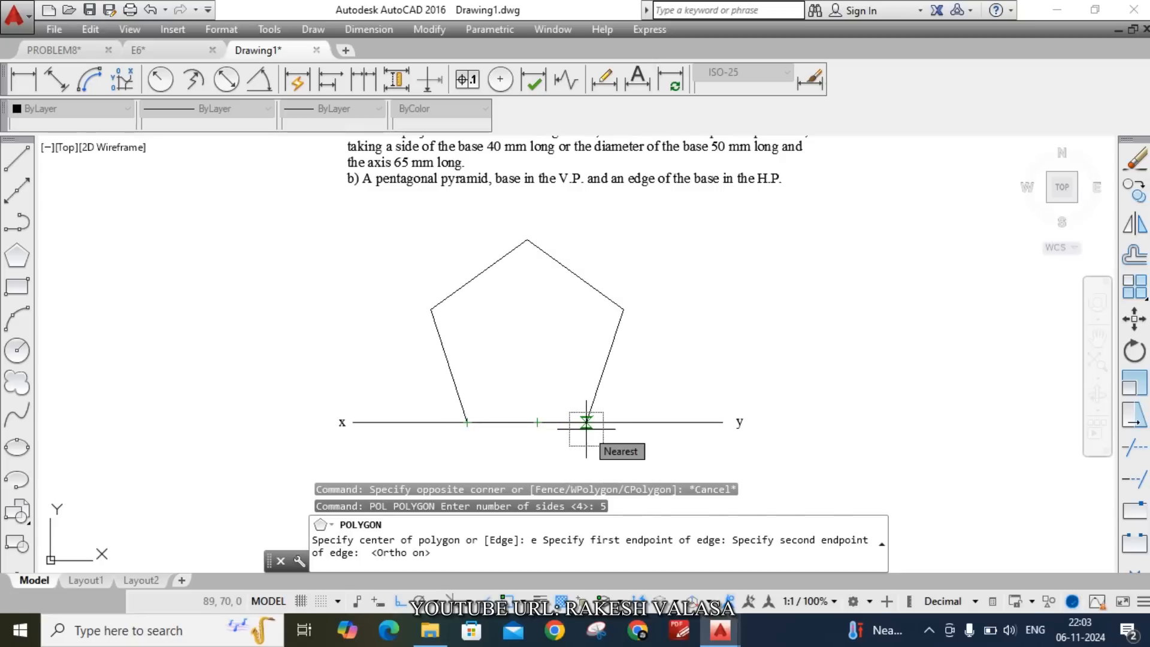
type("40")
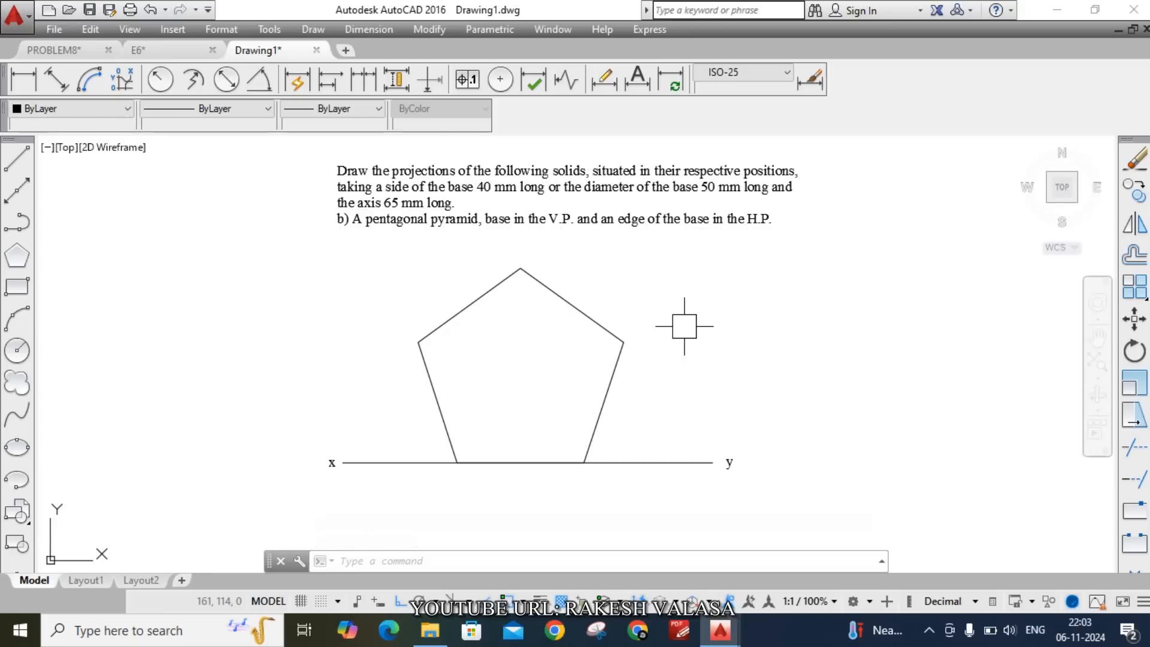
mouse_move(421, 349)
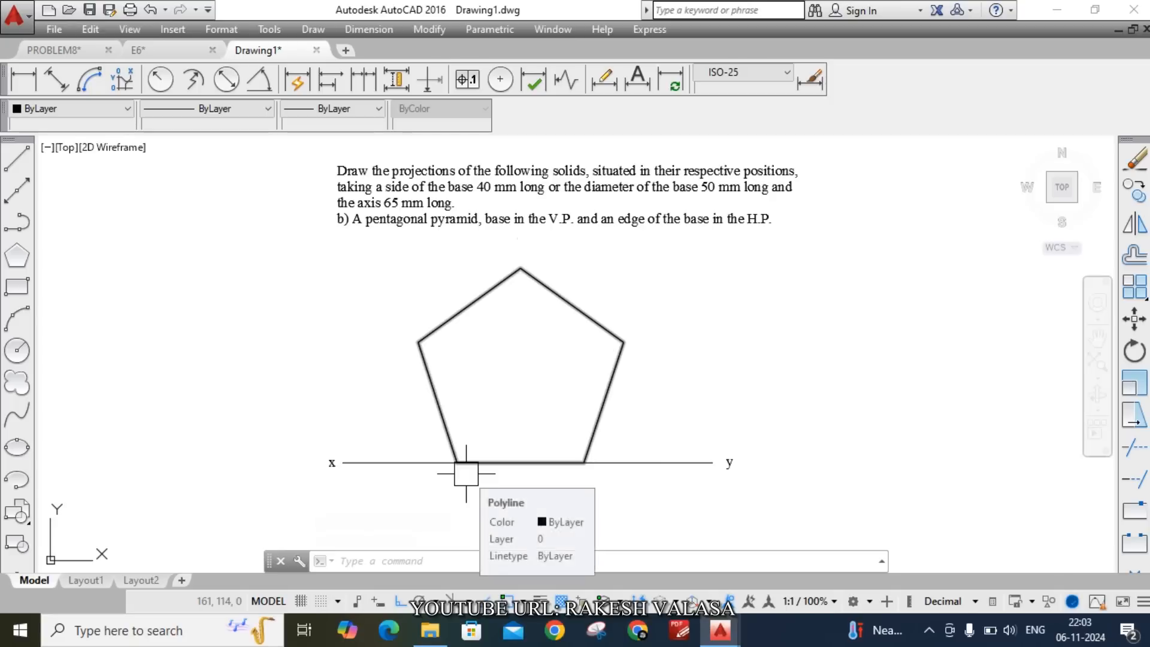
mouse_move(565, 454)
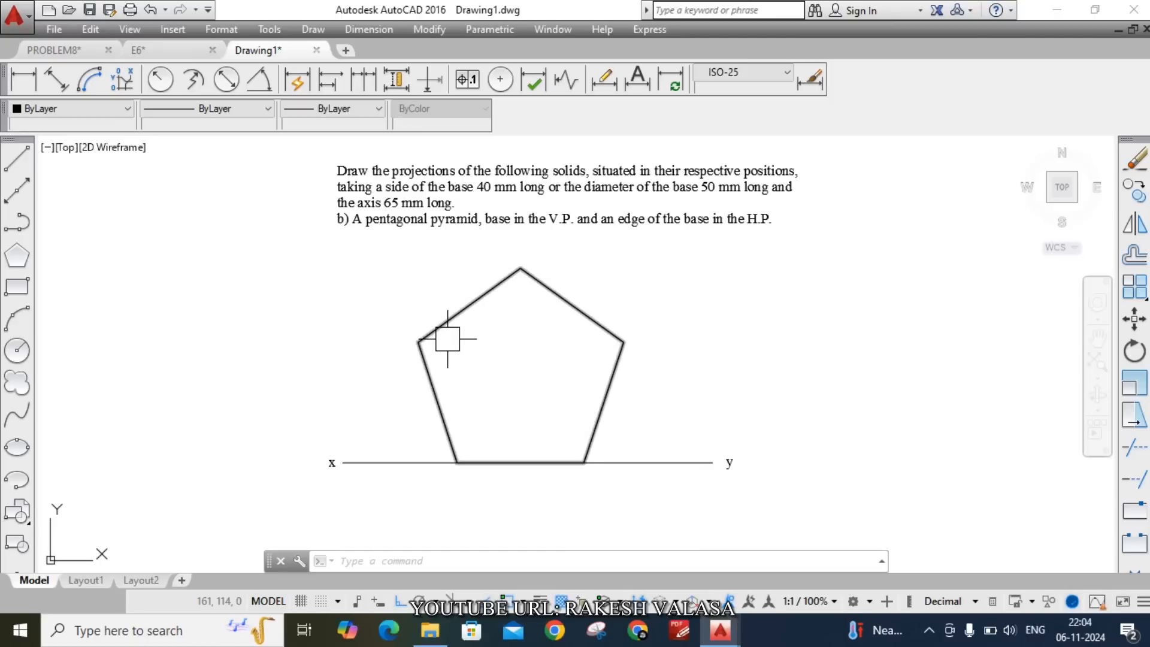
mouse_move(591, 448)
type("T")
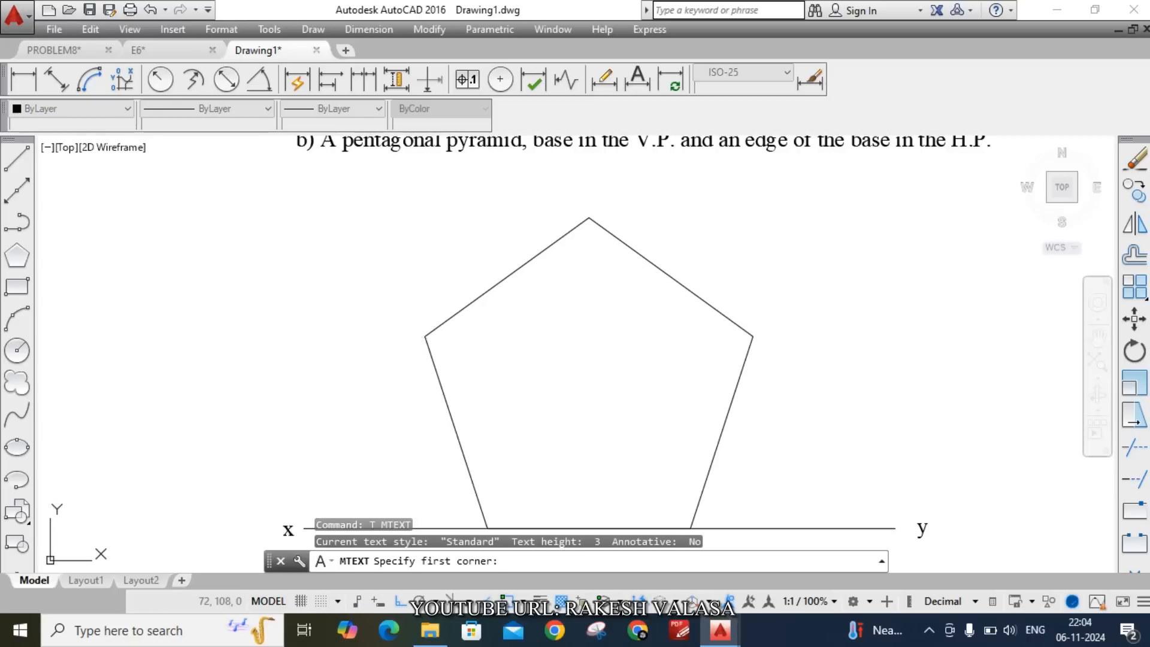
- Place the first corner label, then edit the copies to read c', d' and e'
left_click(414, 333)
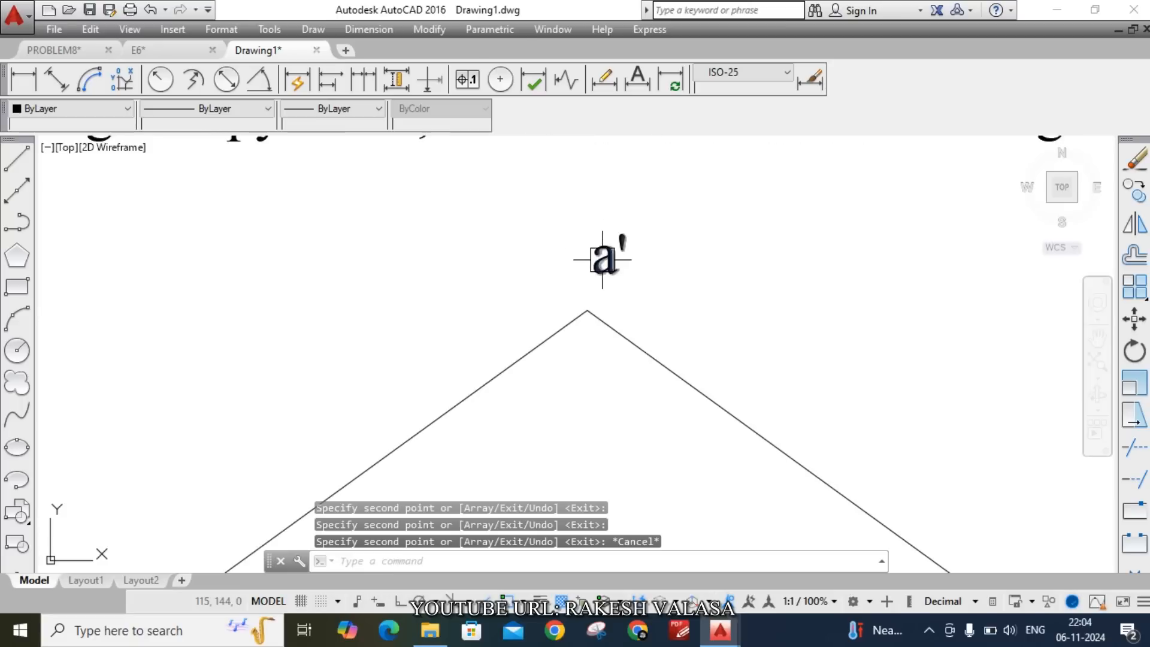
double_click(603, 259)
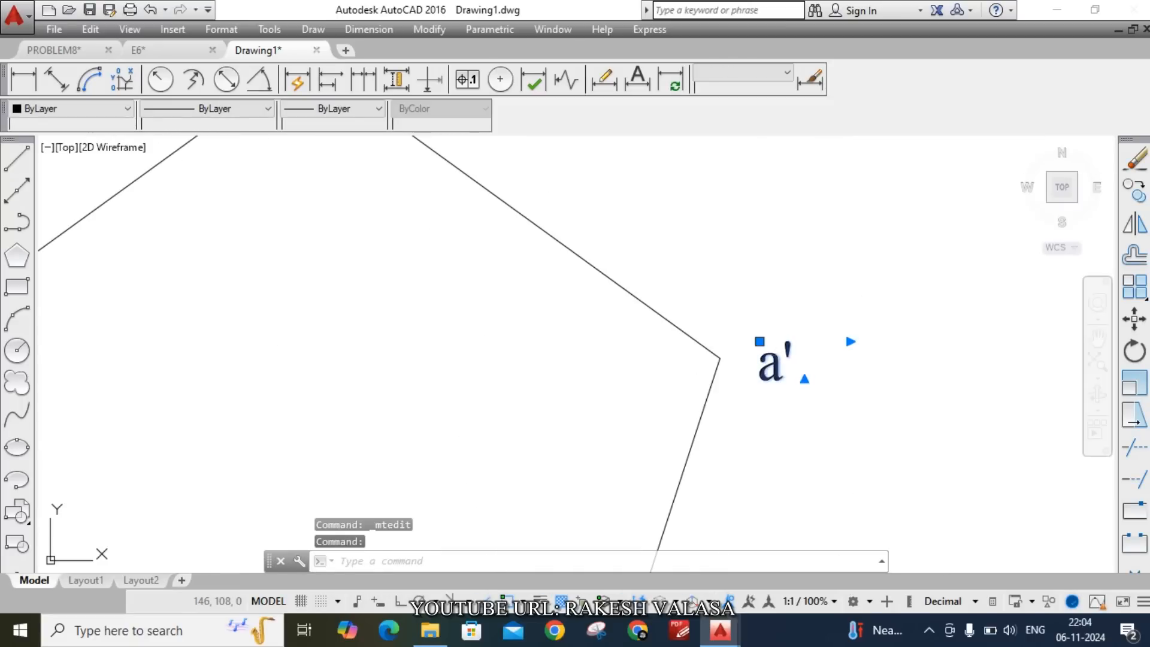
double_click(770, 363)
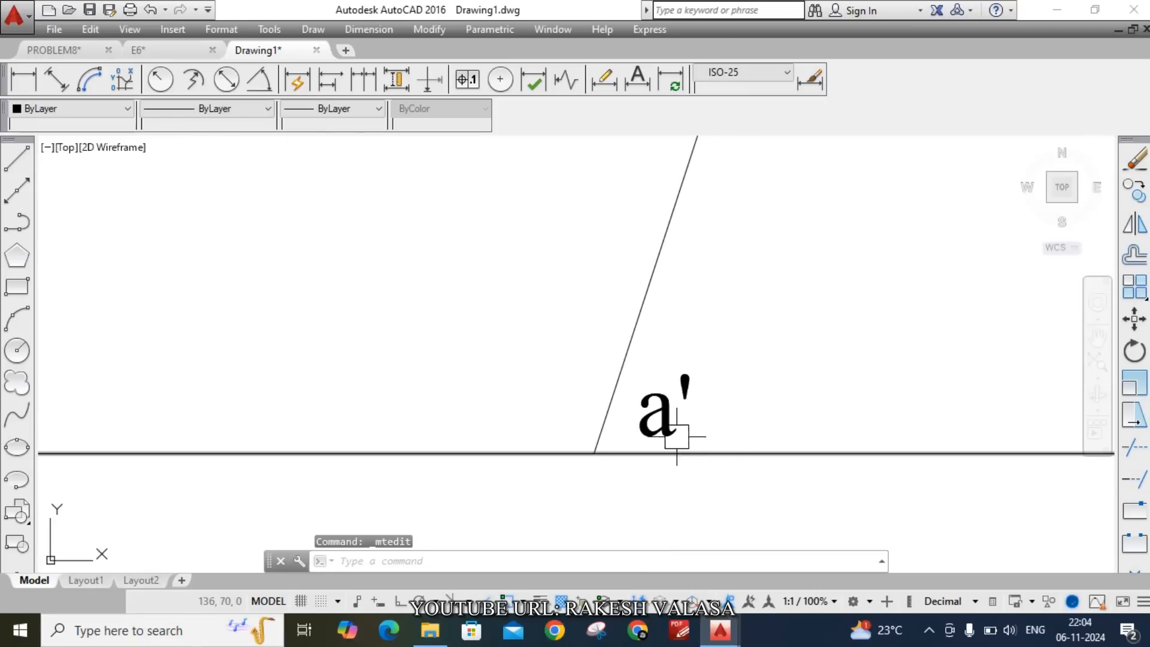
double_click(664, 411)
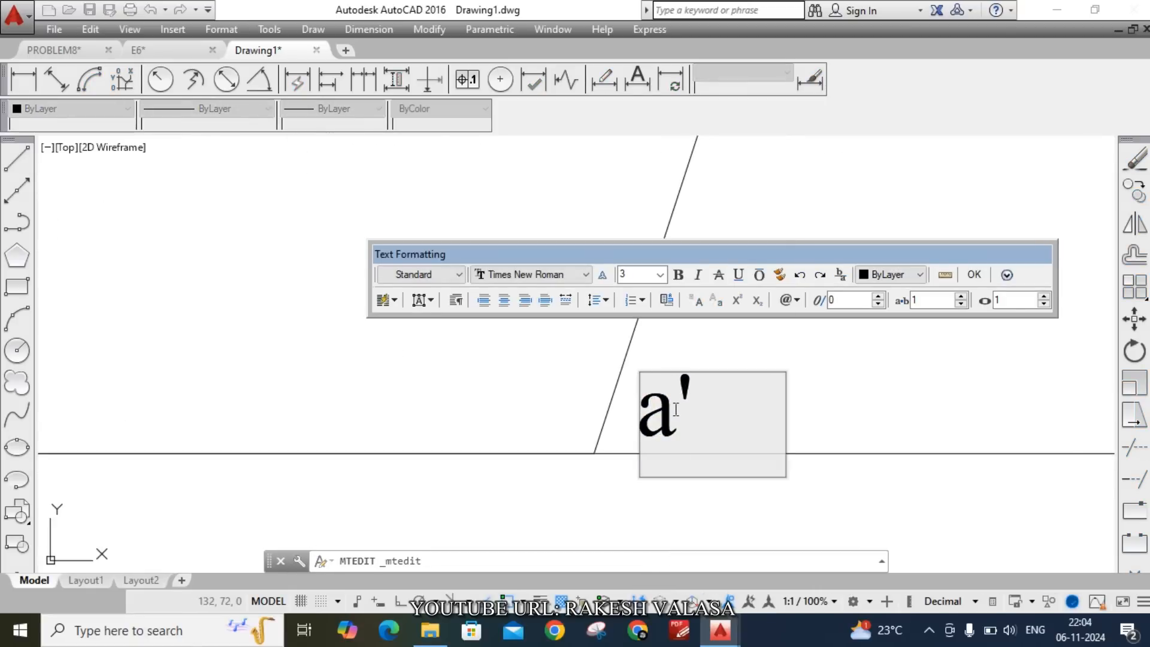
type("d")
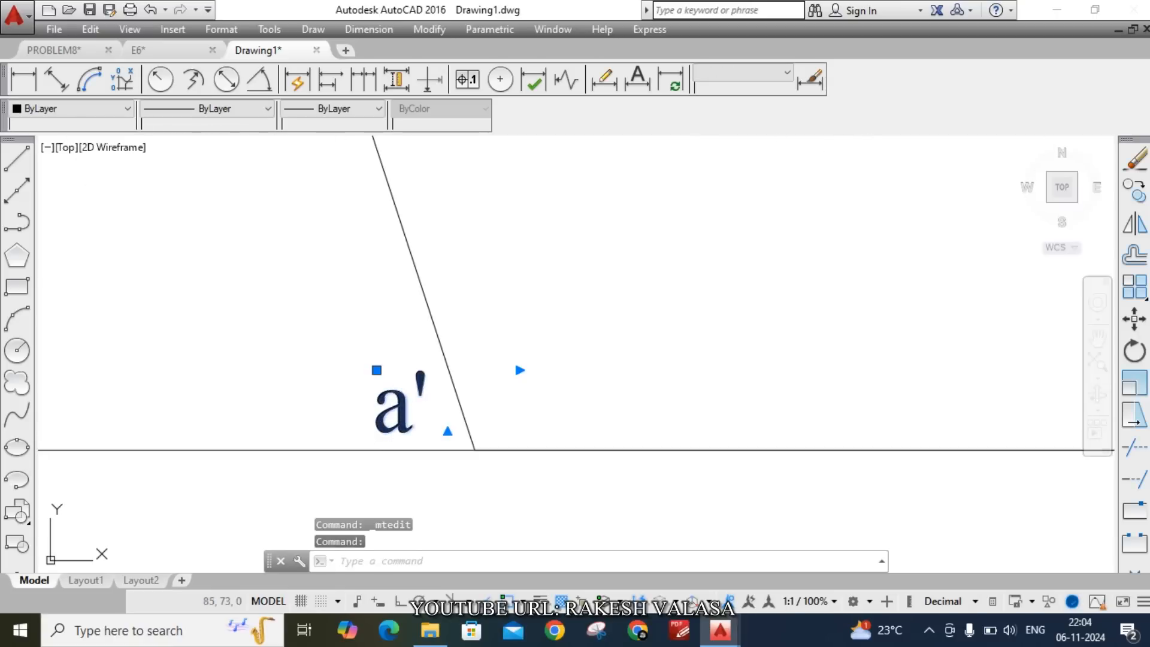
double_click(396, 403)
type("e")
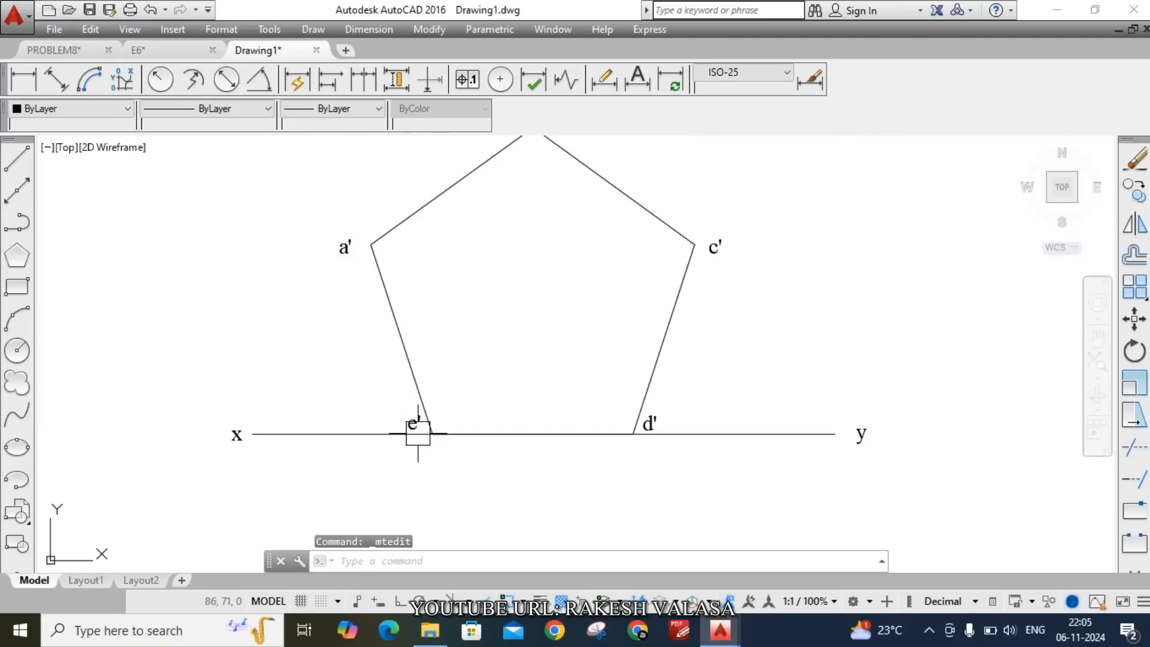
mouse_move(441, 297)
type("L")
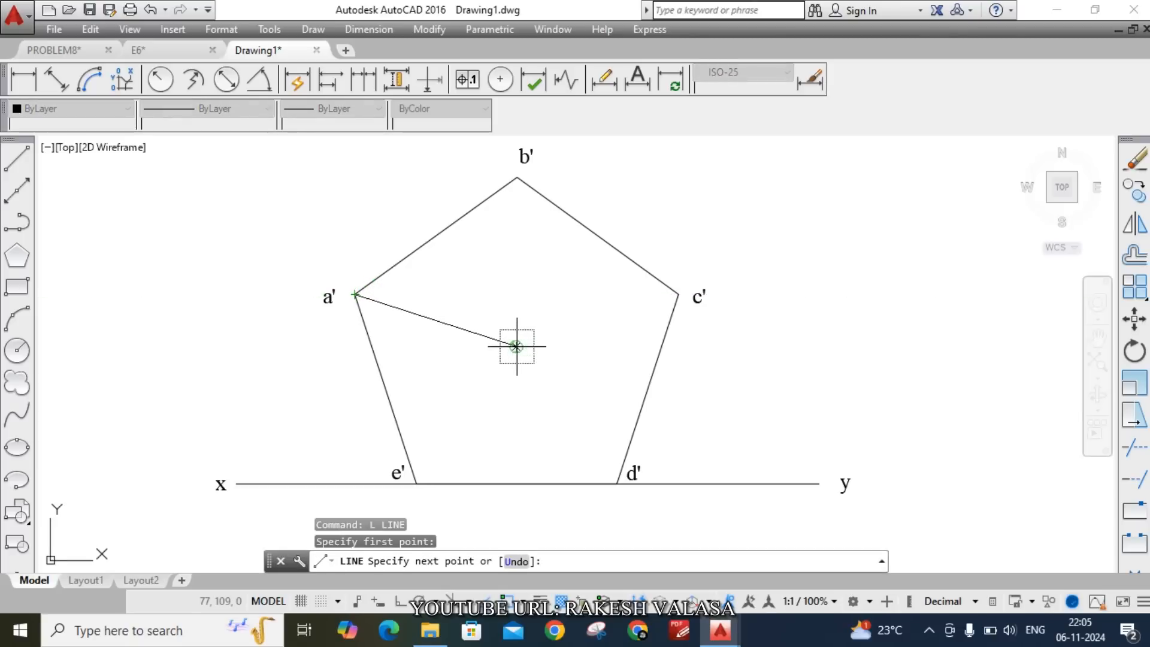
mouse_move(516, 346)
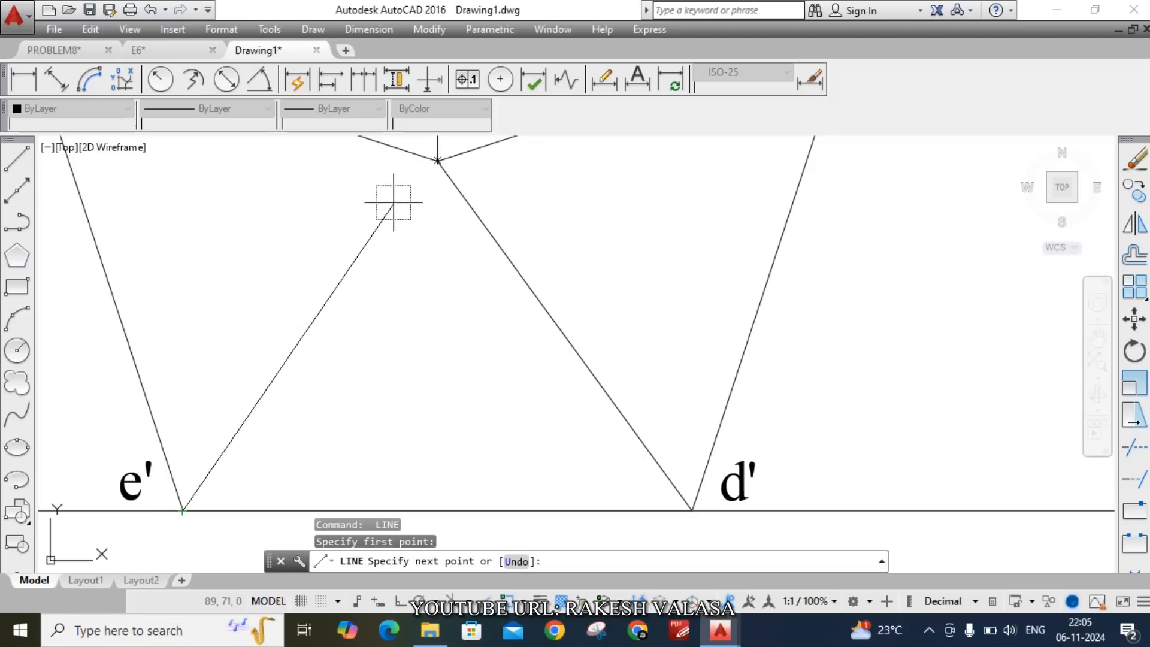
- Finish the slant edge lines from the corners to the centre
key("Escape")
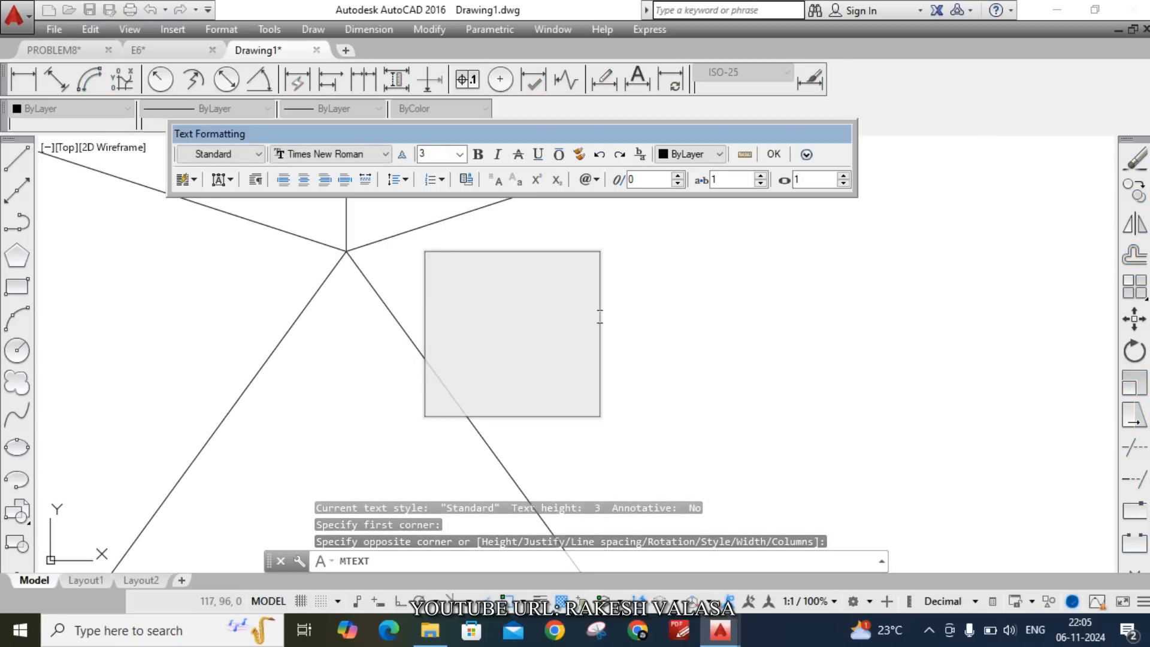
- Type o'(p') as the centre label and confirm it
type("o'(p")
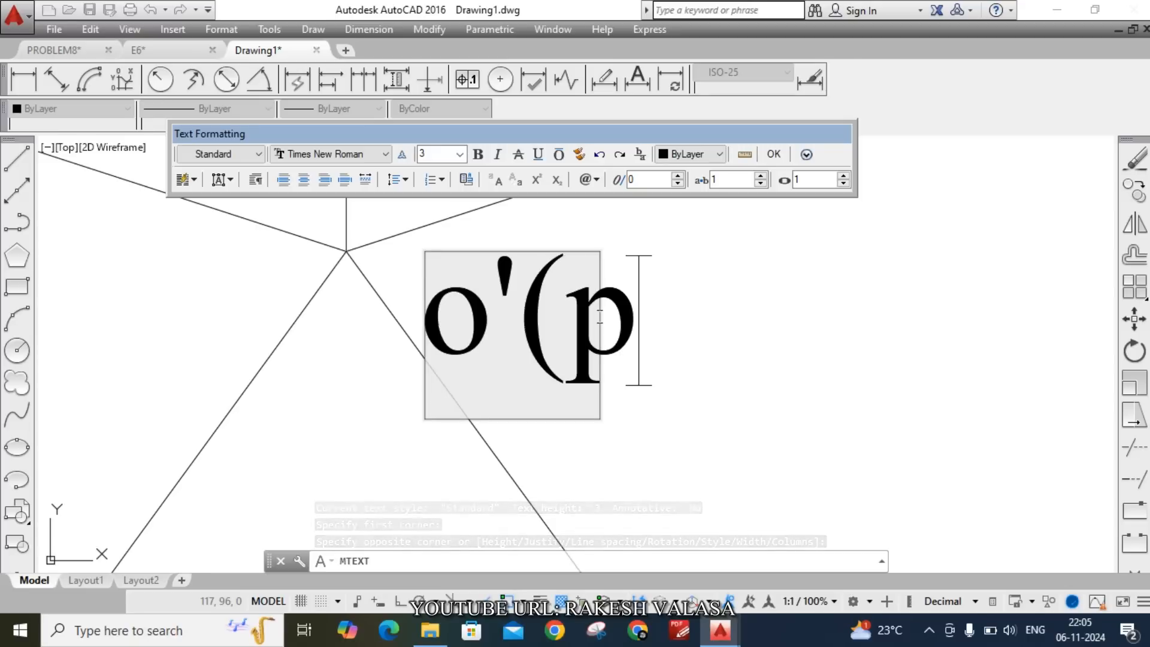
type("')")
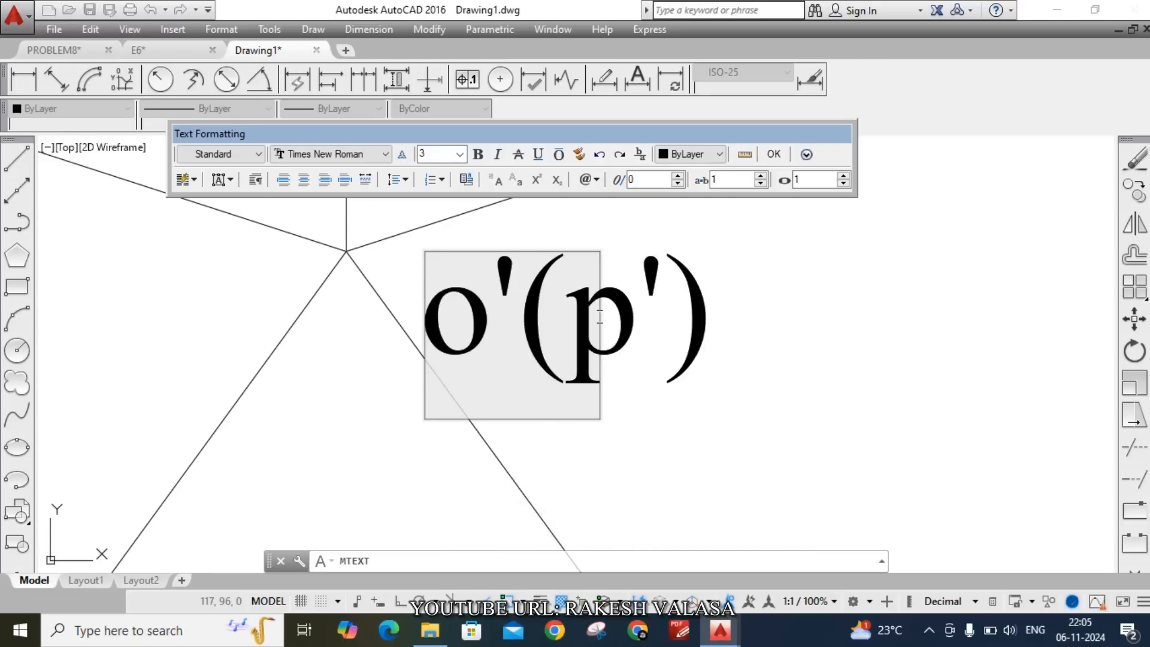
left_click(771, 154)
type("L")
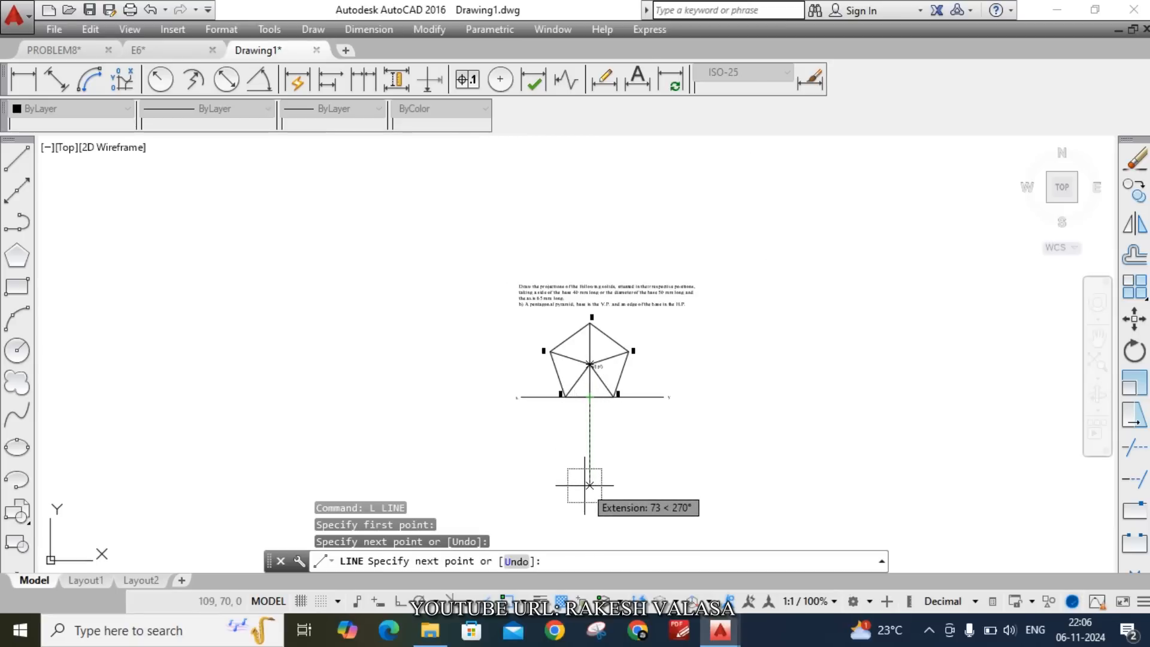
mouse_move(588, 498)
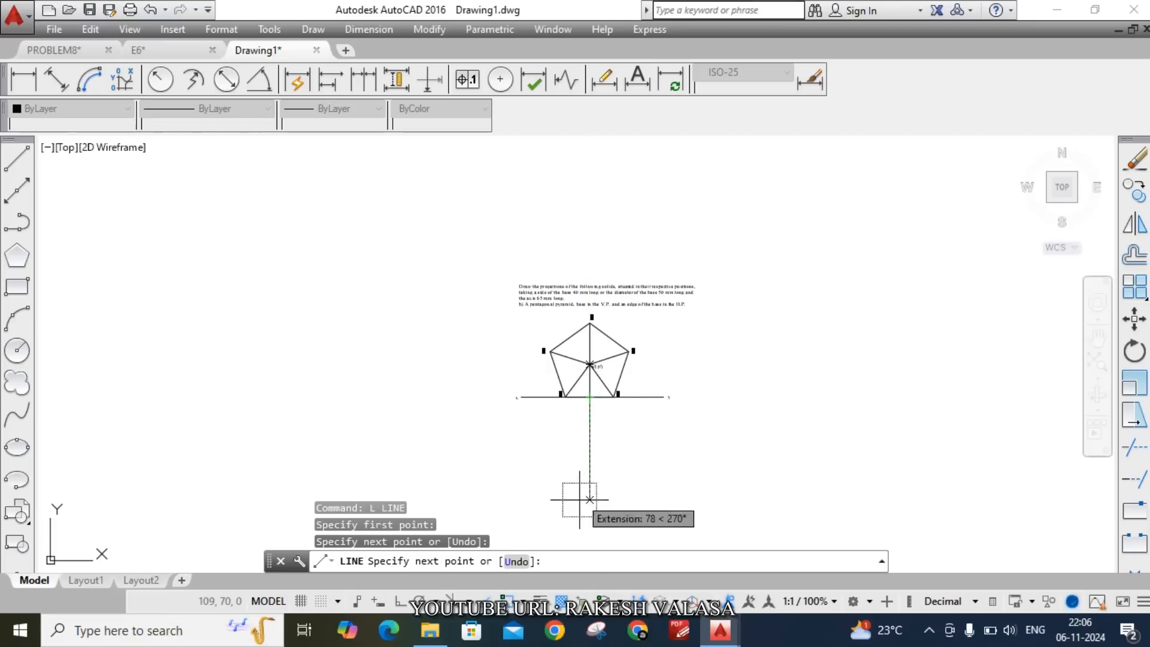
- Draw the vertical projector from corner a' with Ortho on, ending below xy
type("6")
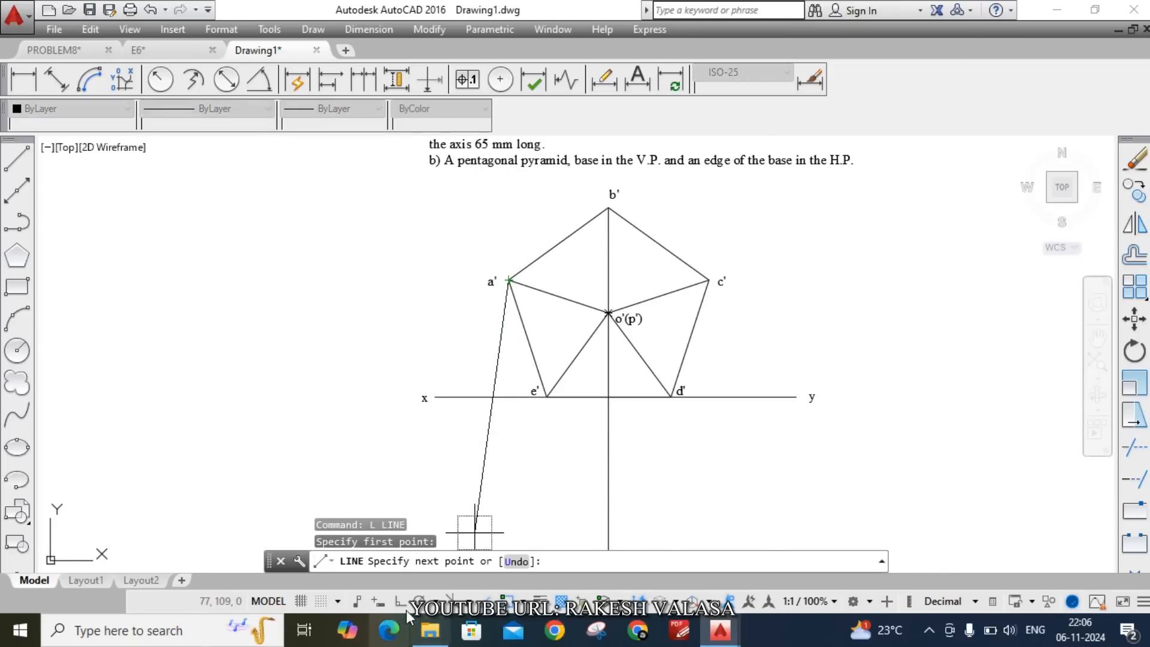
key("f8")
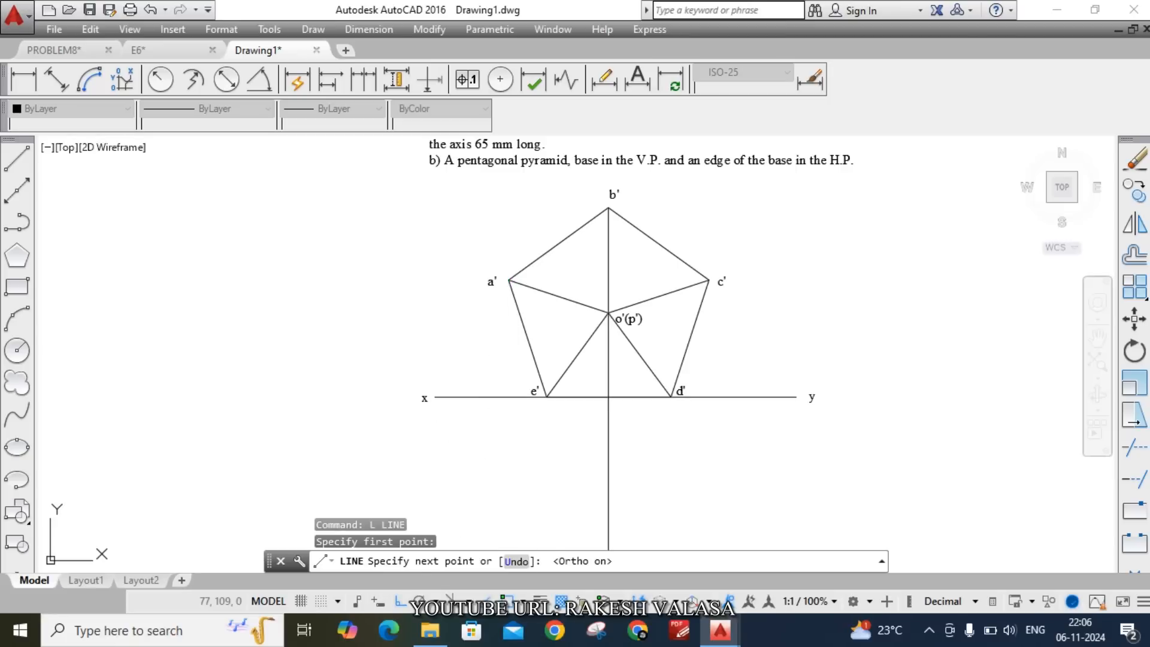
left_click(553, 403)
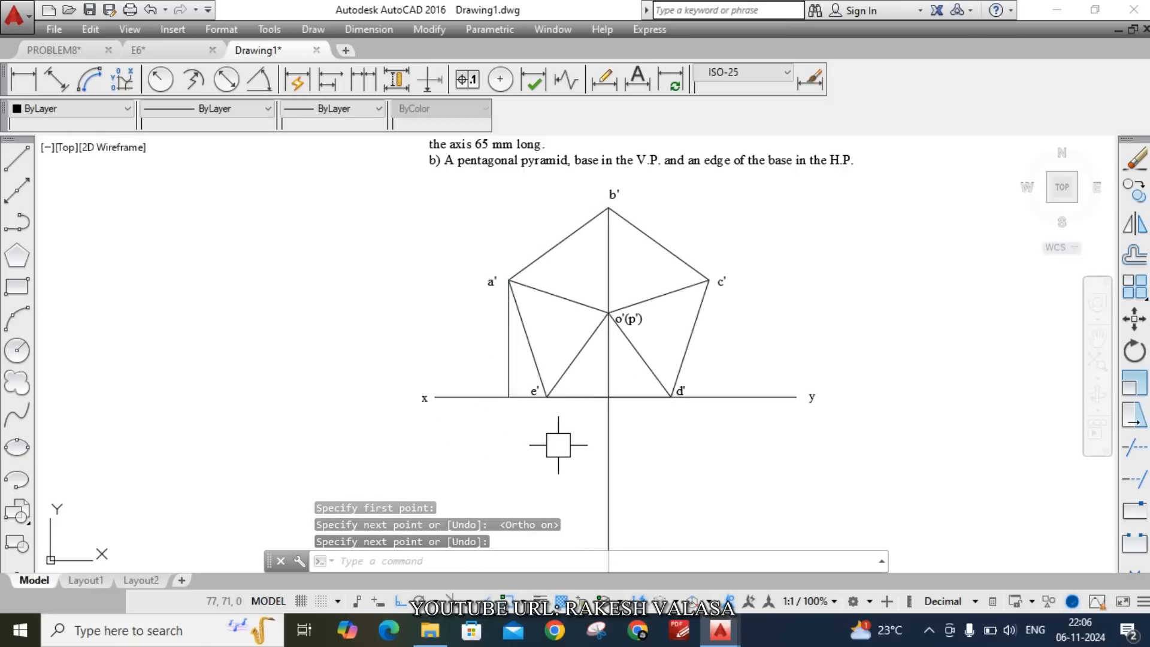
mouse_move(675, 432)
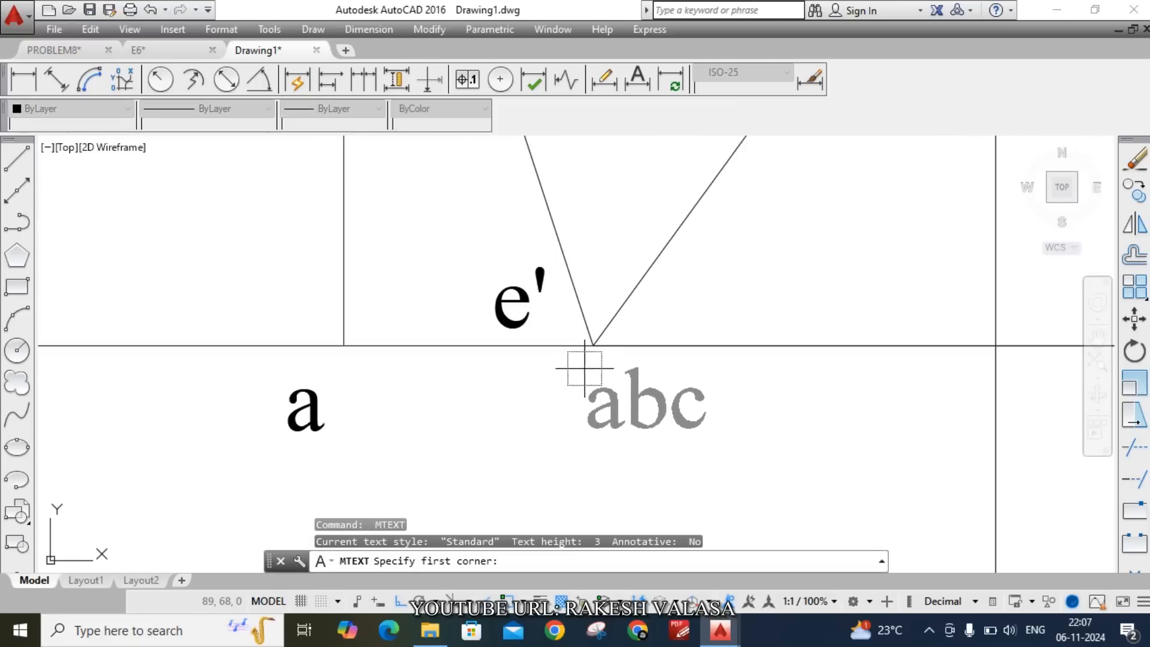
- Start a text box for a top-view point label
left_click(584, 369)
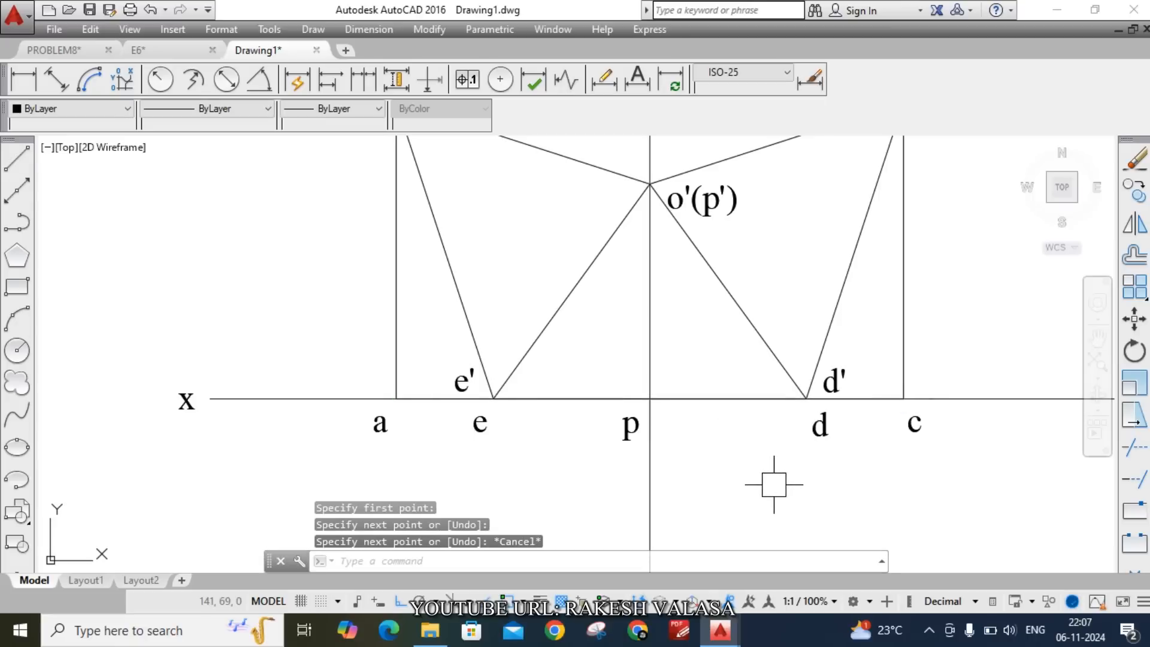
mouse_move(752, 480)
type("l")
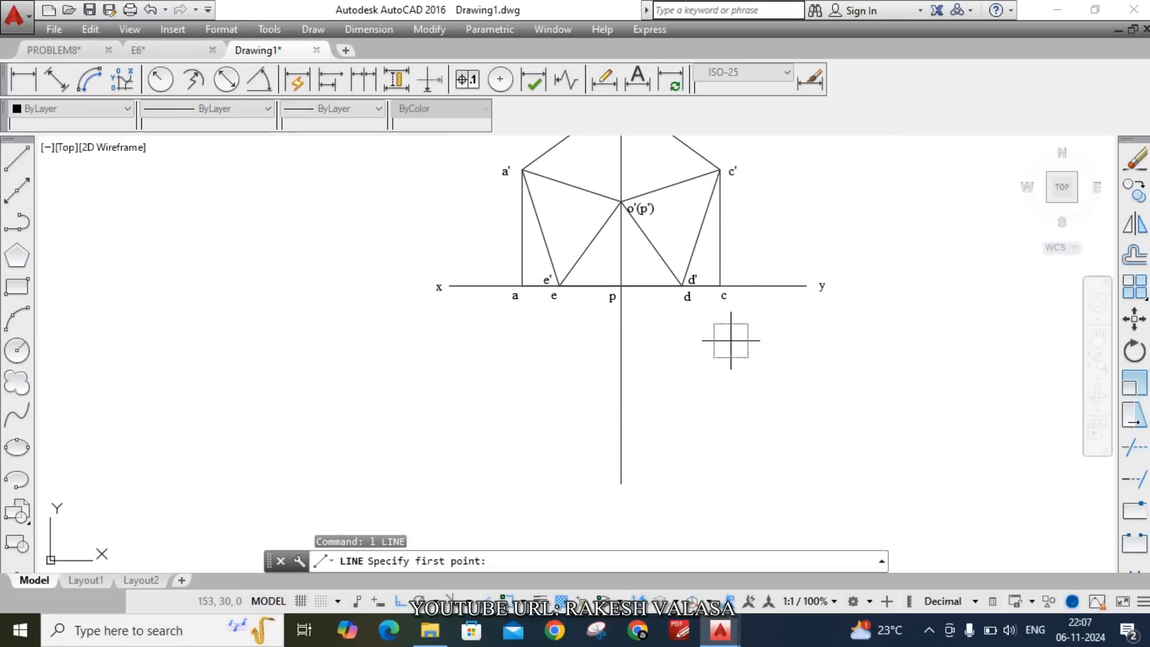
- Draw top-view edges from c and a to the apex below p
left_click(721, 287)
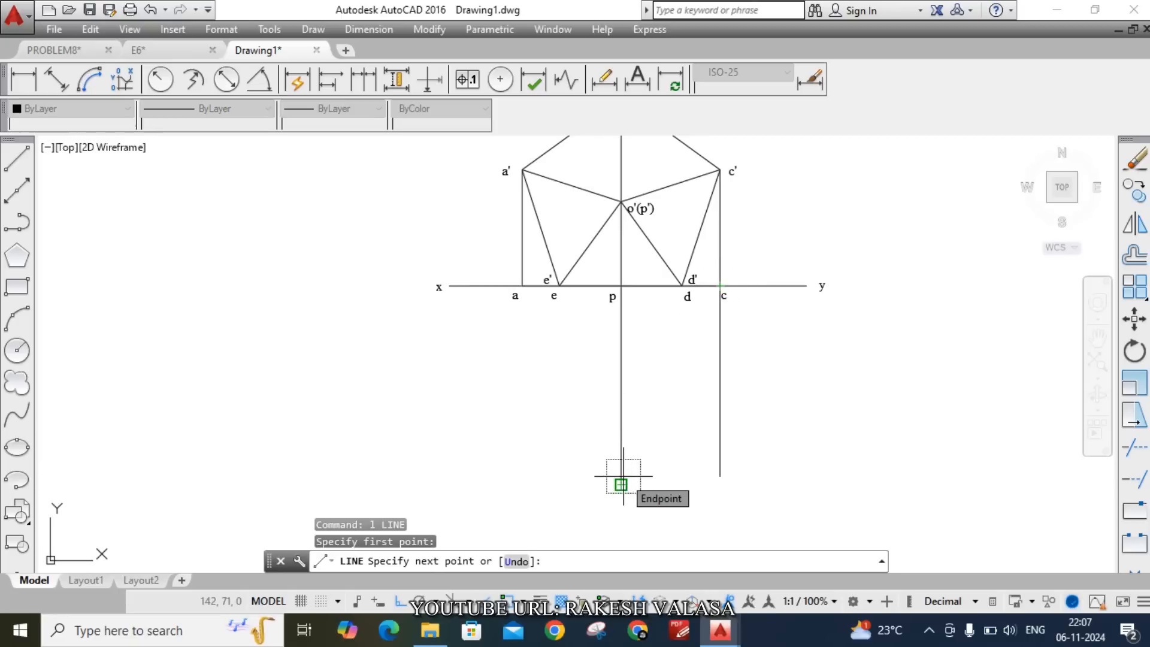
left_click(621, 484)
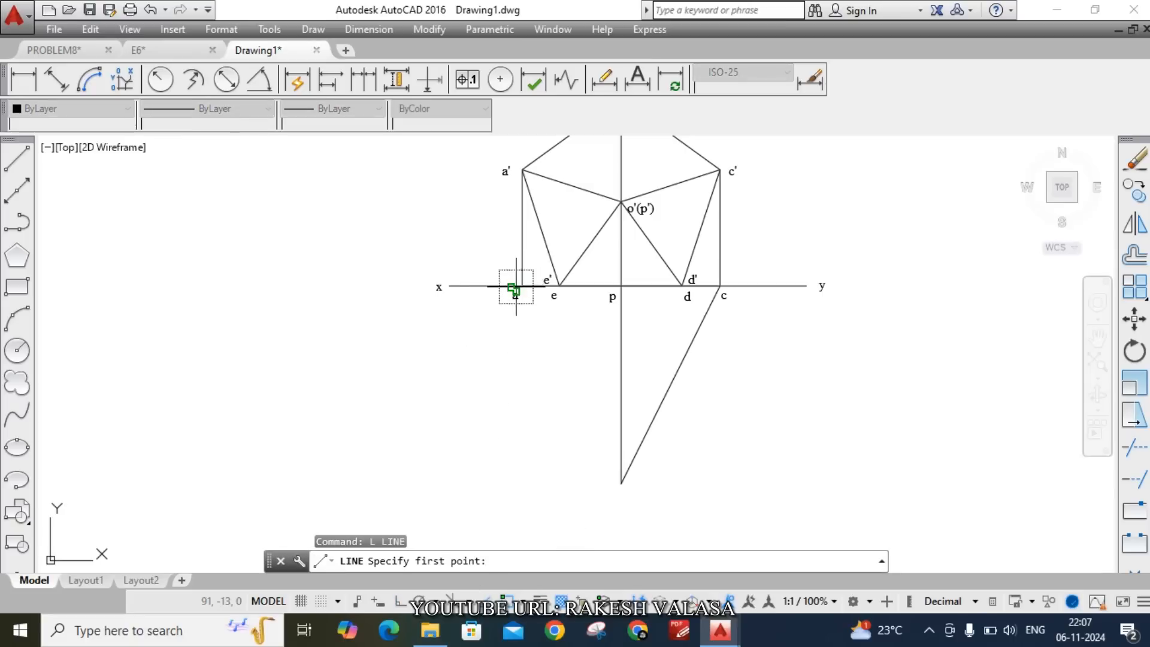
left_click(513, 288)
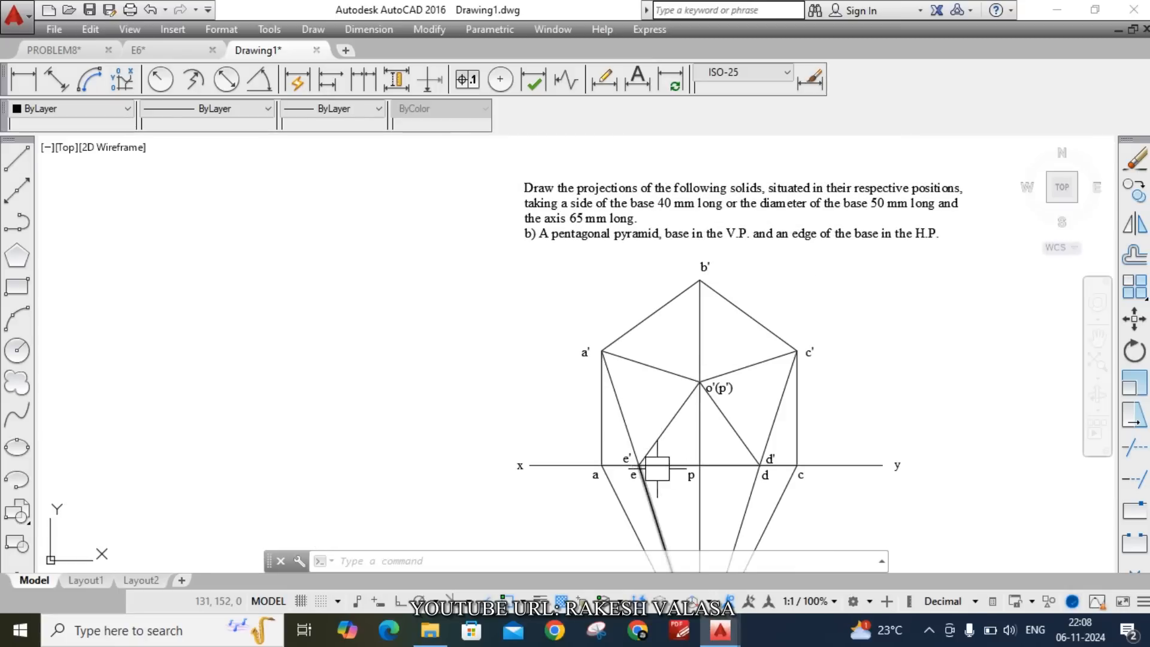
scroll("down", 3)
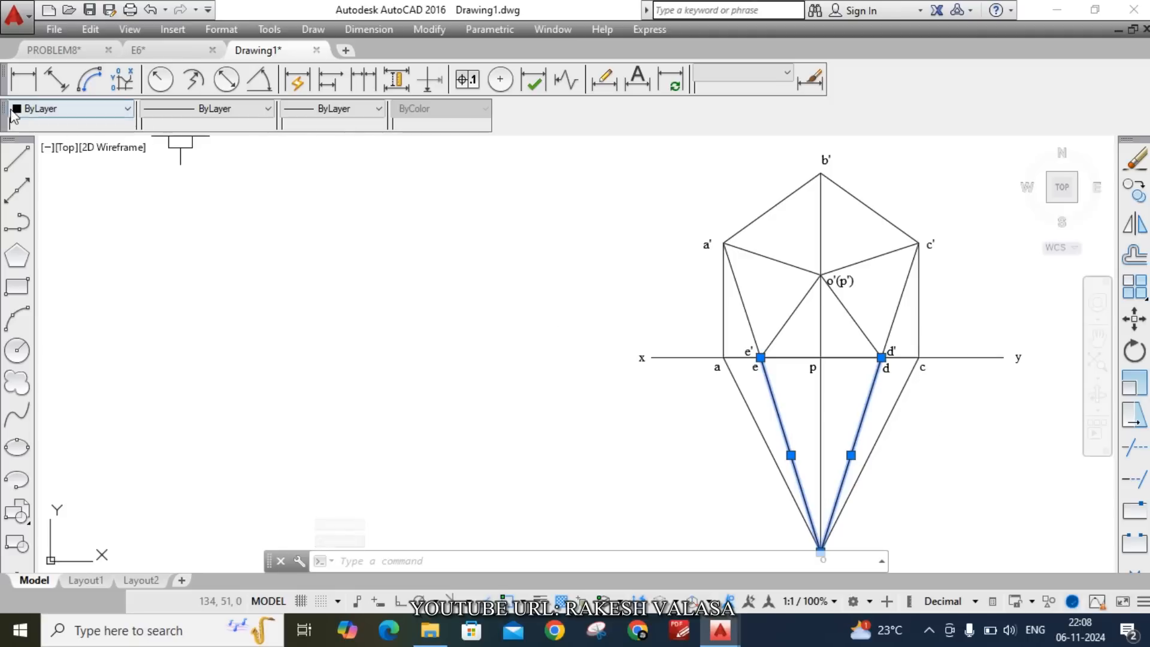
- Load the ACAD_ISO02W100 ISO dash linetype and apply it to the e and d edges
left_click(378, 109)
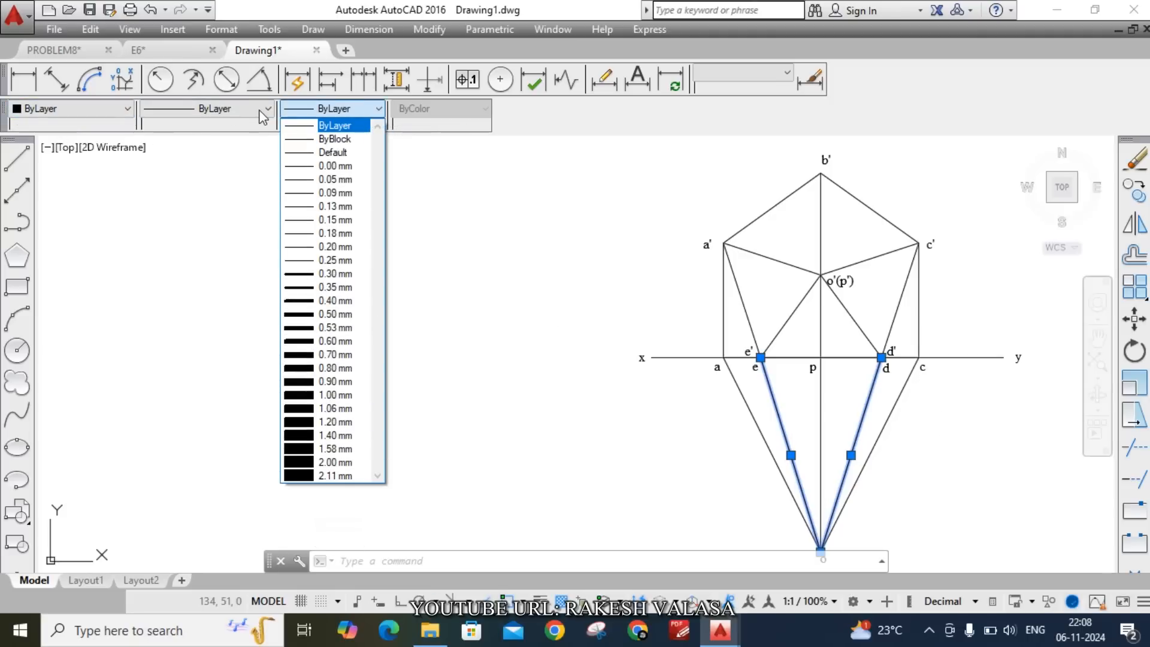
left_click(268, 108)
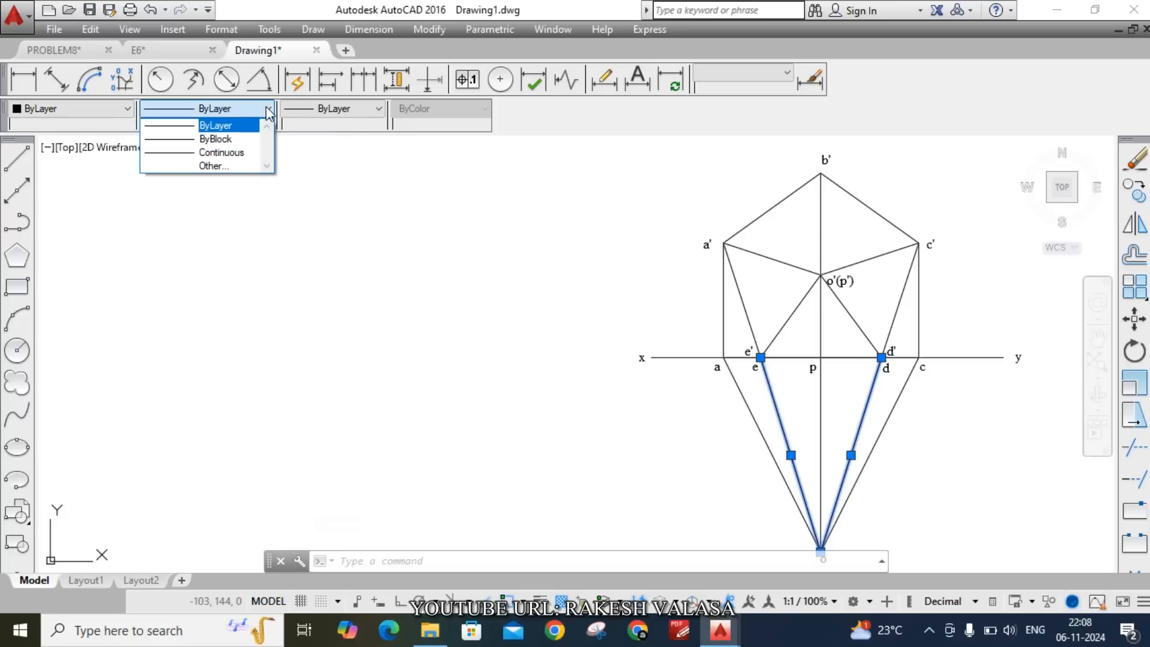
mouse_move(214, 166)
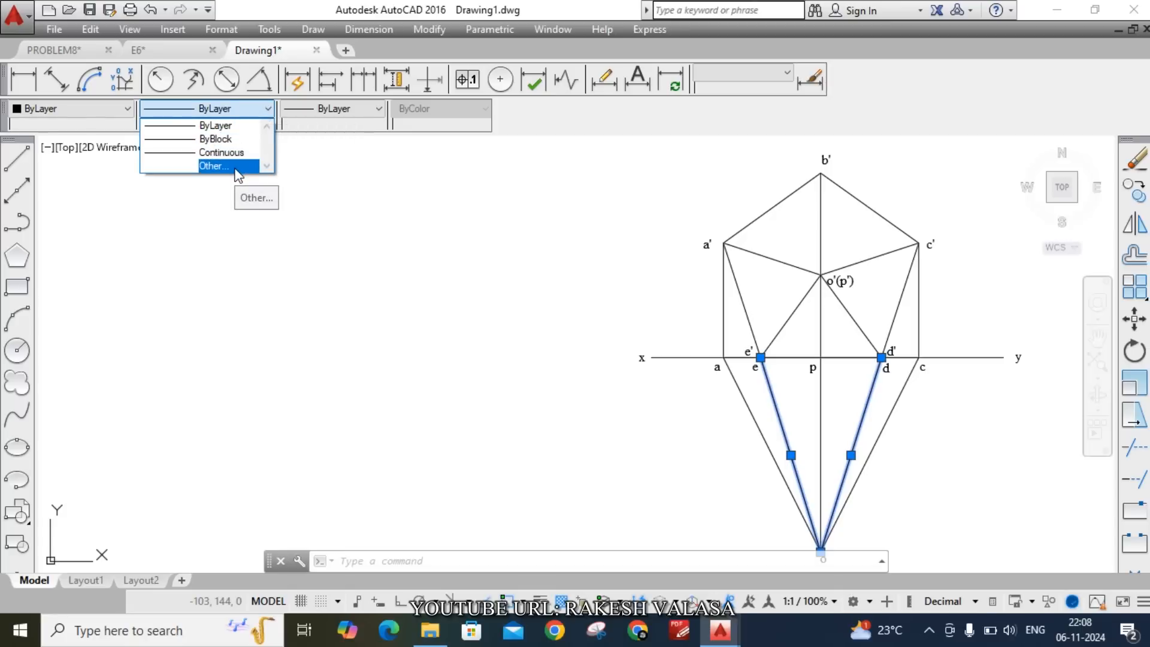
left_click(214, 166)
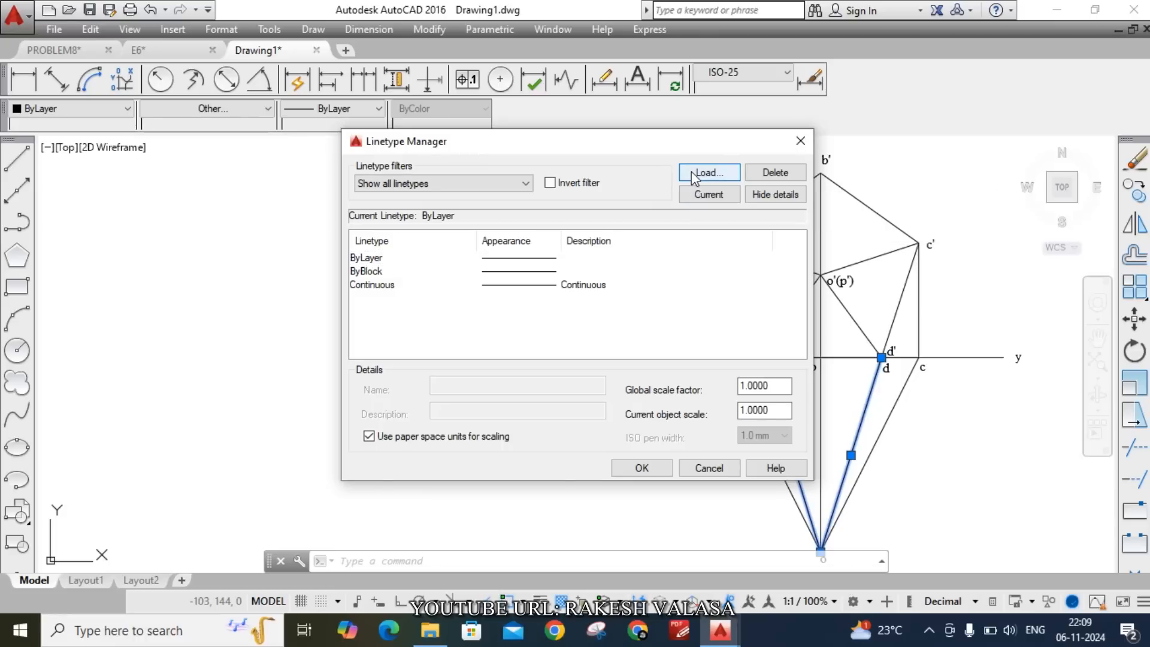
left_click(707, 173)
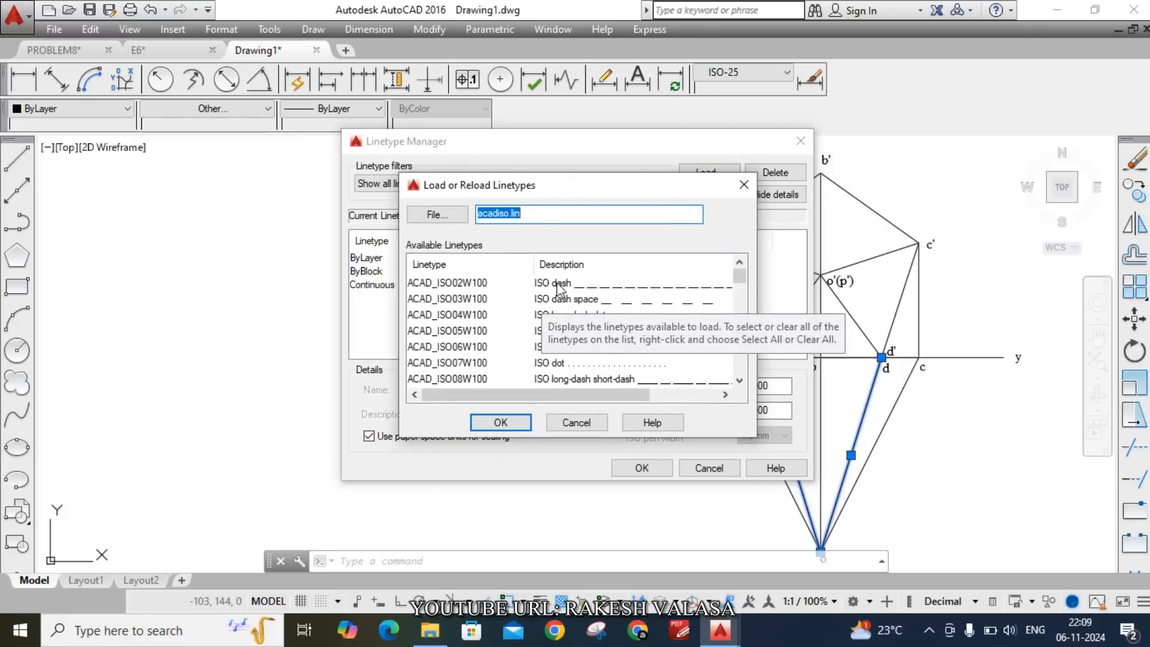
left_click(447, 282)
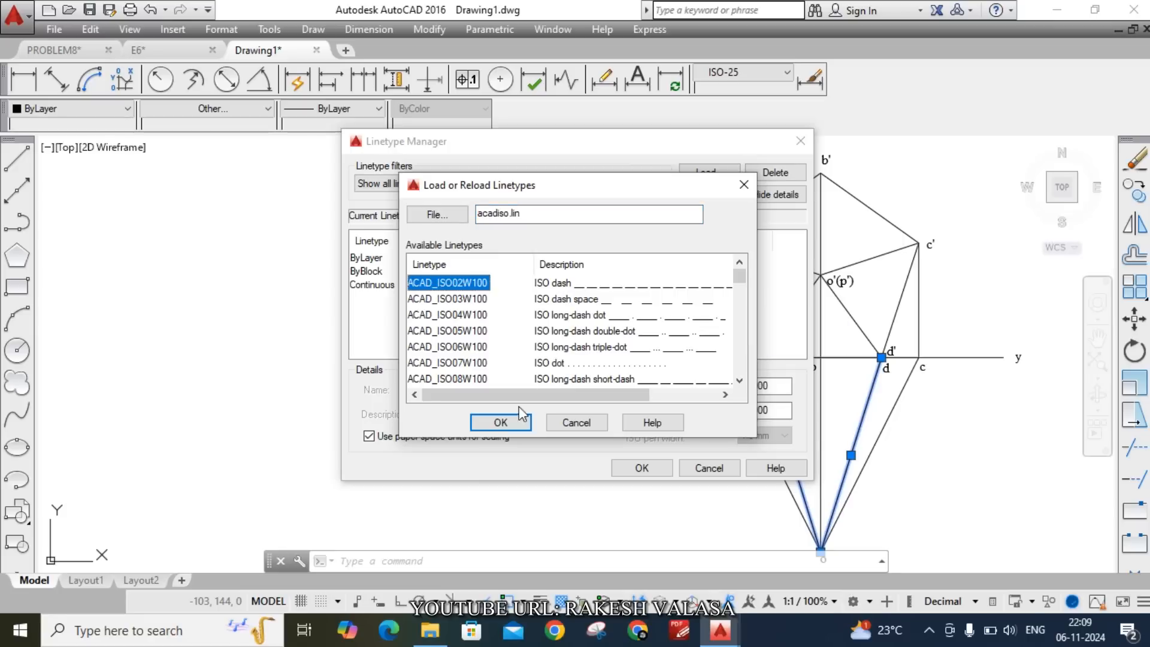
left_click(500, 421)
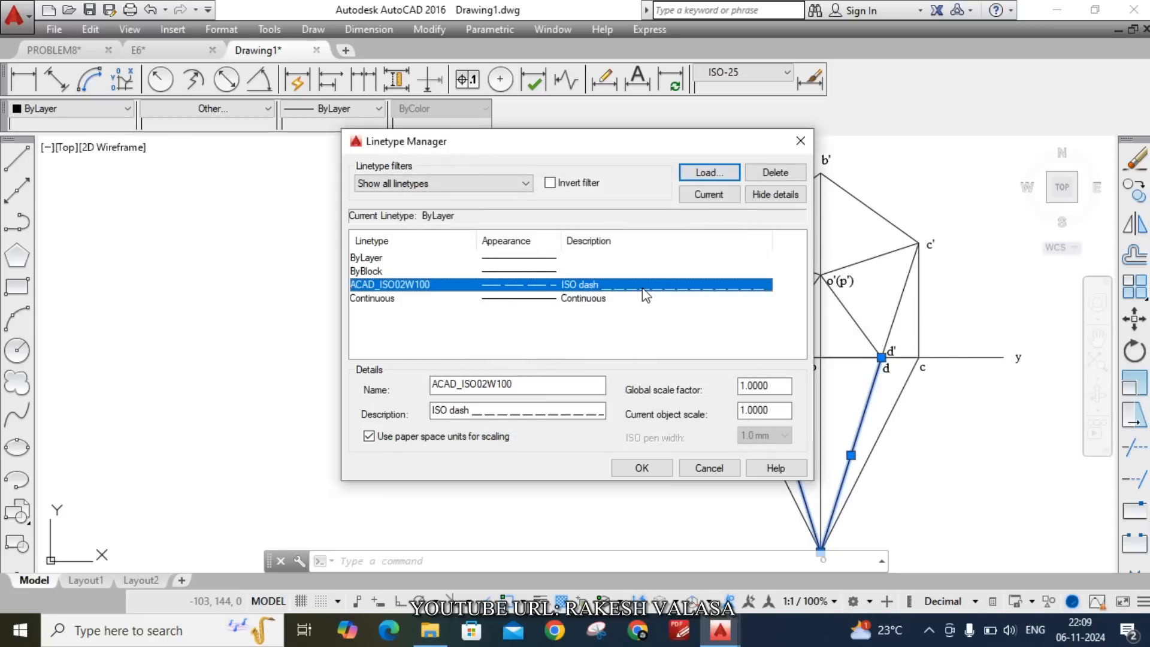
mouse_move(583, 297)
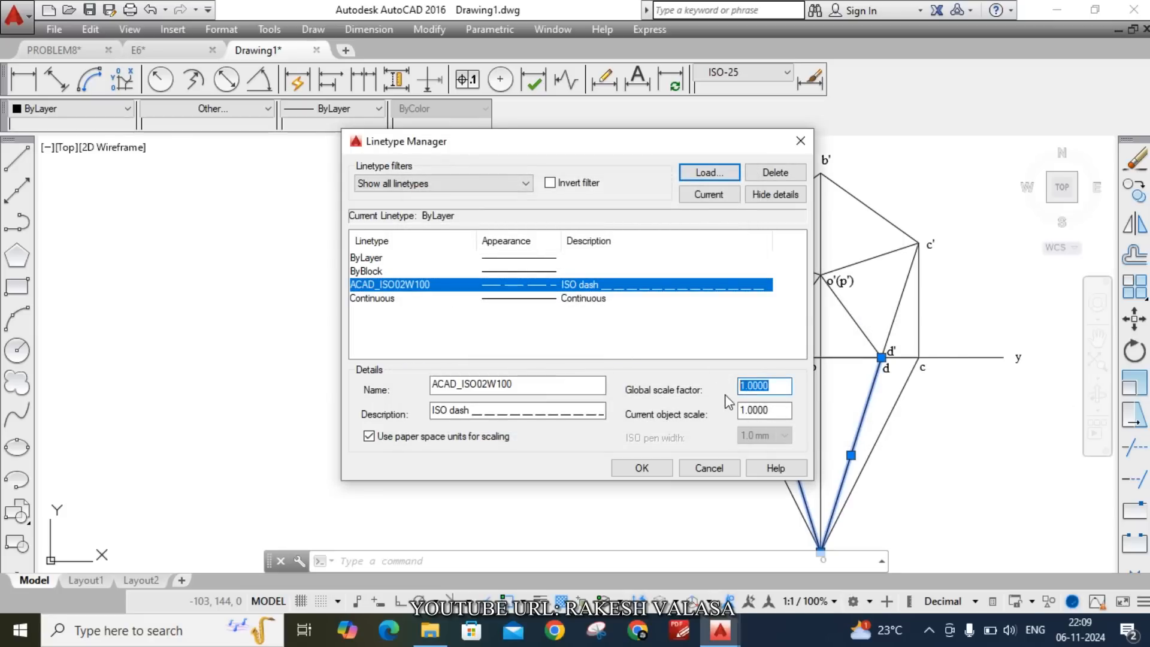
type("0.")
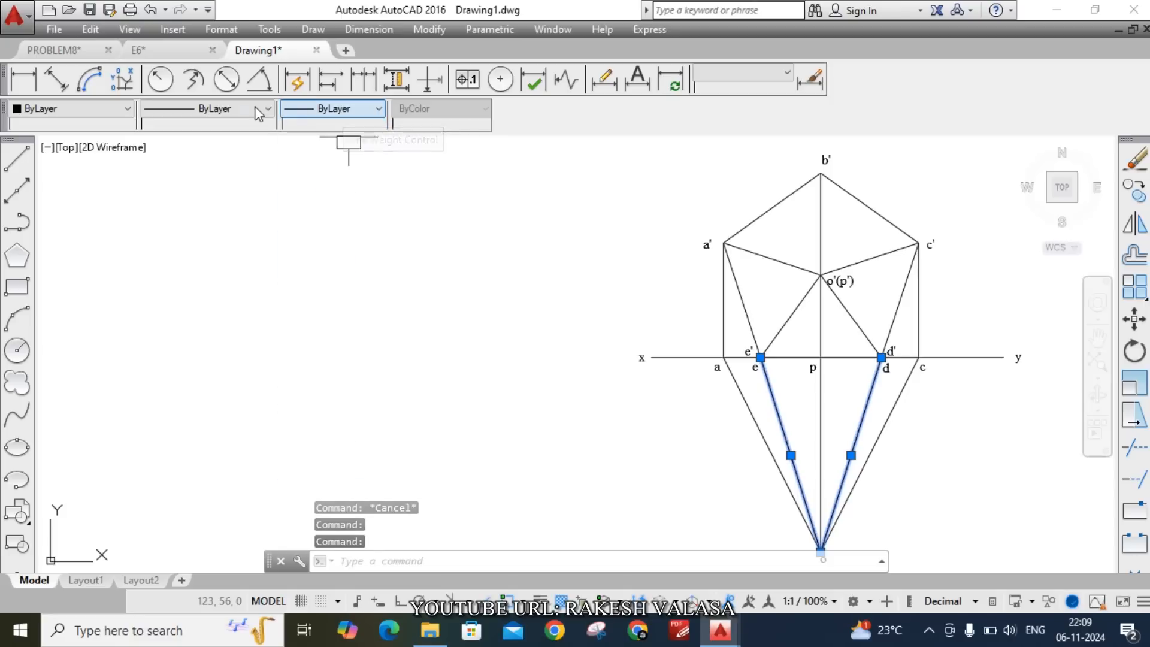
left_click(267, 108)
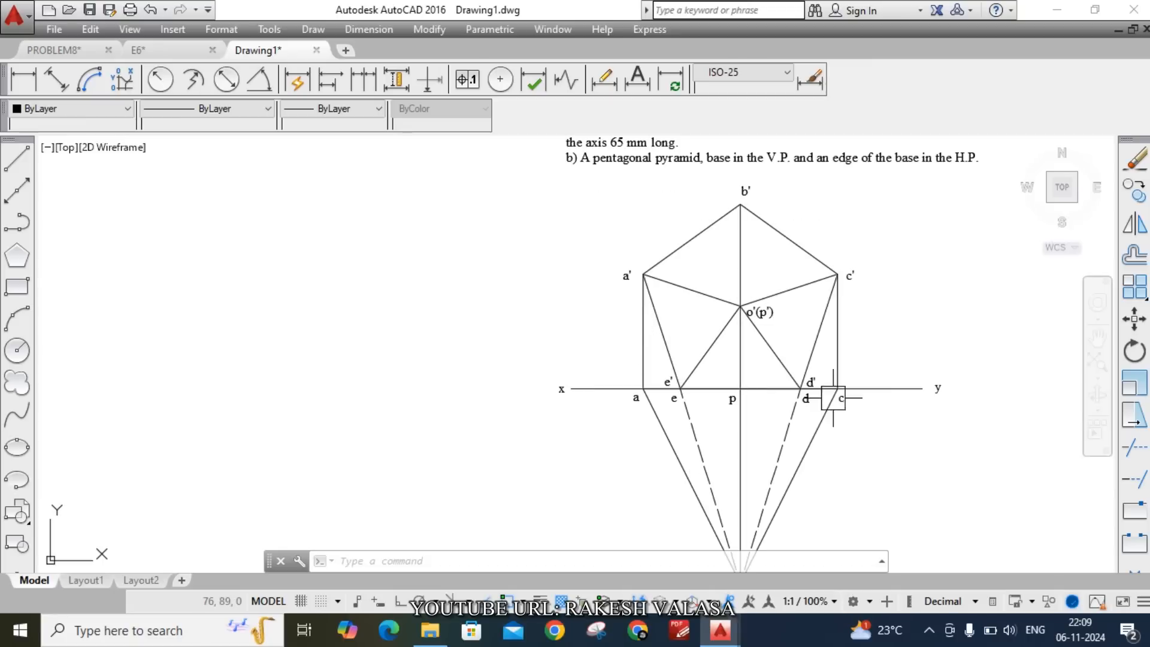
- Add the 65 linear axis dimension and an aligned dimension along a'b'
type("D1")
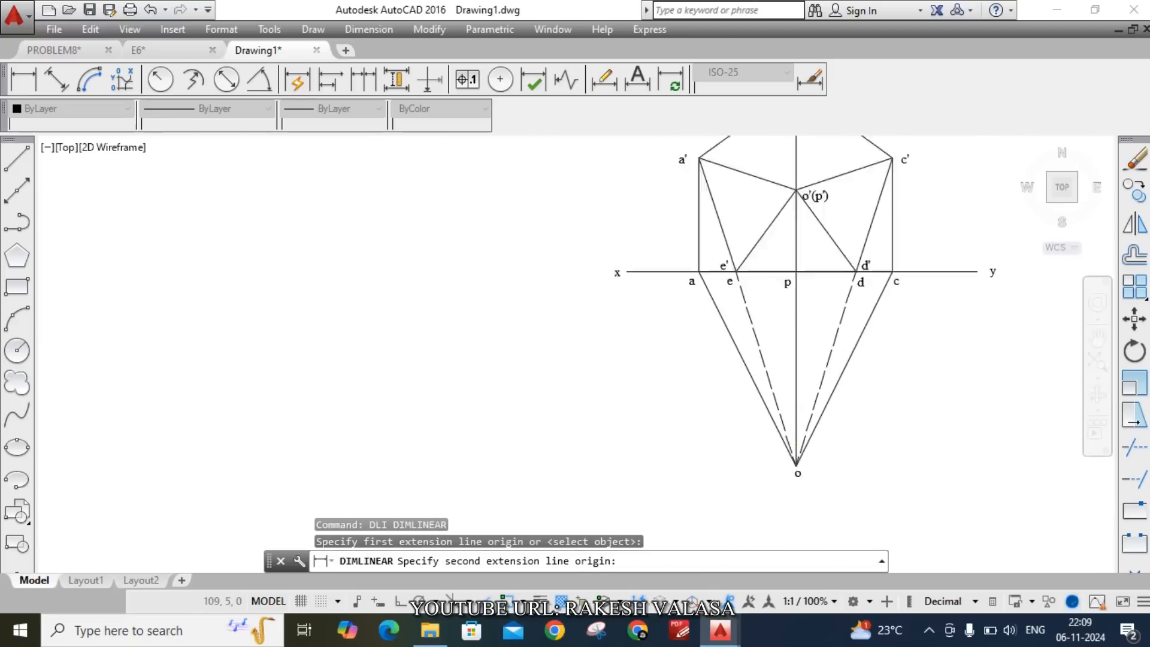
left_click(797, 463)
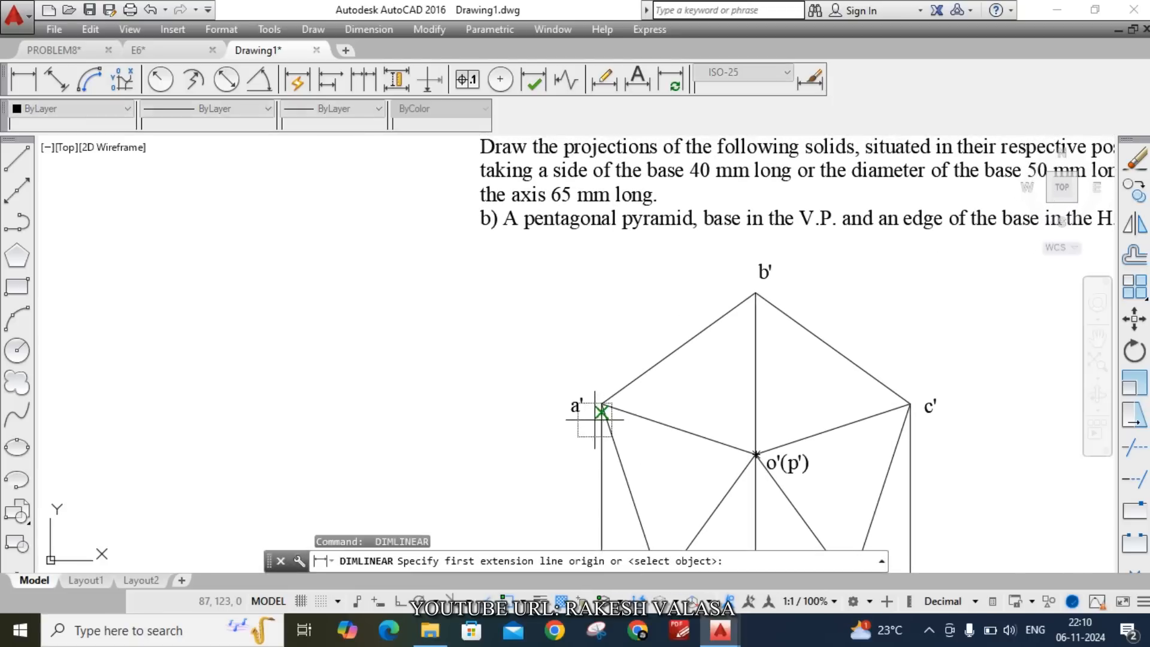
left_click(602, 405)
type("DAL")
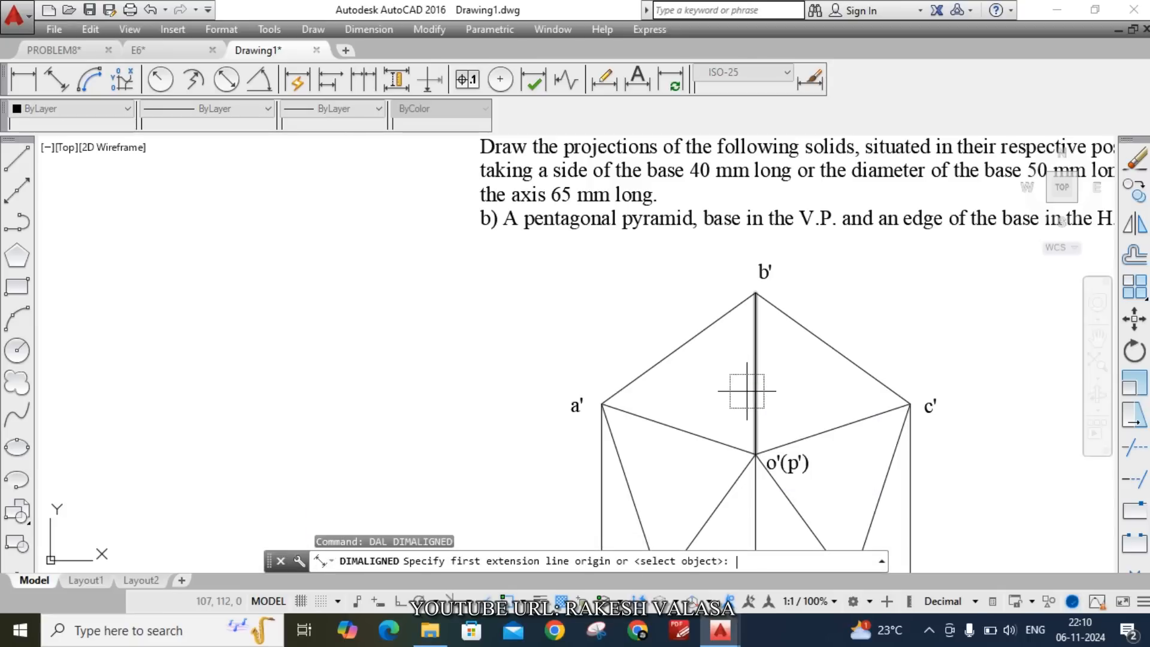
left_click(601, 403)
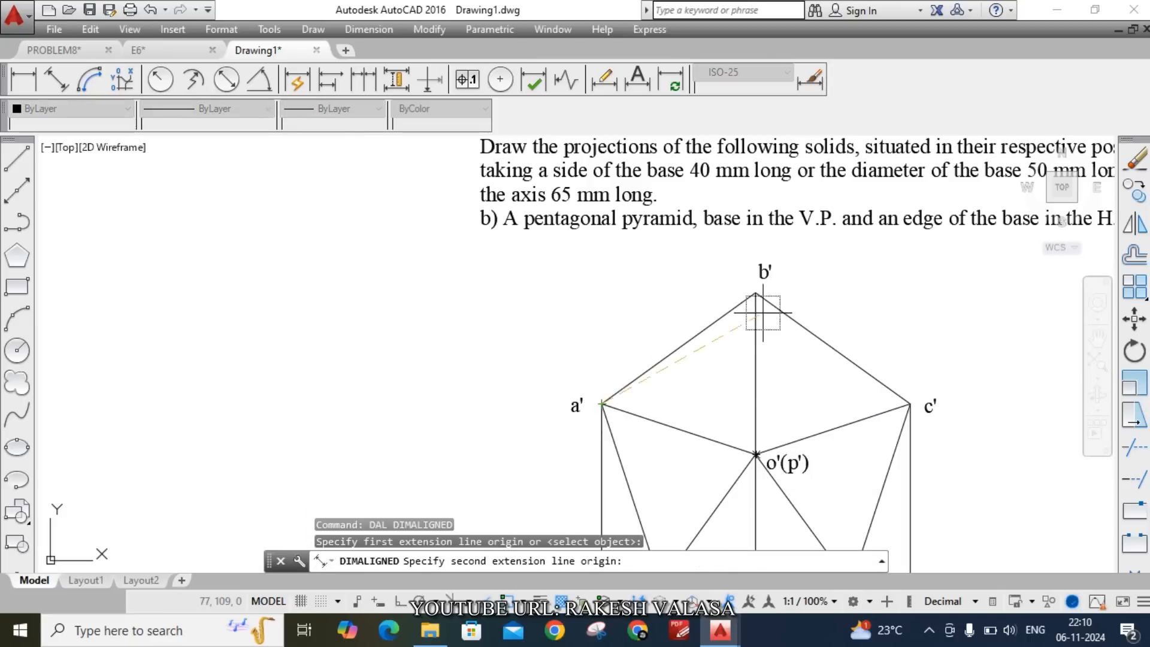
left_click(755, 293)
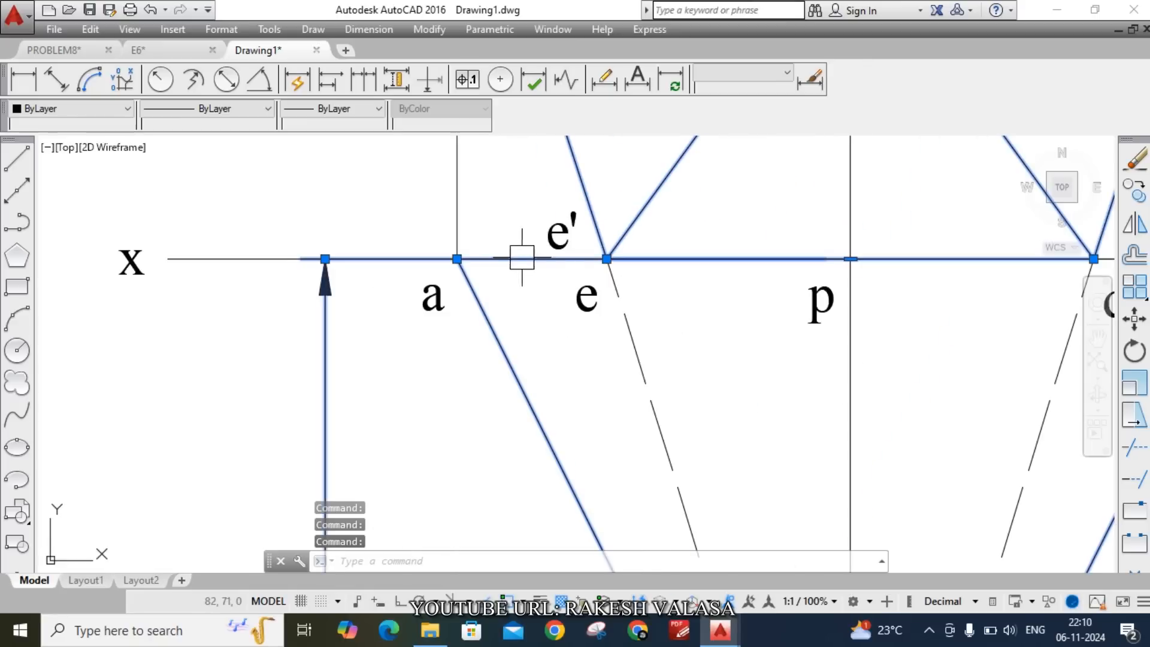
mouse_move(519, 326)
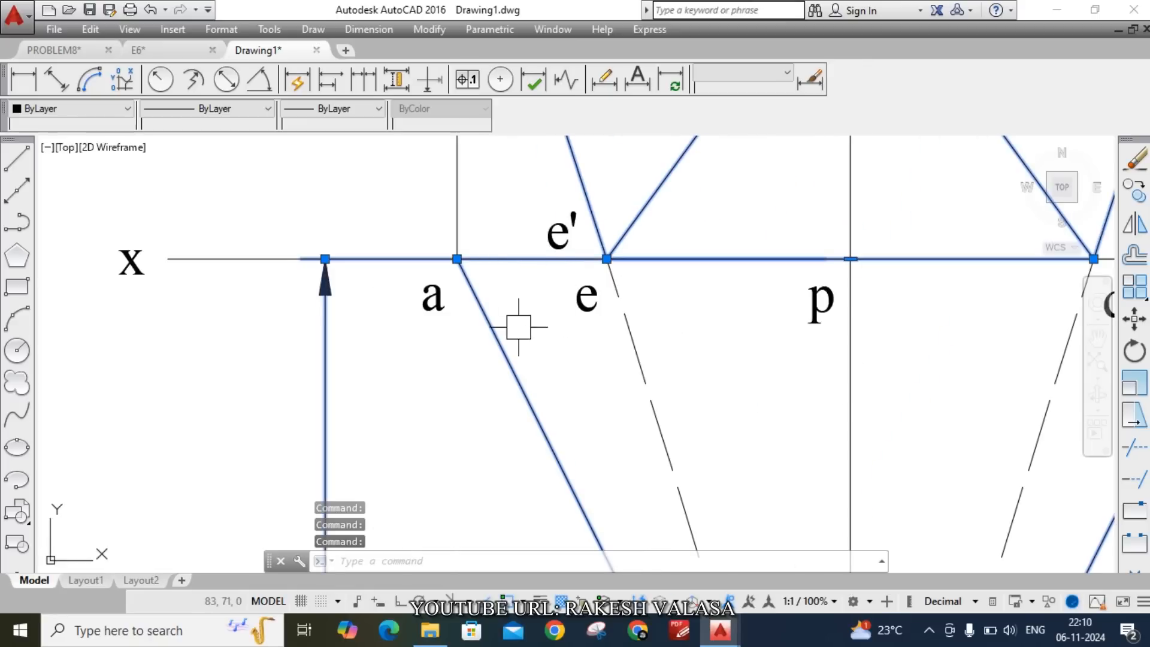
mouse_move(466, 278)
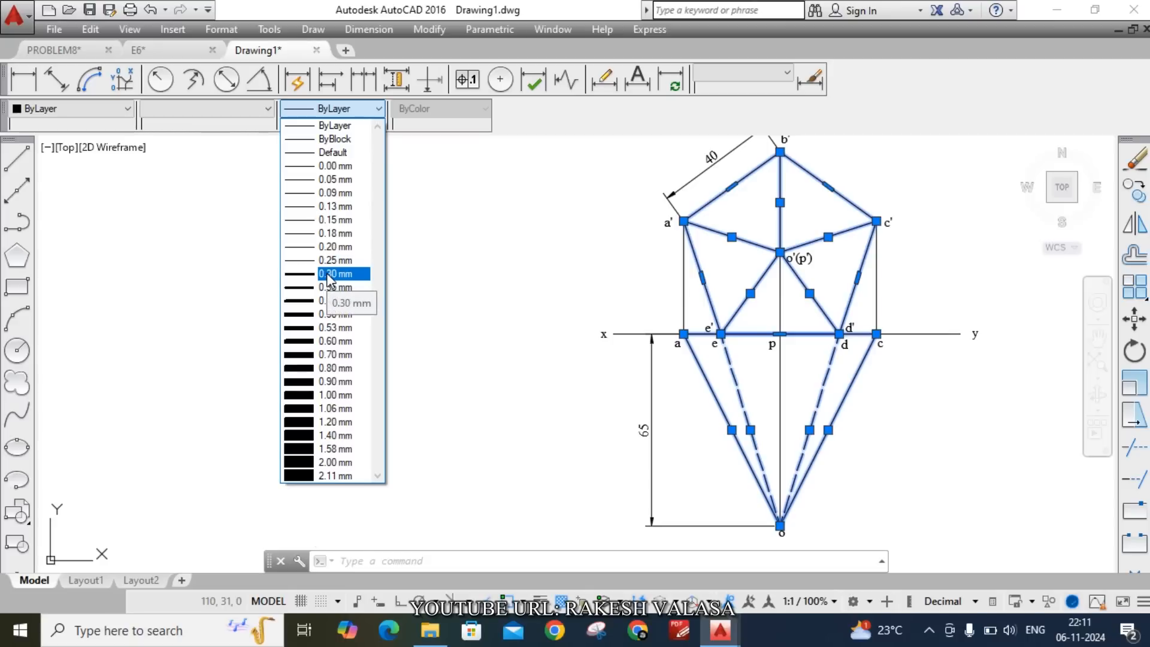
- Apply a 0.30 mm lineweight to the selected visible outlines from the Lineweight dropdown
left_click(334, 273)
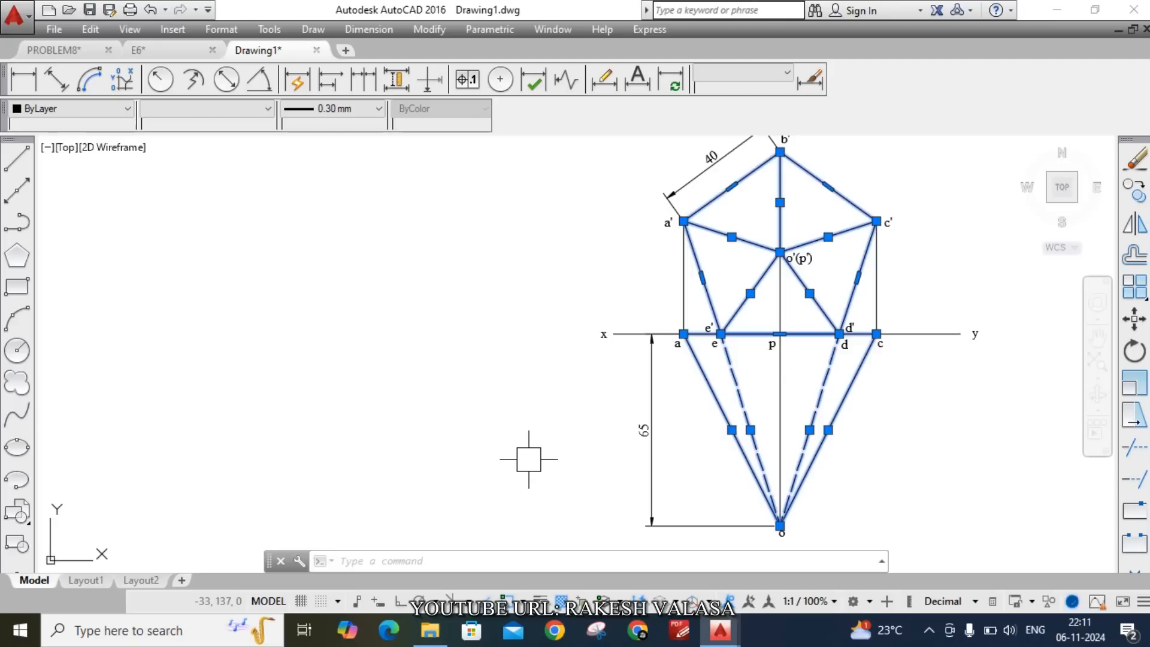
mouse_move(532, 543)
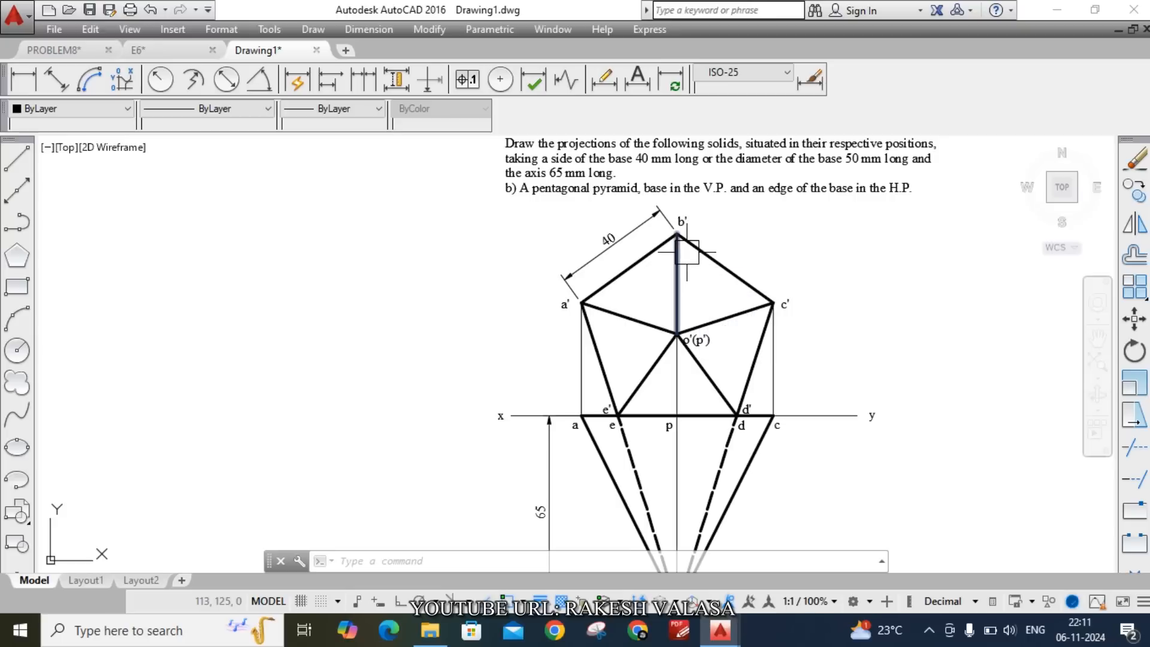
mouse_move(686, 286)
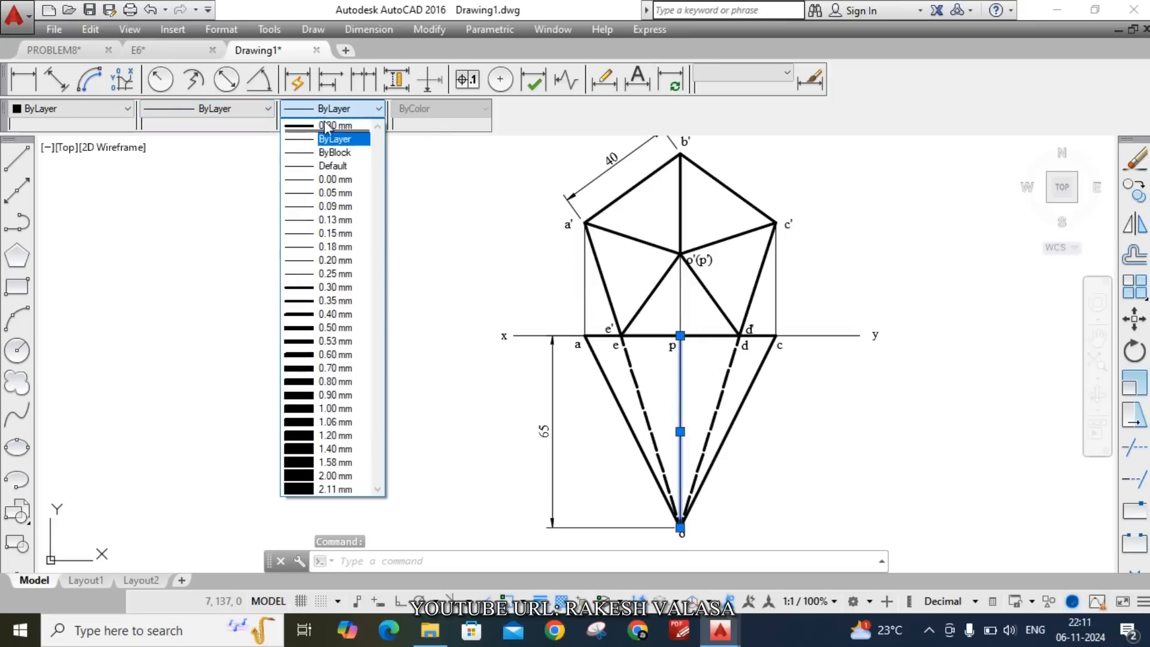
- Set the central edges b'o' and po to a 0.30 mm lineweight
left_click(335, 287)
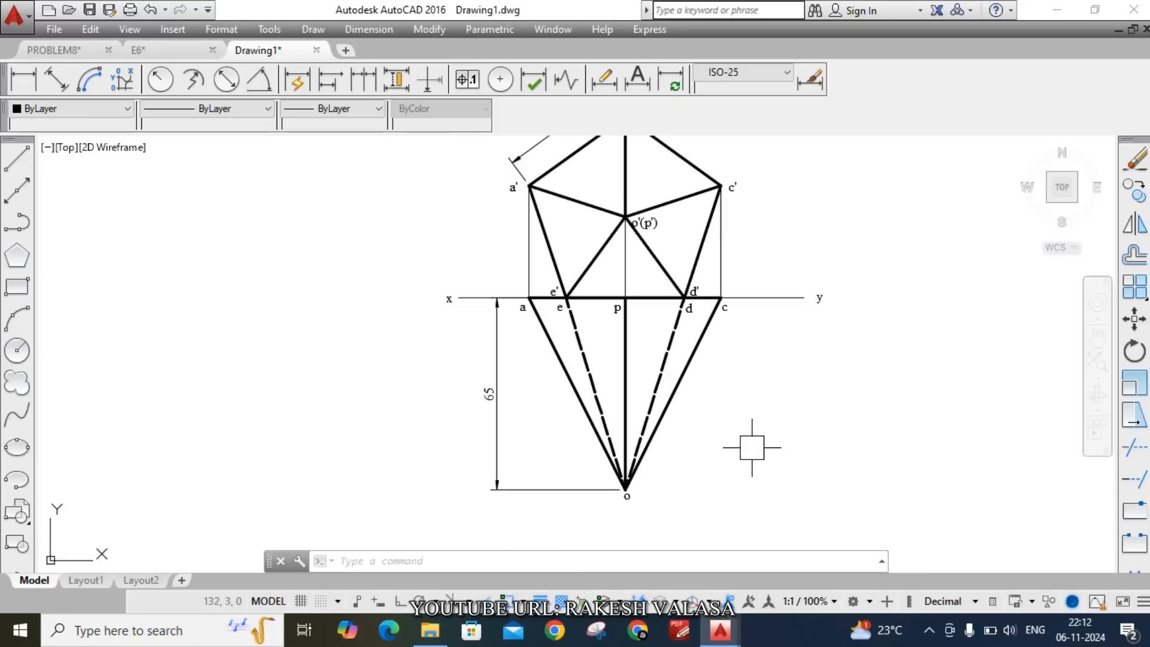
mouse_move(770, 394)
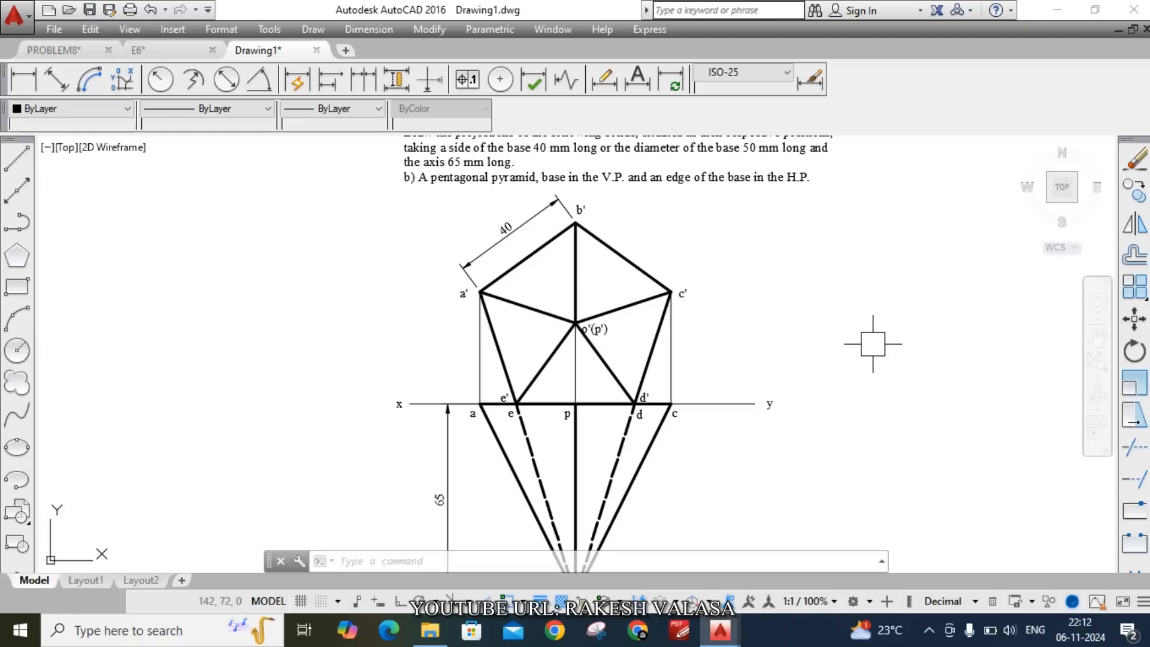
mouse_move(807, 309)
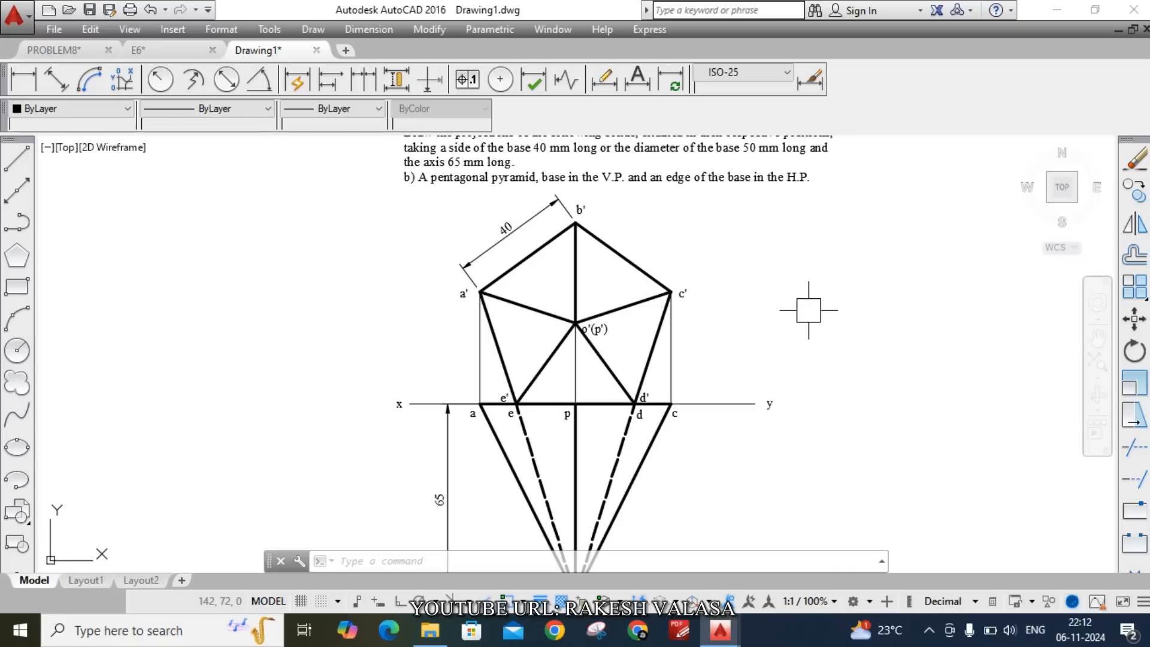